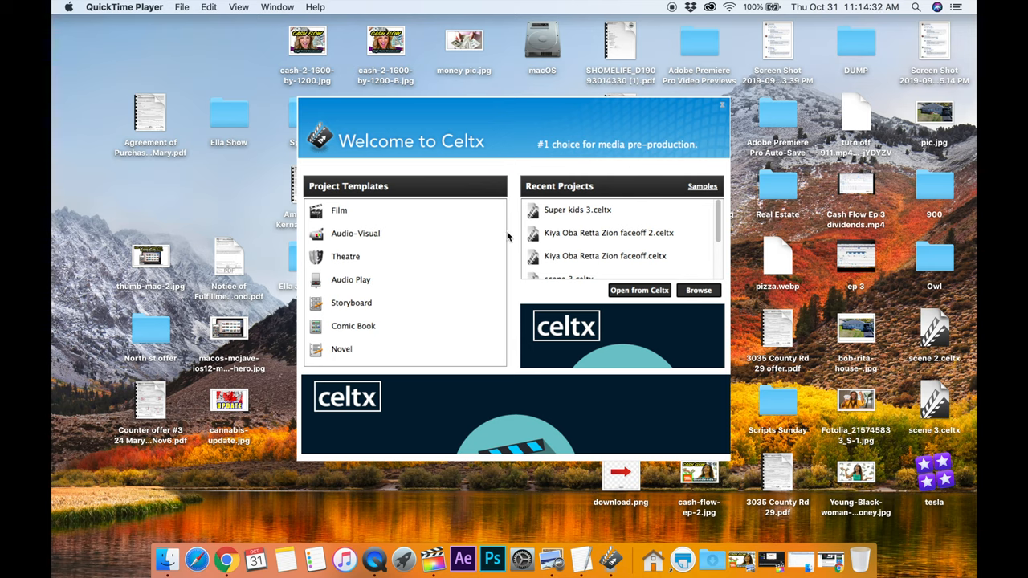
pyautogui.moveTo(500, 234)
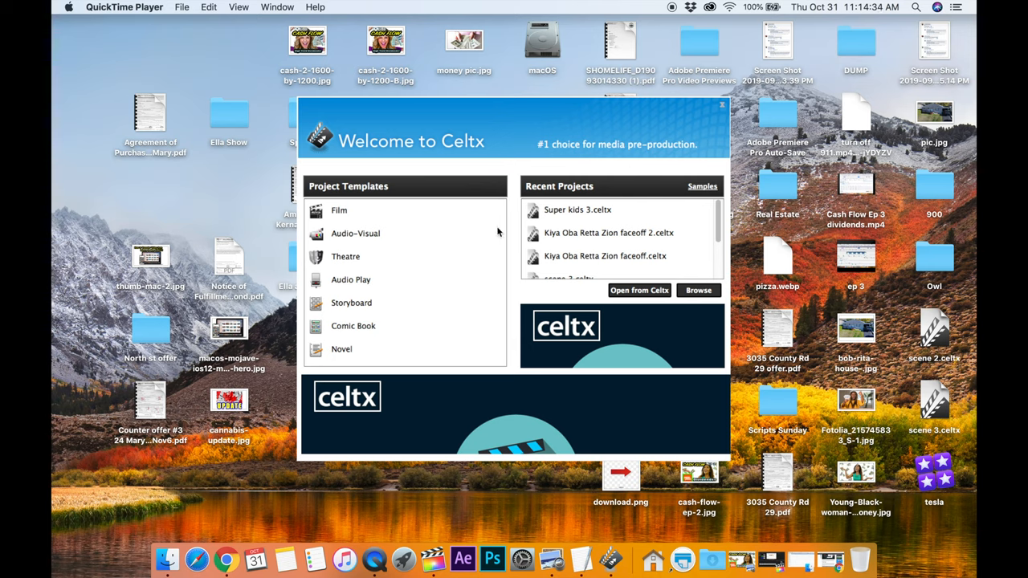
pyautogui.moveTo(438, 324)
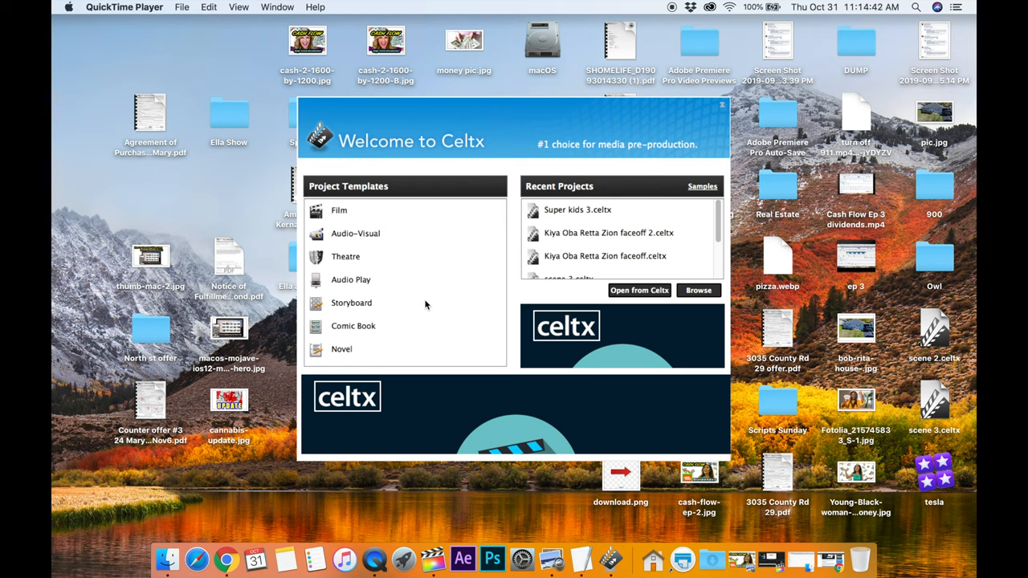
pyautogui.moveTo(415, 286)
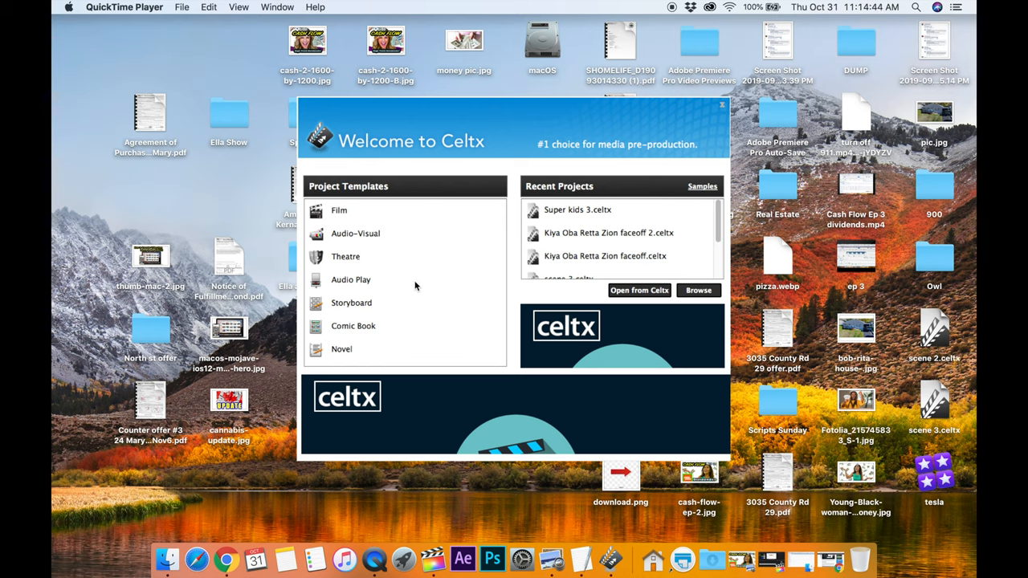
pyautogui.moveTo(492, 153)
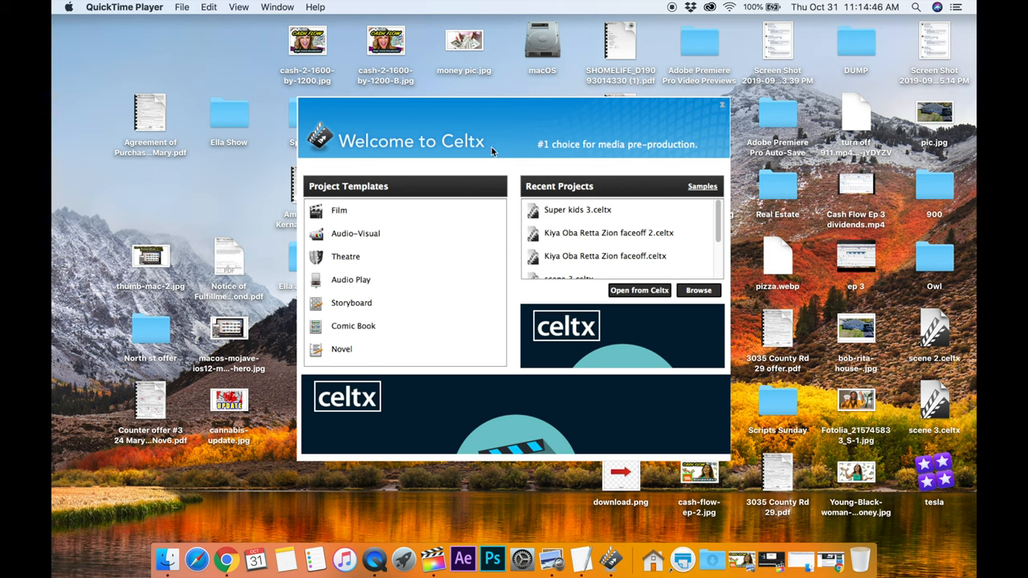
pyautogui.moveTo(513, 143)
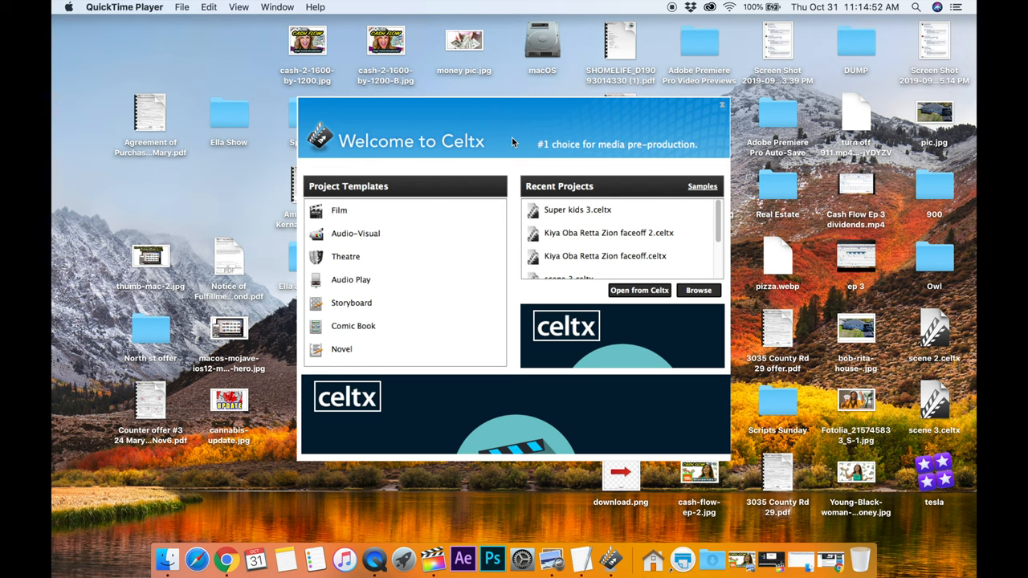
pyautogui.moveTo(539, 193)
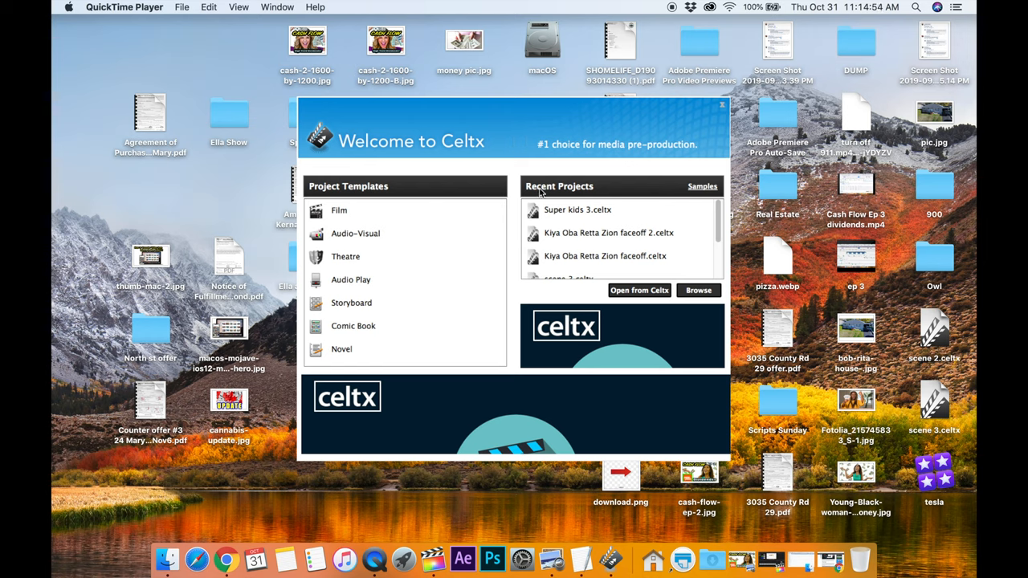
pyautogui.moveTo(626, 159)
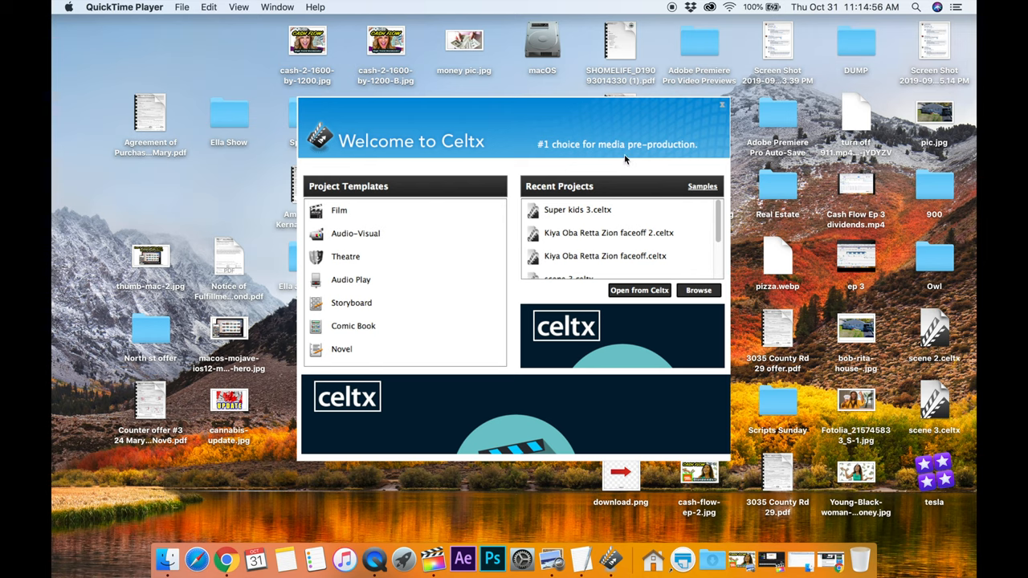
pyautogui.moveTo(341, 303)
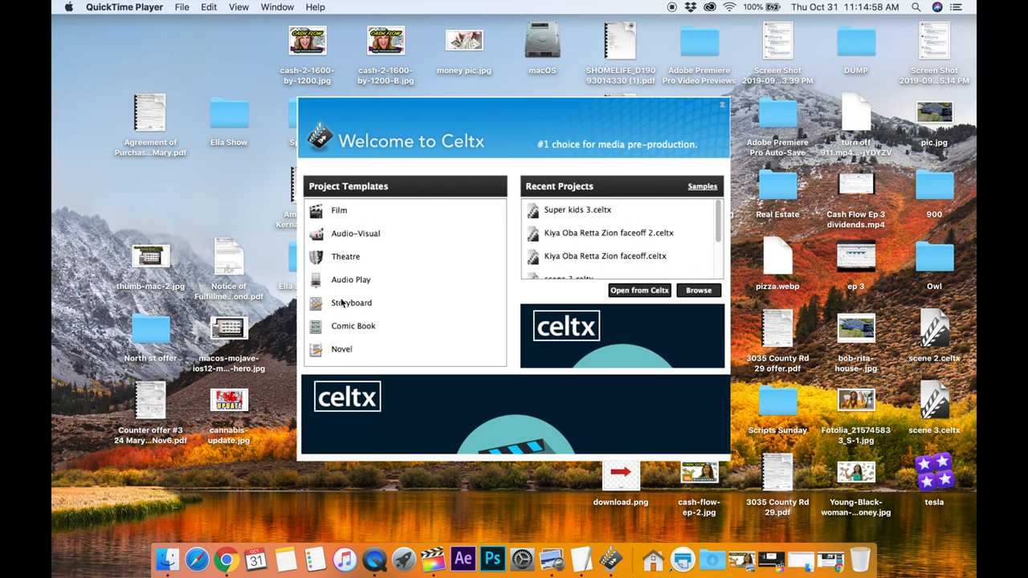
pyautogui.moveTo(415, 313)
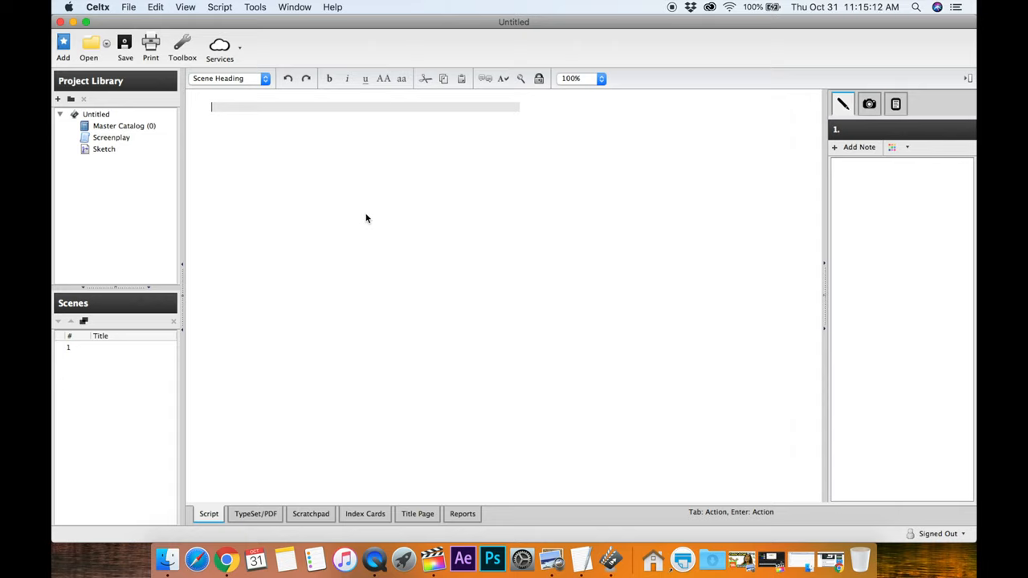
pyautogui.moveTo(248, 190)
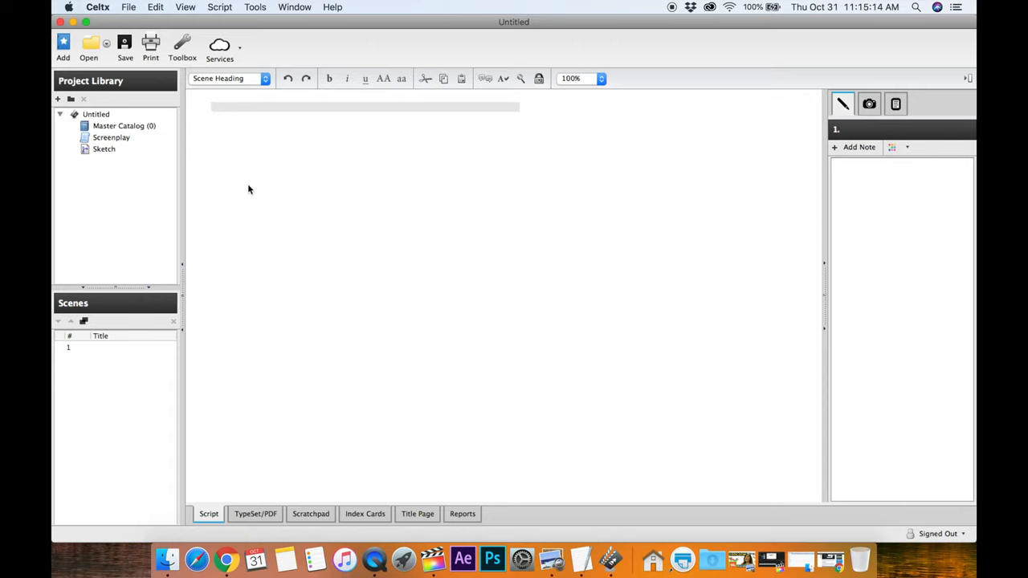
pyautogui.moveTo(269, 93)
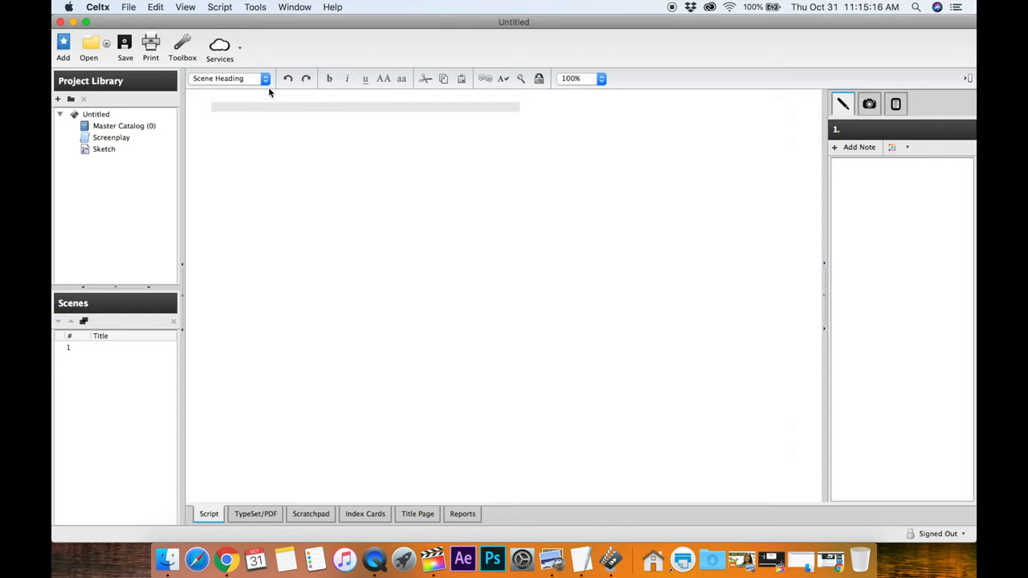
# - Type 'TAVERN DAY' into the new screenplay's first scene heading
pyautogui.click(254, 107)
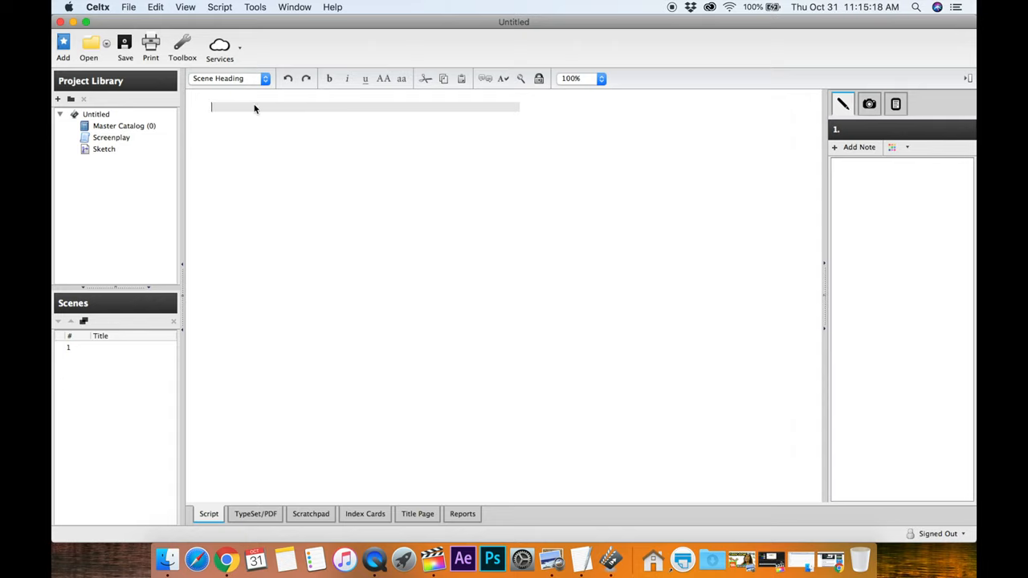
pyautogui.write('TAVERN')
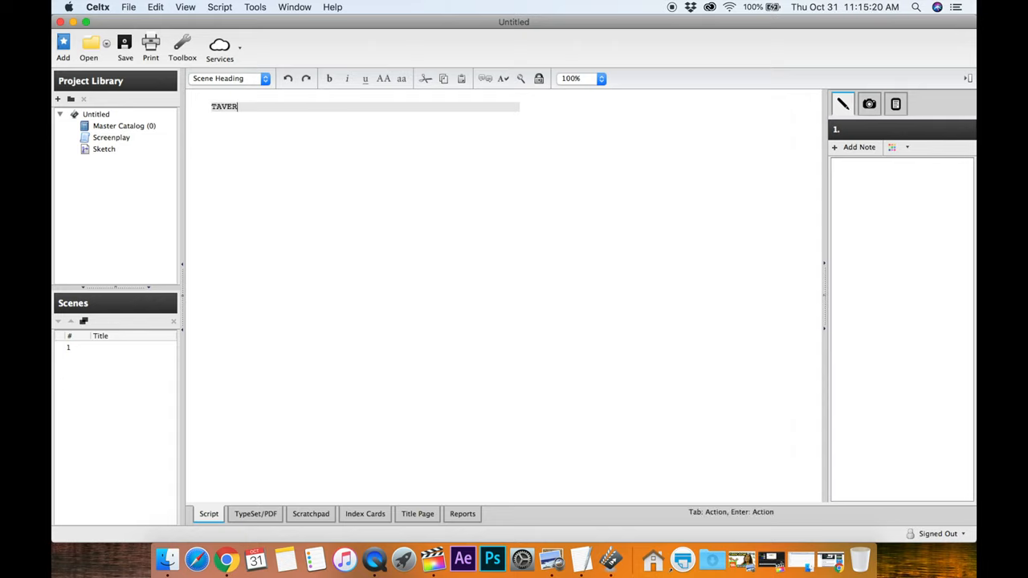
pyautogui.write('N')
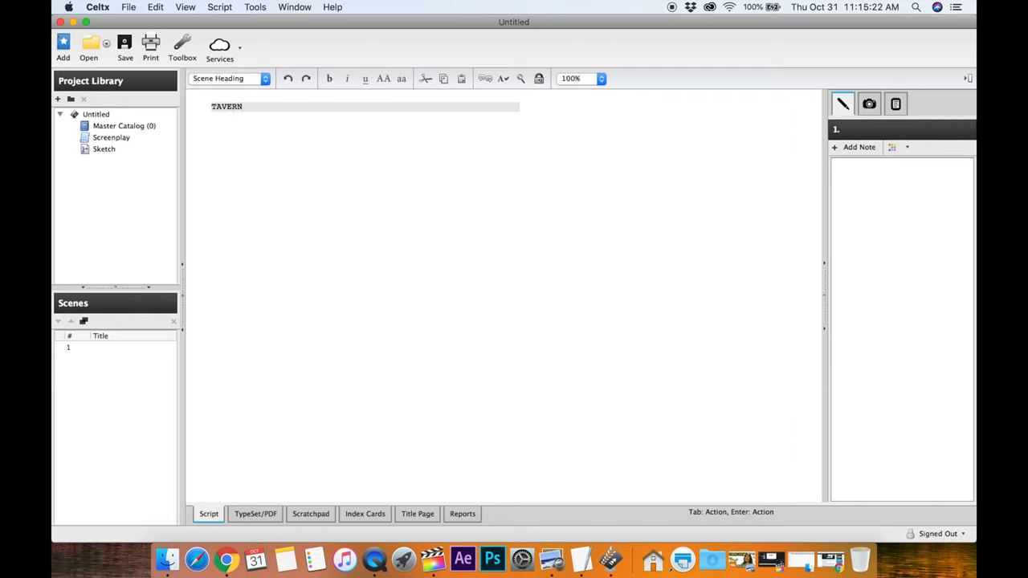
pyautogui.write('DA')
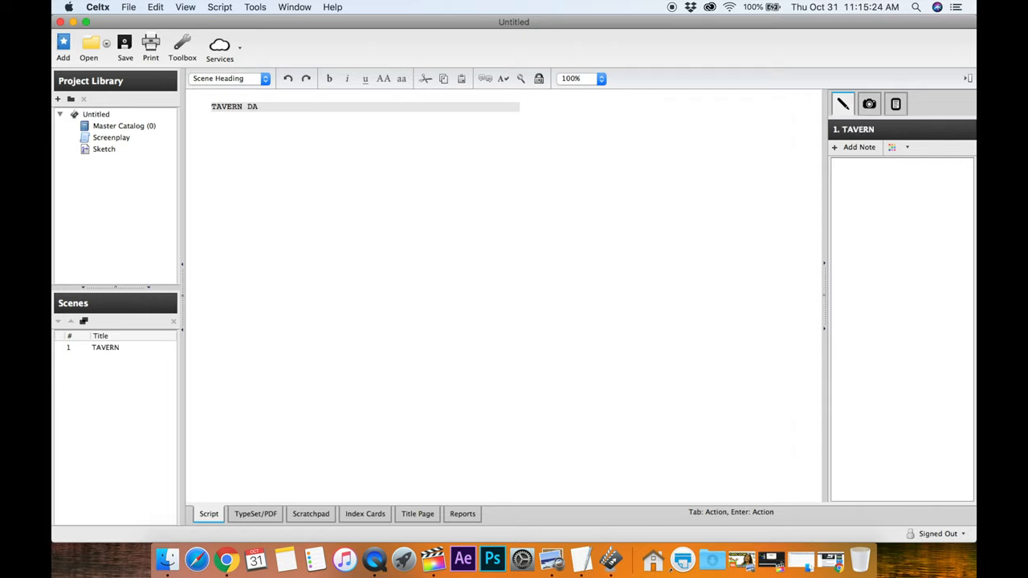
pyautogui.write('Y')
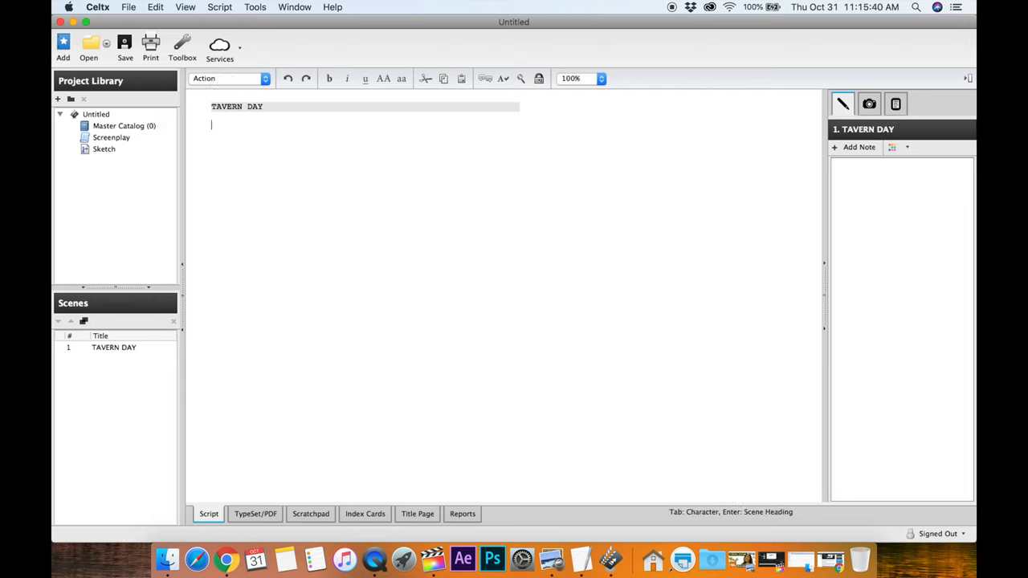
# - Begin the action paragraph with the medieval tavern, Prince Zion and bodyguard Retta
pyautogui.write('A busy med')
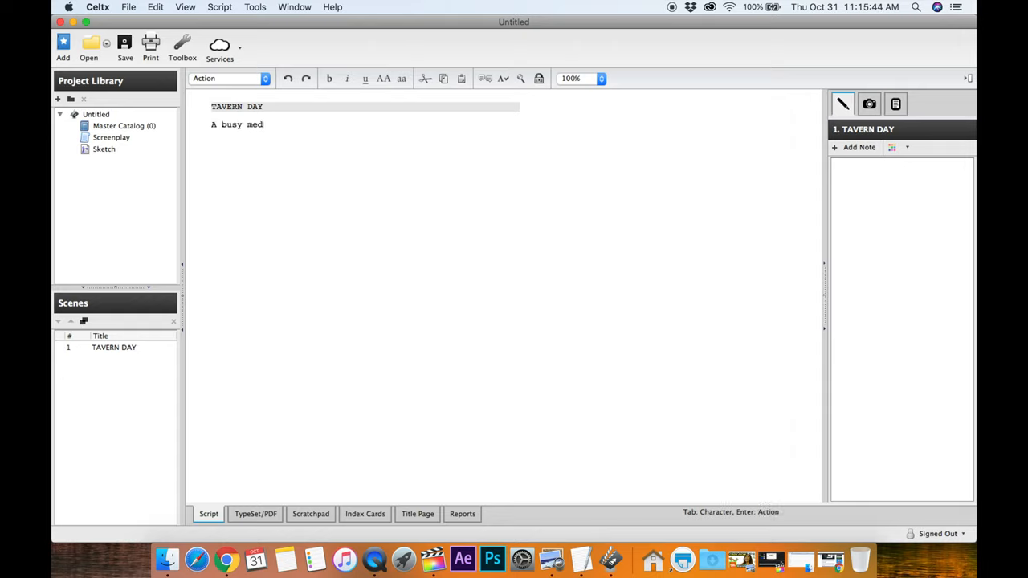
pyautogui.write('ieval tavern')
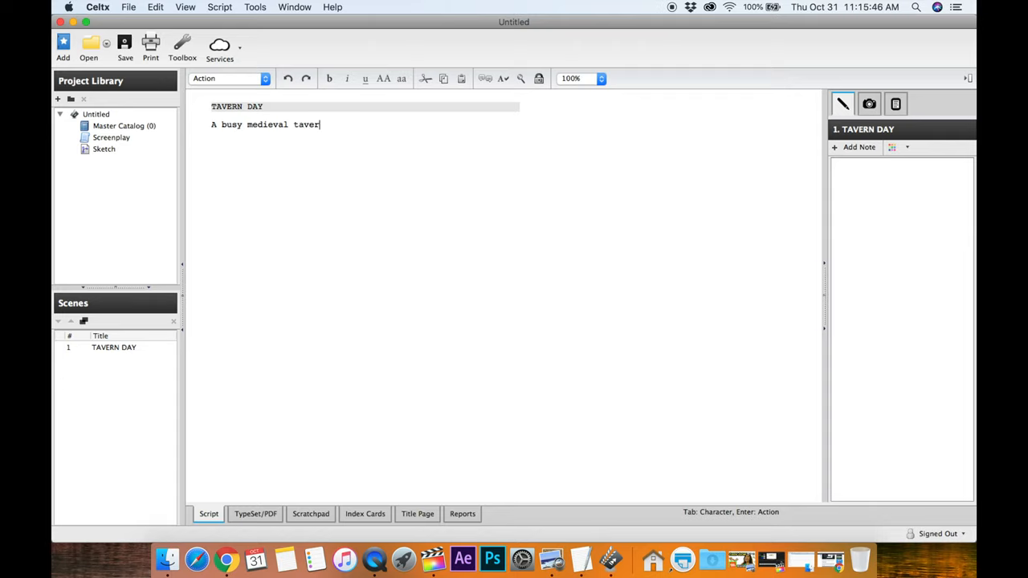
pyautogui.write('n')
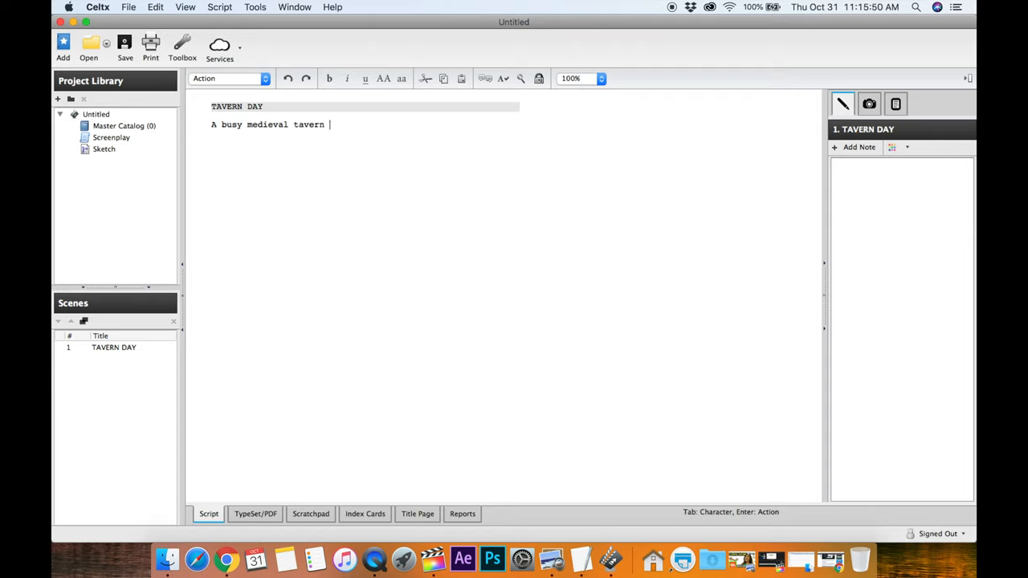
pyautogui.write('.')
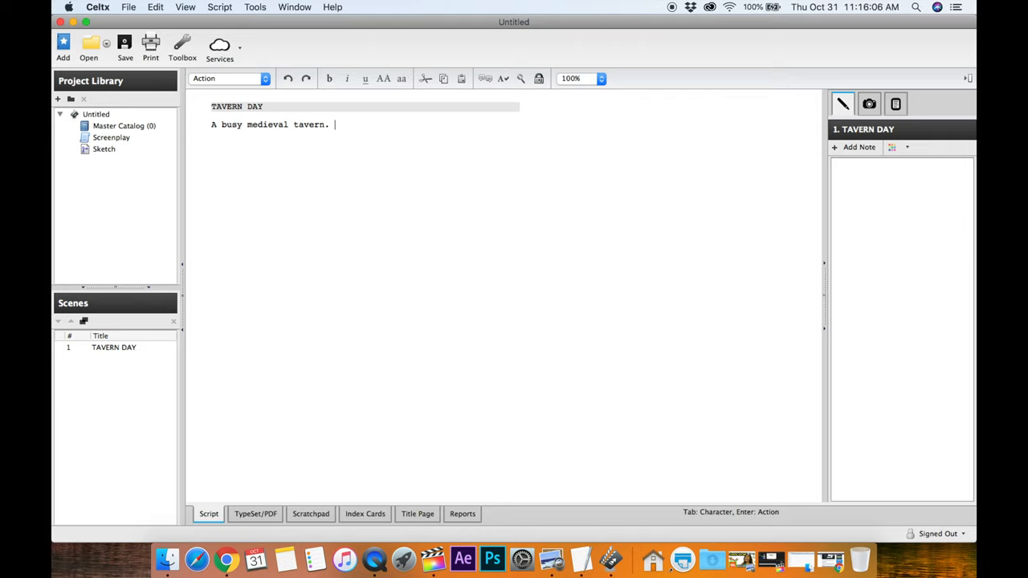
pyautogui.write('Prince Z')
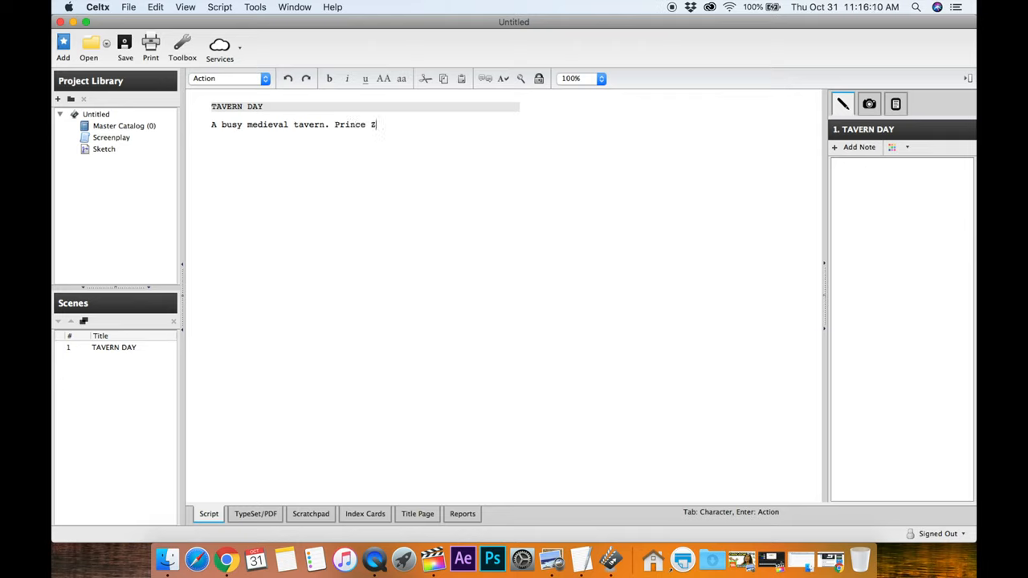
pyautogui.write('ion and his')
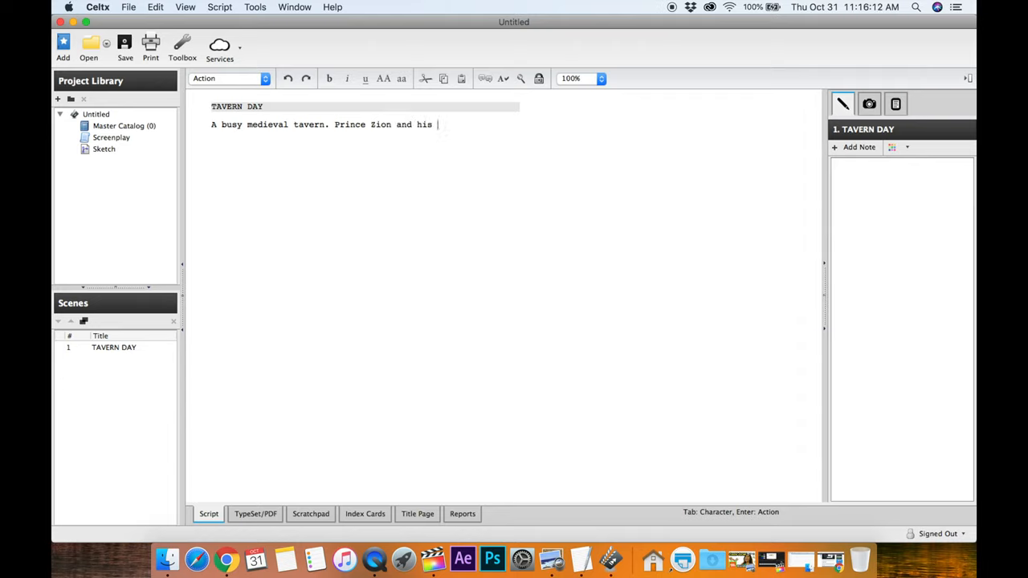
pyautogui.write('bodyg')
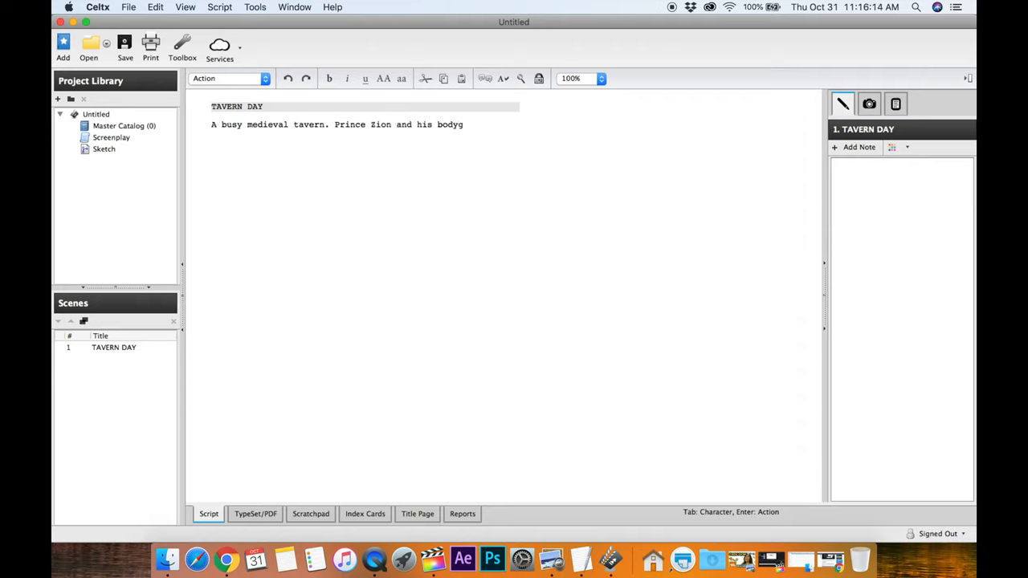
pyautogui.write('uard Retta')
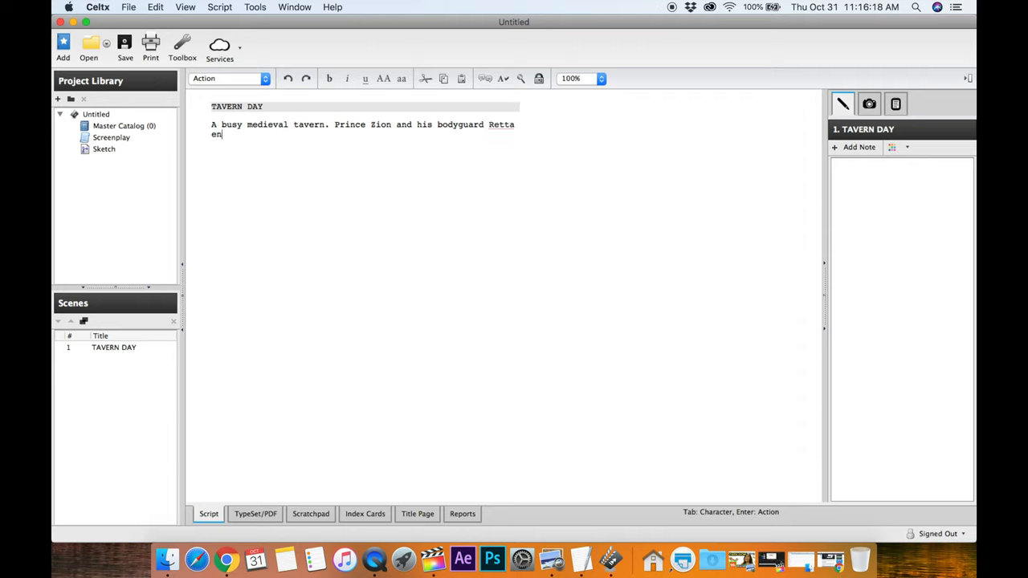
# - Continue the action: they enter the bar; Druinia sits with Xorn and Mumsy
pyautogui.write('ter the bar.')
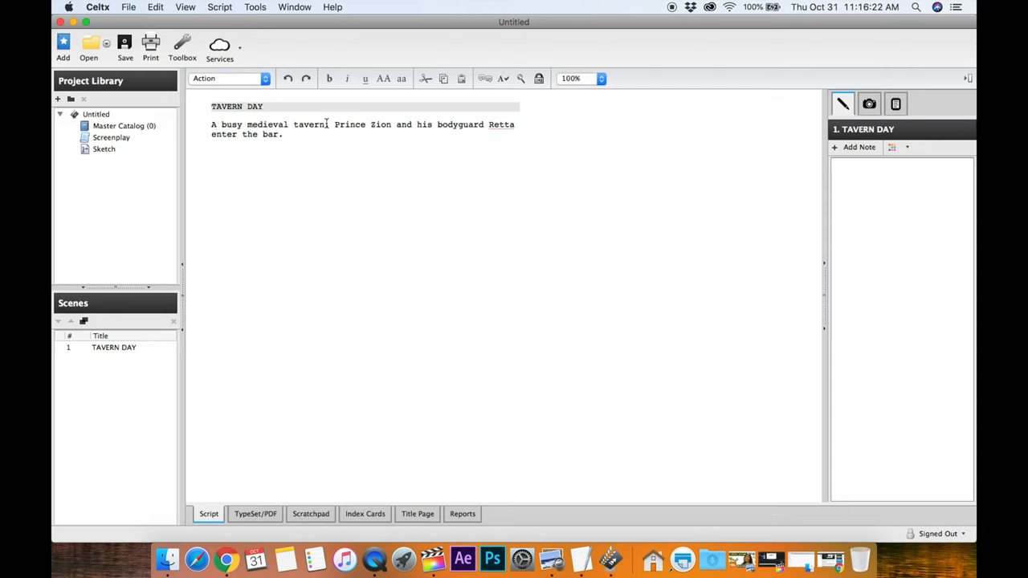
pyautogui.write('our heroine')
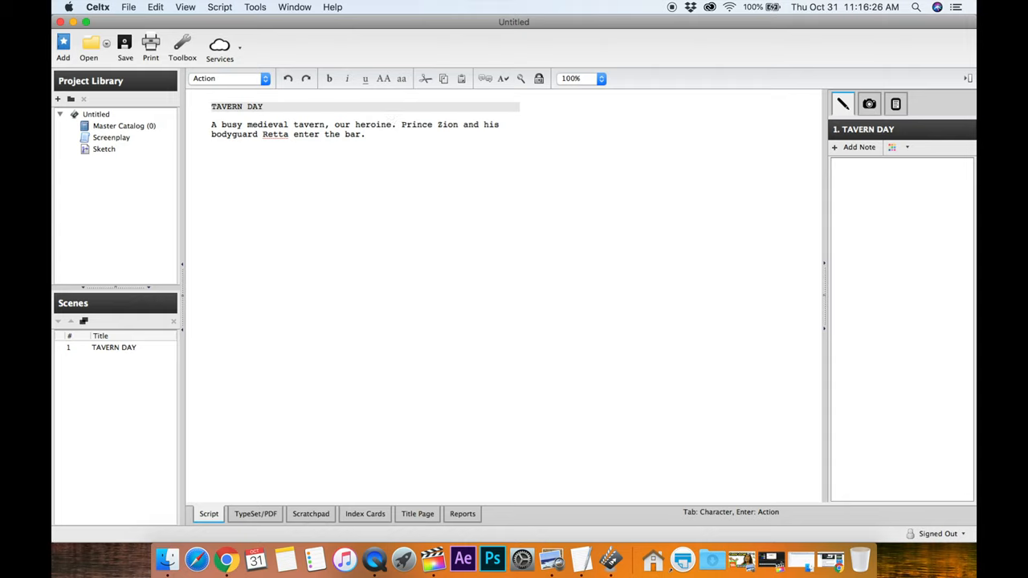
pyautogui.write('D')
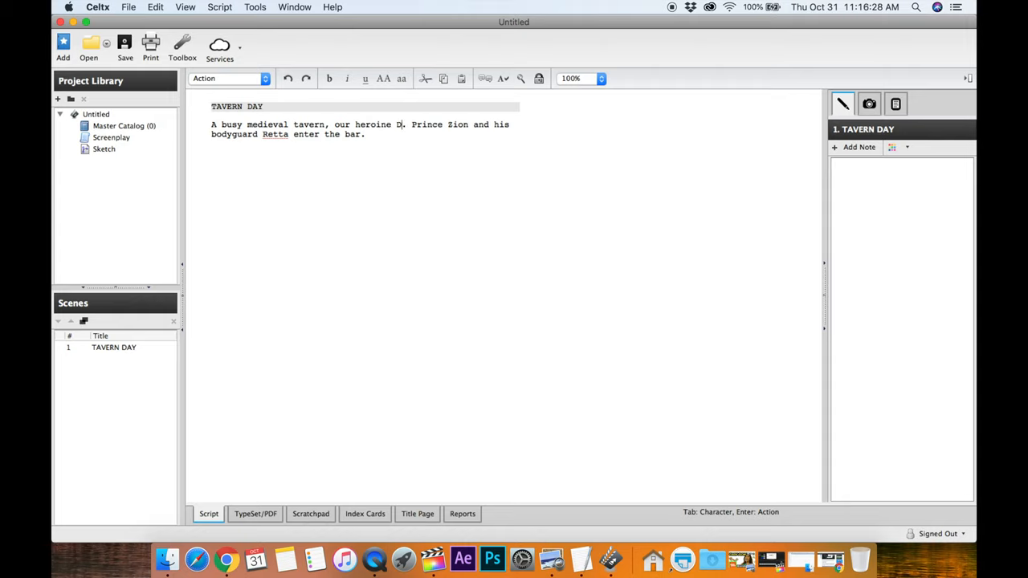
pyautogui.write('ruinia')
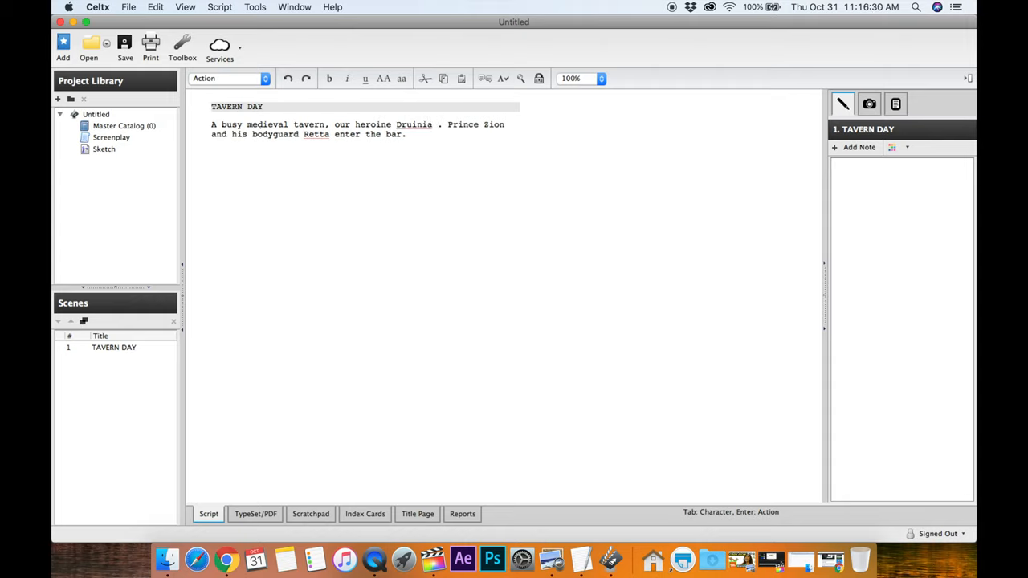
pyautogui.write('sits')
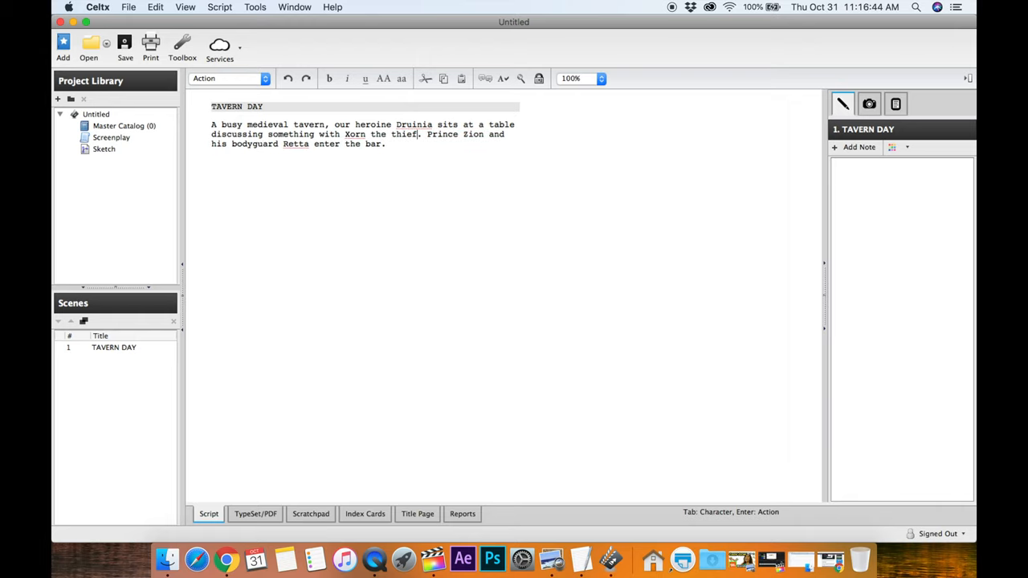
pyautogui.write('and Mumsy')
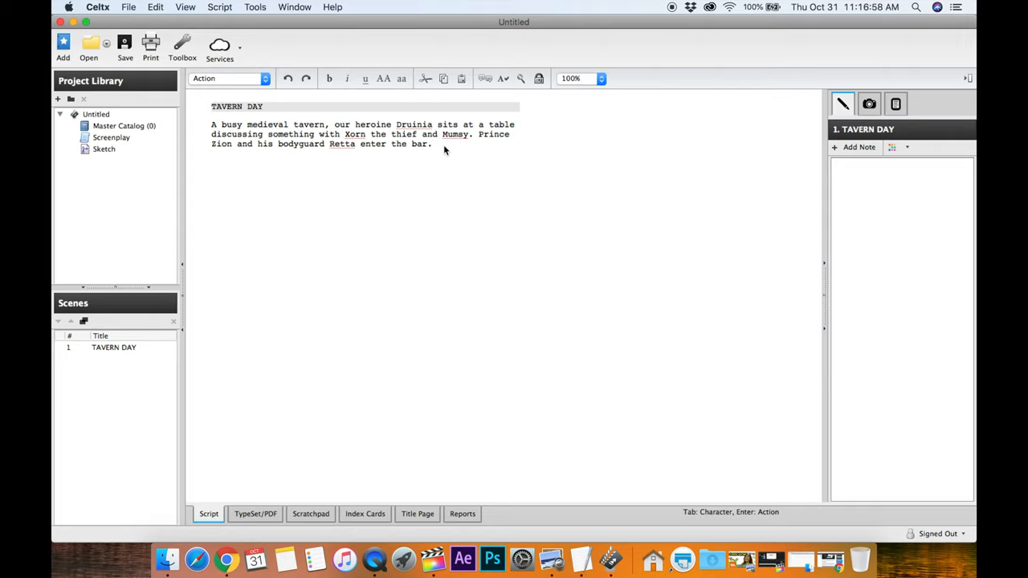
pyautogui.moveTo(495, 116)
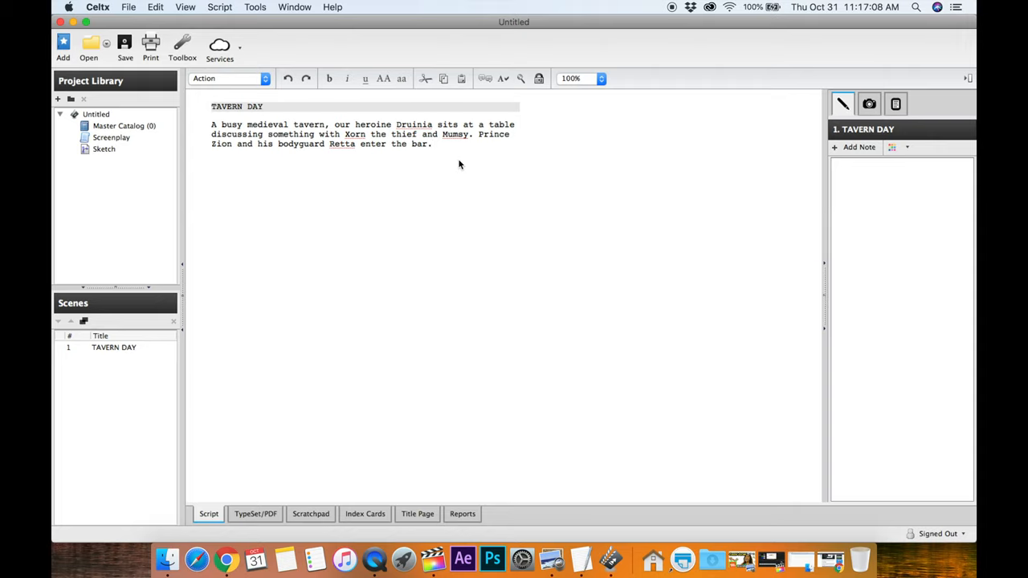
pyautogui.click(432, 144)
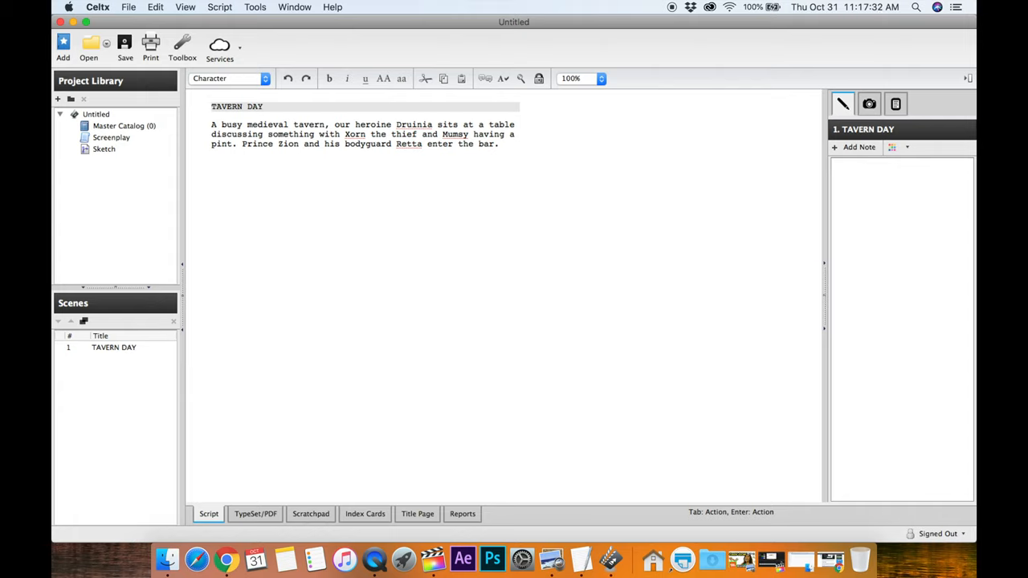
# - Add ZION with the (Forceful) parenthetical and the dialogue 'Druinia?'
pyautogui.write('z')
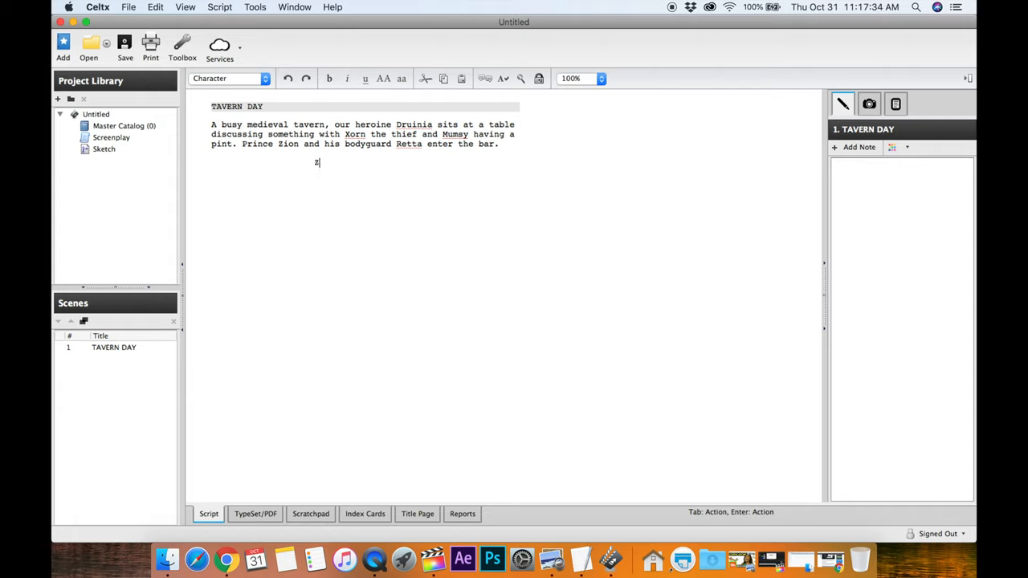
pyautogui.write('ION')
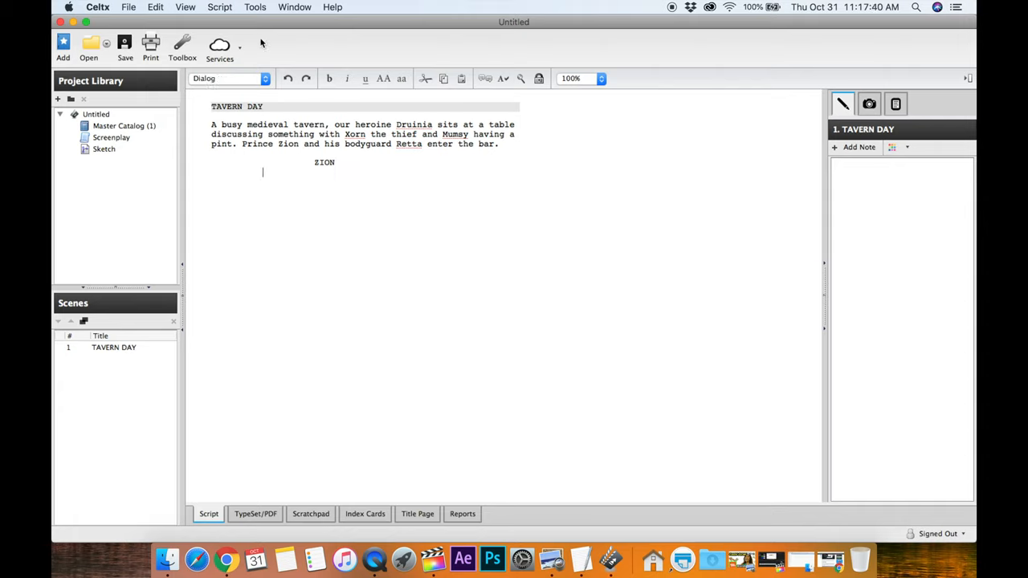
pyautogui.moveTo(292, 192)
pyautogui.write('(')
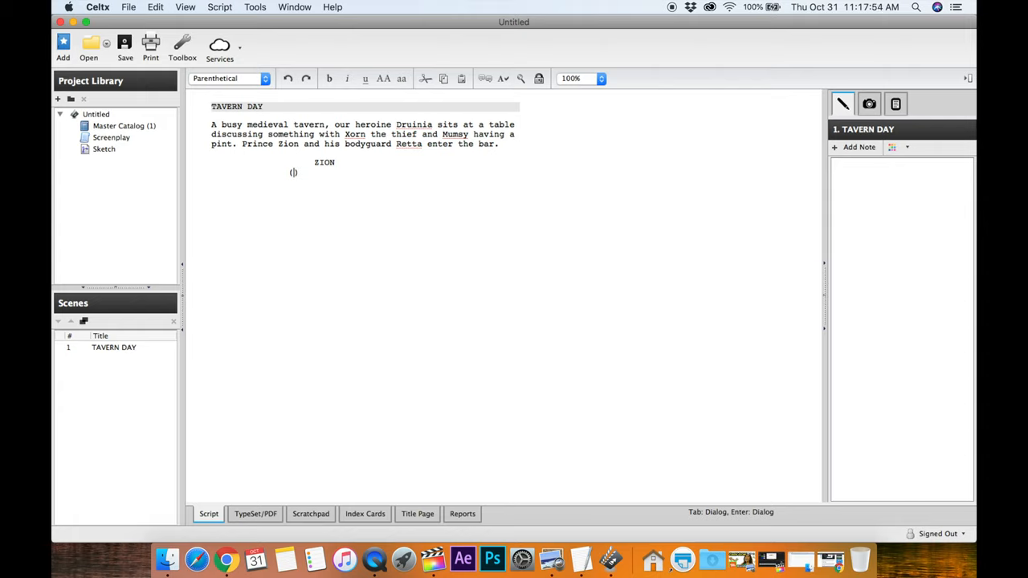
pyautogui.write('Fo')
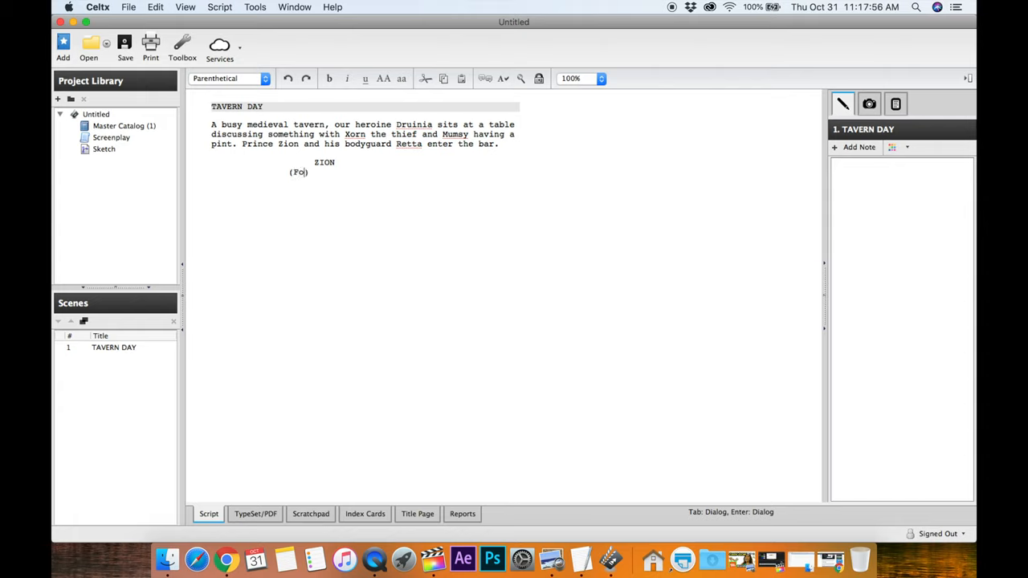
pyautogui.write('rceful')
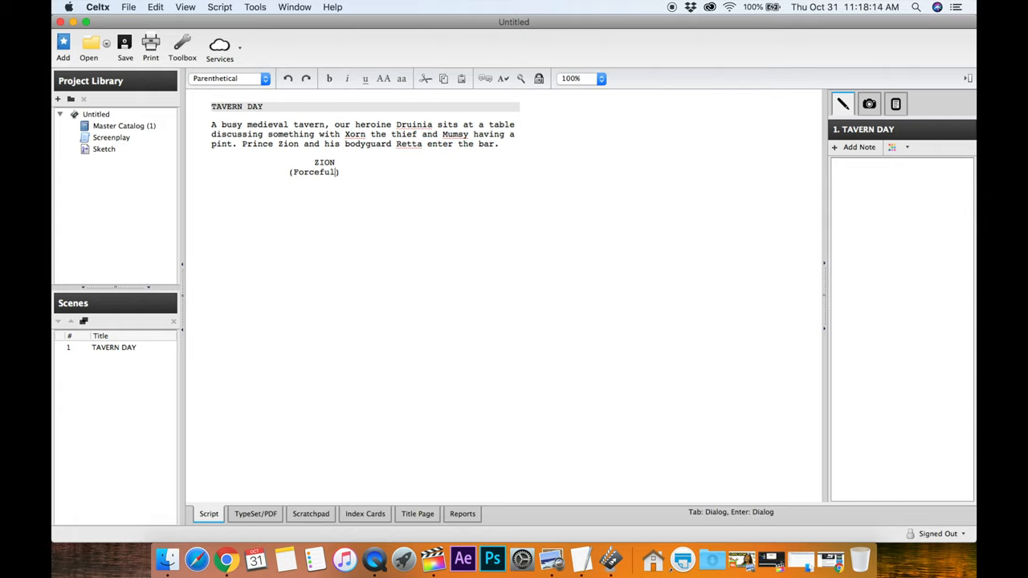
pyautogui.write(')')
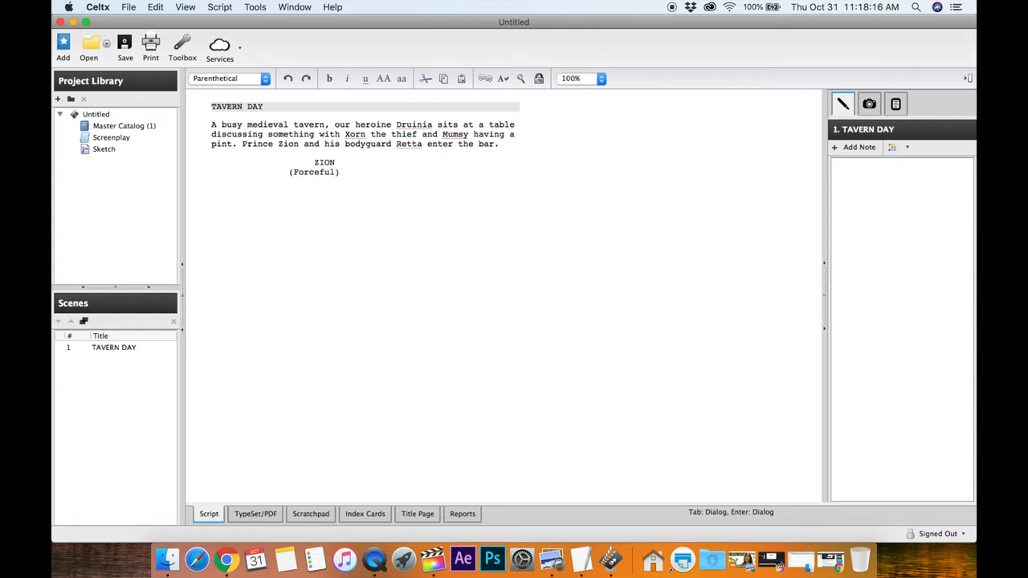
pyautogui.write('D')
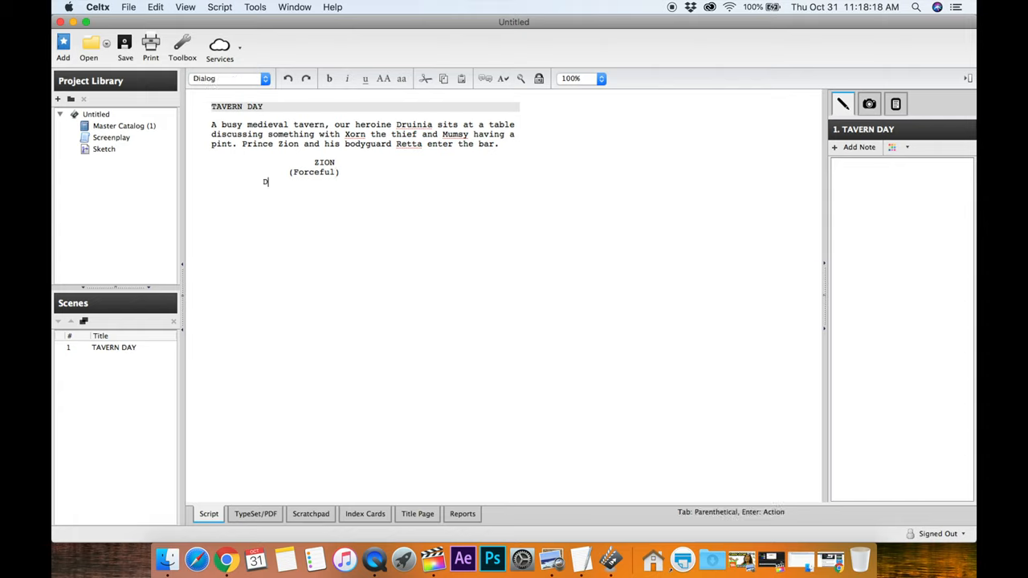
pyautogui.write('Druinia?')
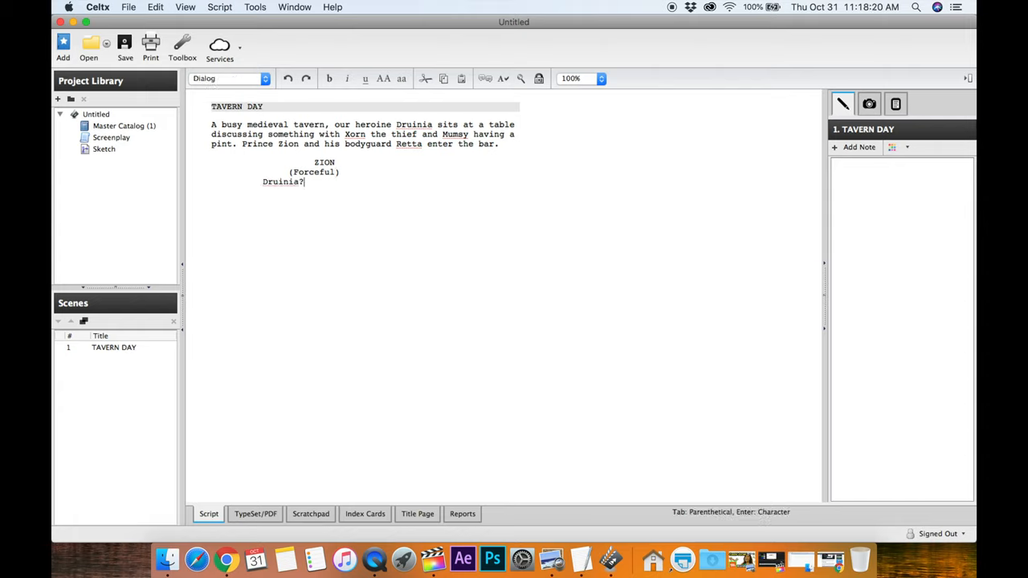
pyautogui.moveTo(495, 147)
pyautogui.write('look around')
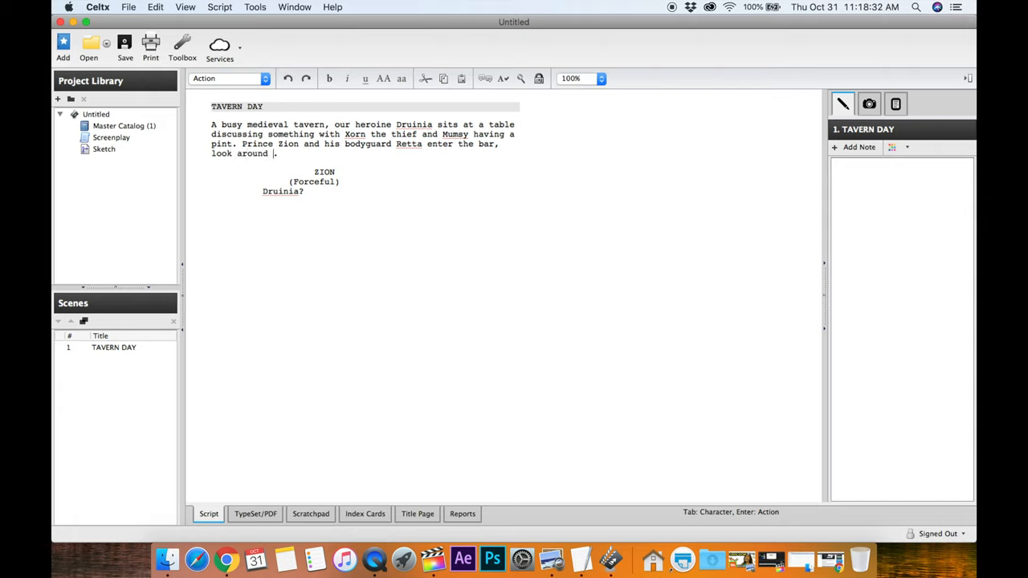
# - Extend the action: Zion and Retta look around, spot Druinia and head toward her
pyautogui.write('and')
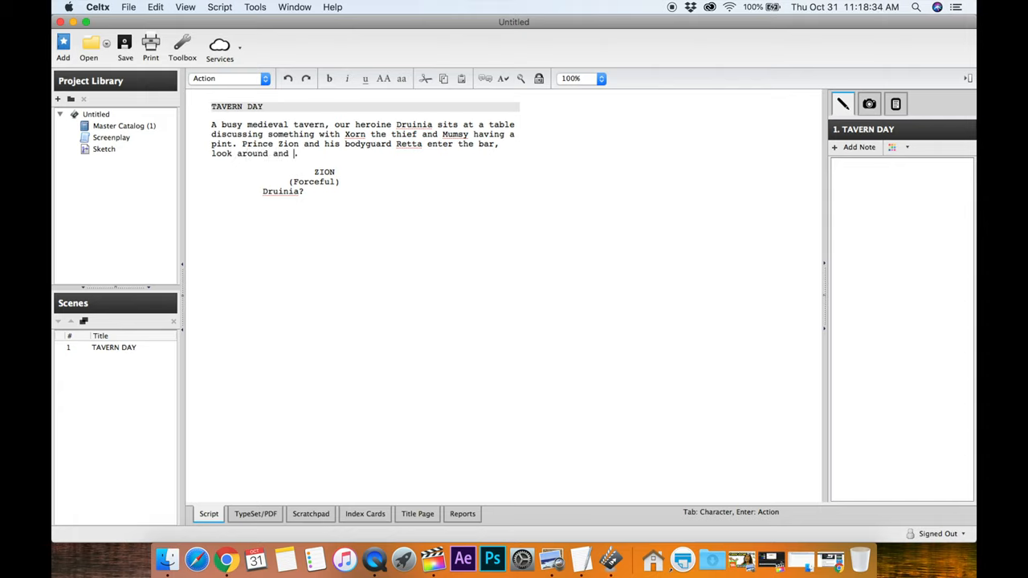
pyautogui.write('spot Druini')
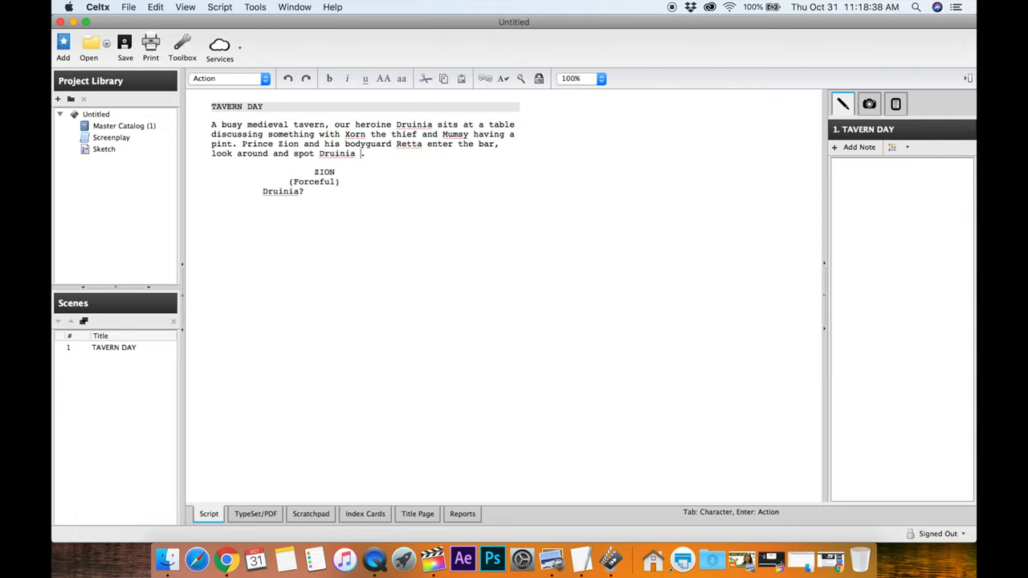
pyautogui.write('and make there way towards h')
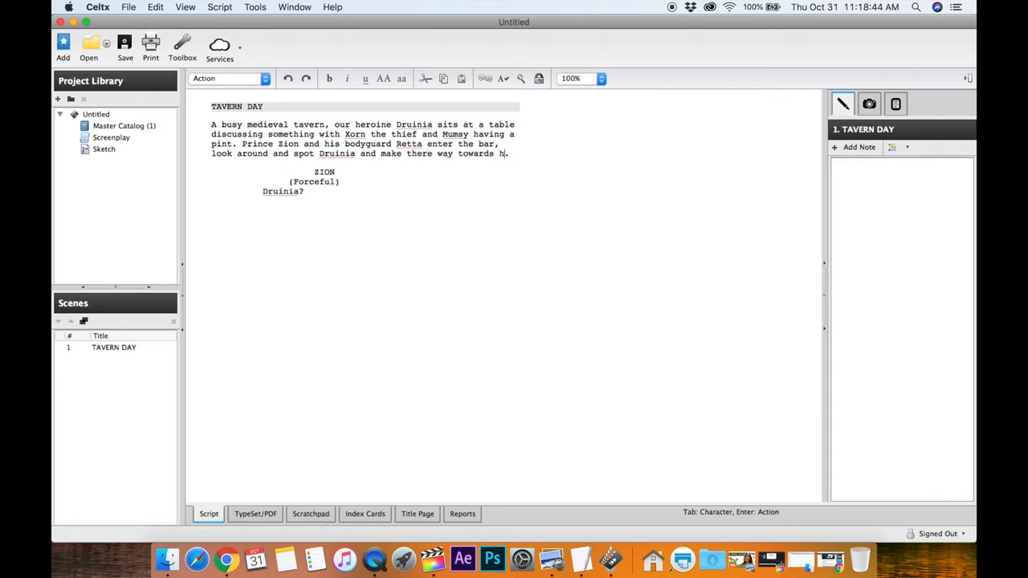
pyautogui.write('er.')
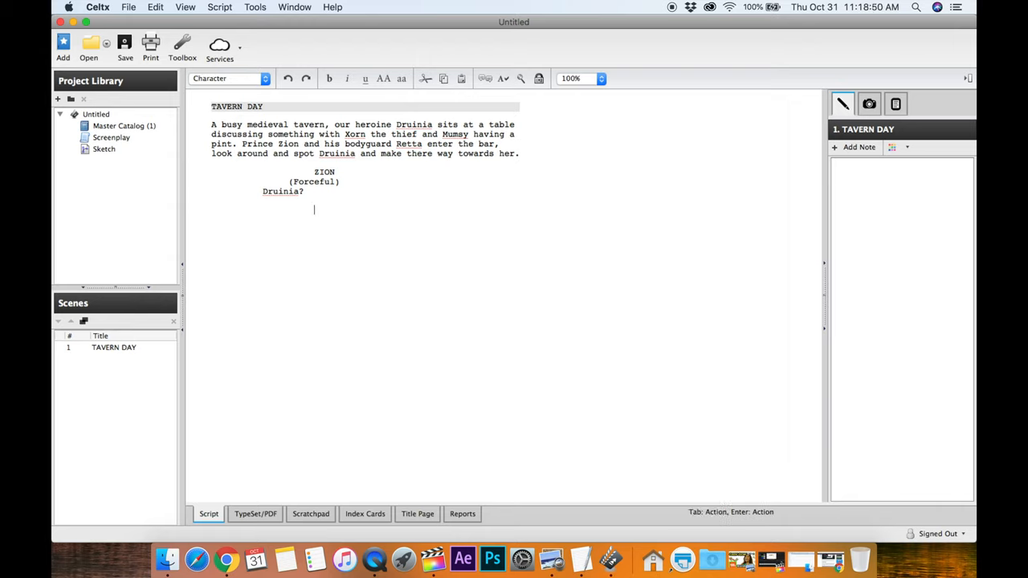
pyautogui.moveTo(304, 255)
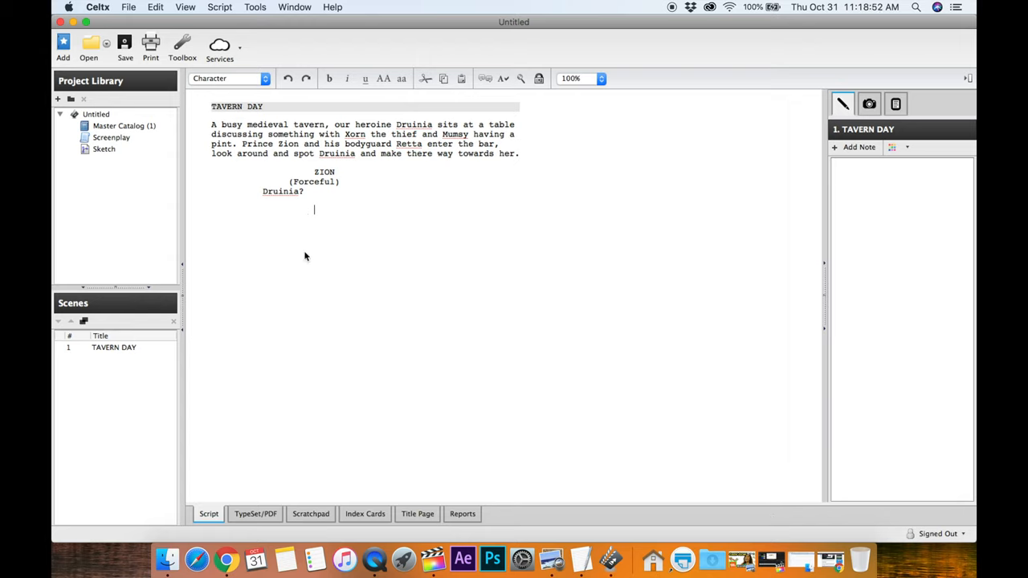
# - Add DRUINIA with the dialogue 'Yes, who's asking?'
pyautogui.write('DR')
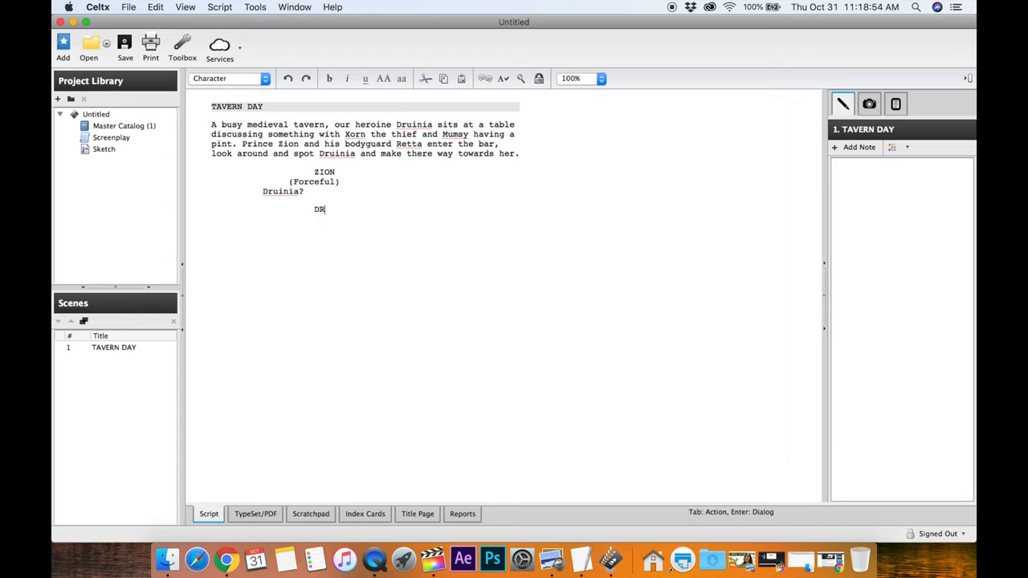
pyautogui.write('UINIA')
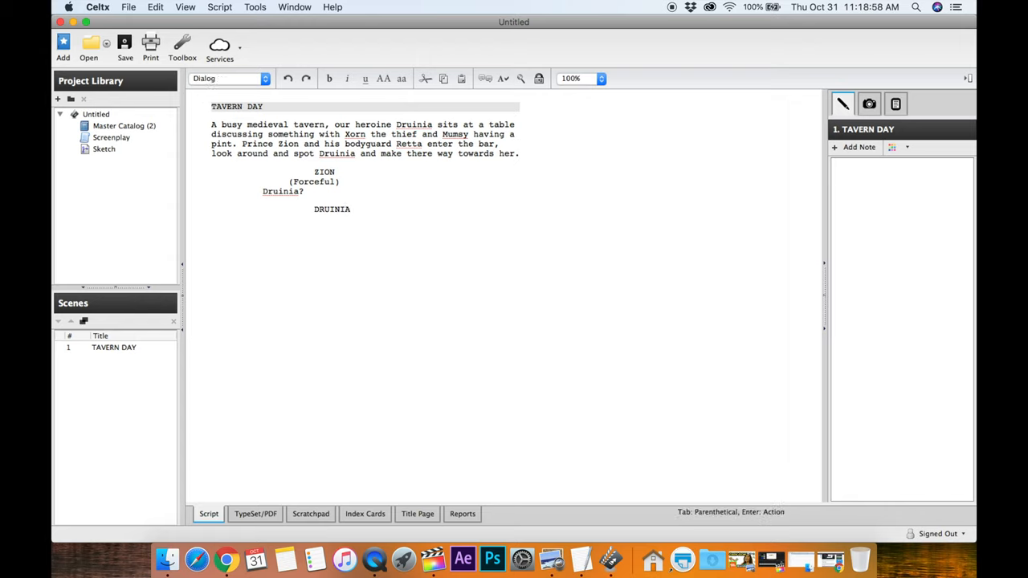
pyautogui.write('Yes,')
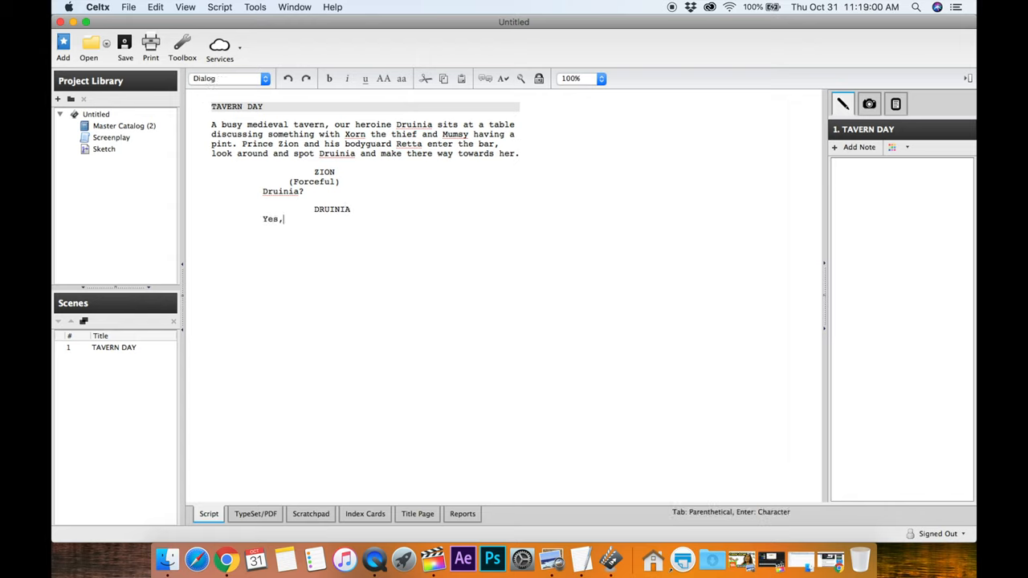
pyautogui.write("who'")
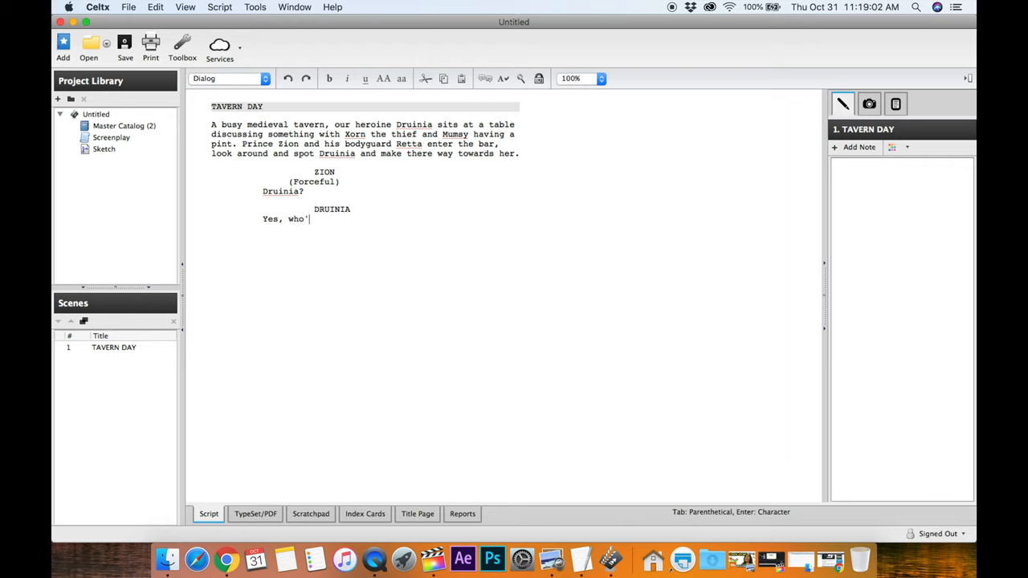
pyautogui.write('s asking?')
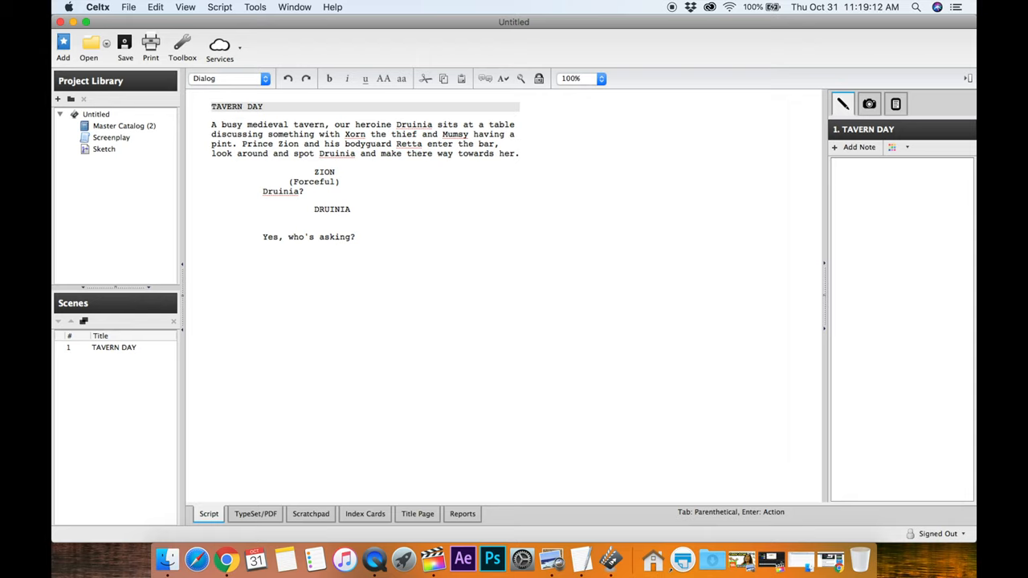
# - Add the parenthetical (Puzzled) under DRUINIA's name
pyautogui.press('Tab')
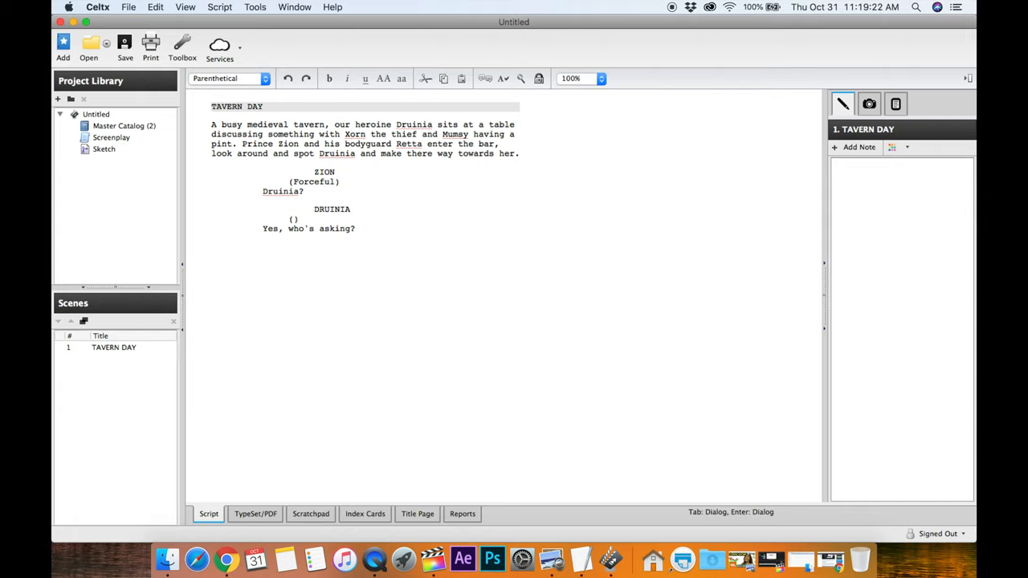
pyautogui.click(293, 219)
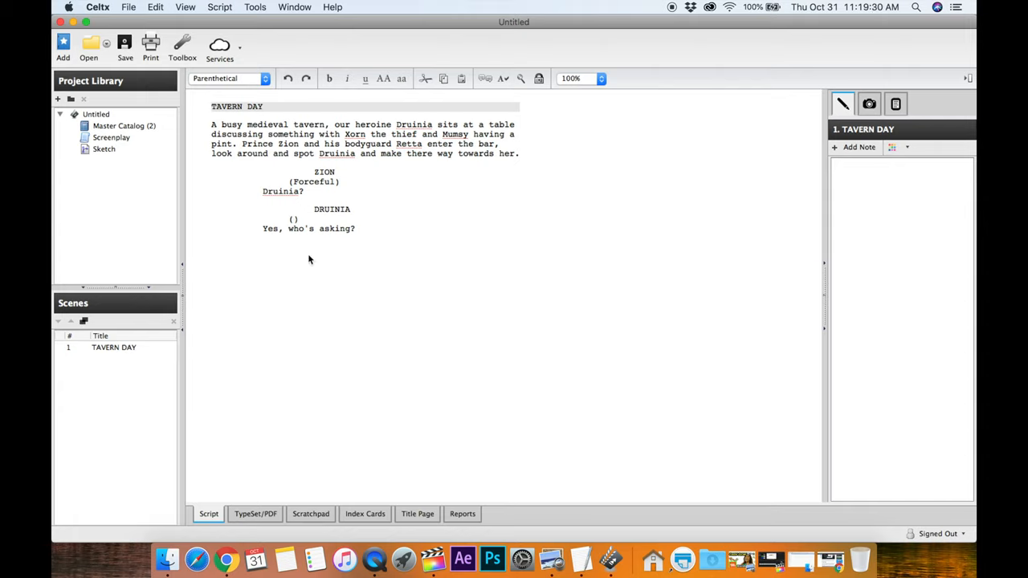
pyautogui.click(294, 219)
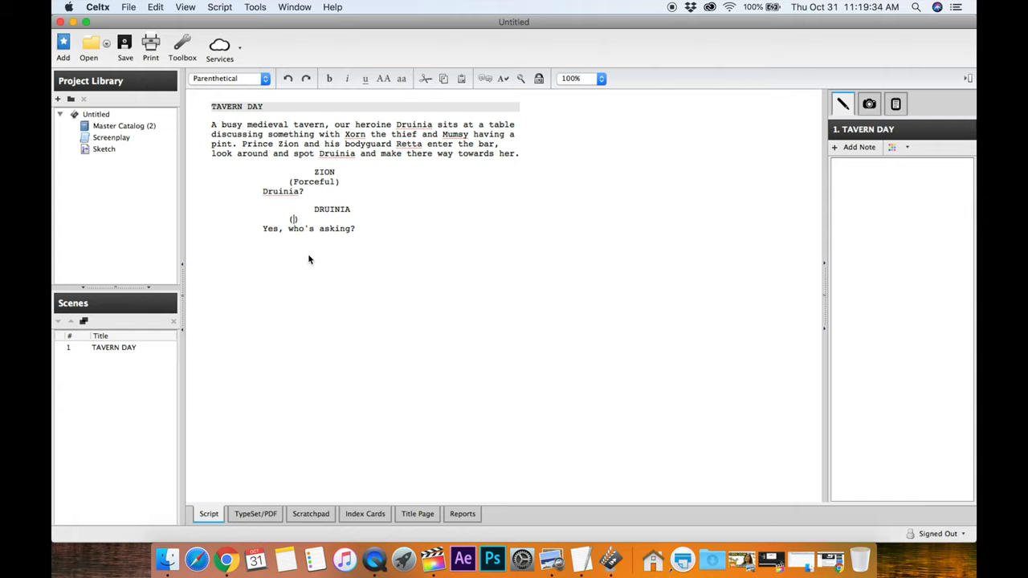
pyautogui.write('P')
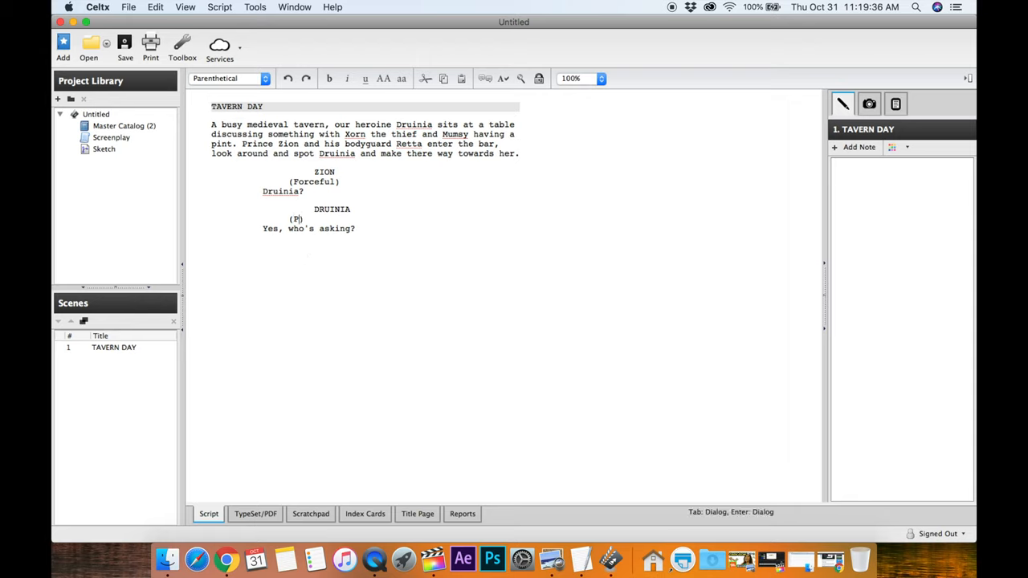
pyautogui.write('uzzled')
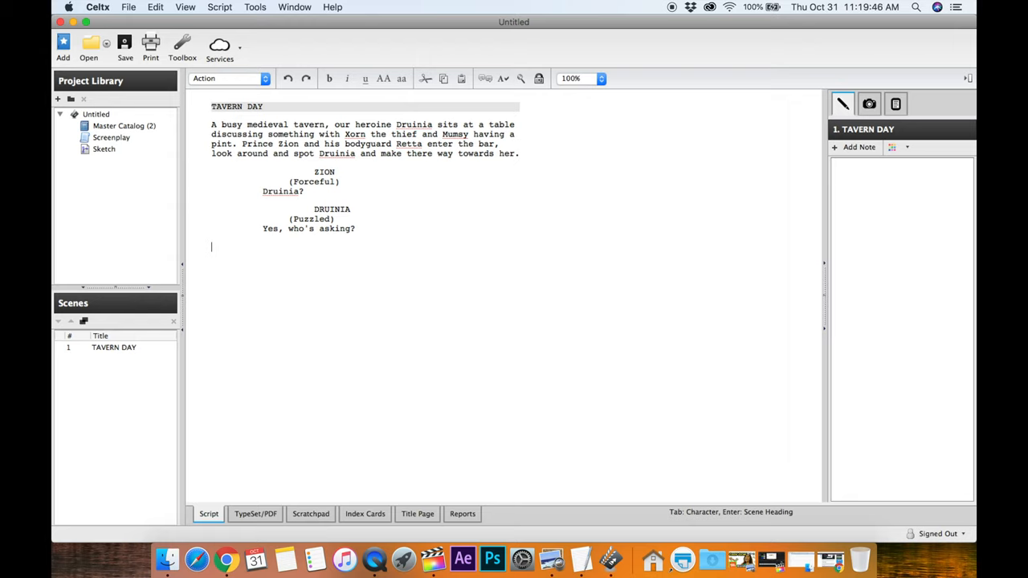
# - Type the action line 'Xorn eyes Zion and Retta suspiciously.'
pyautogui.write('x')
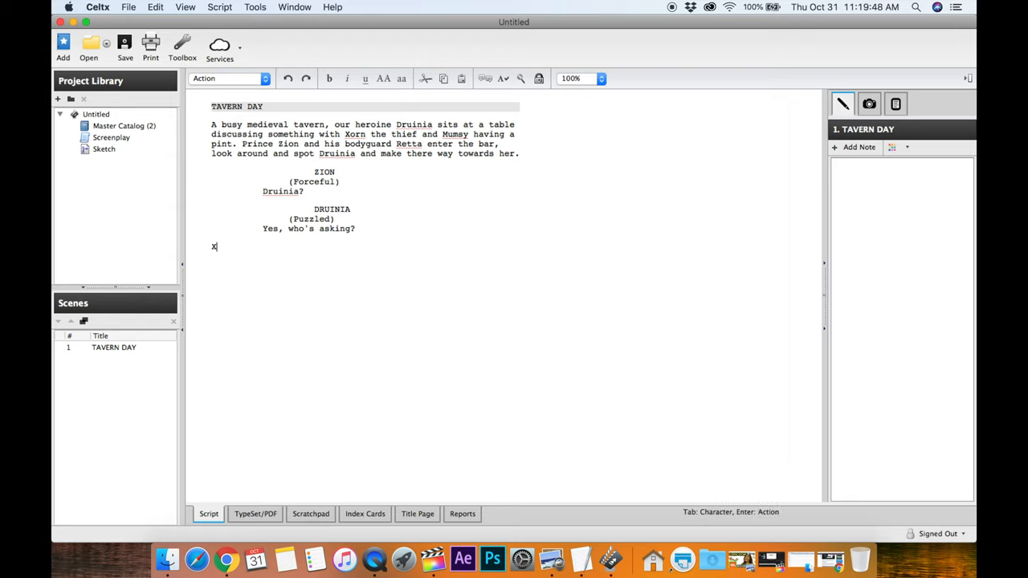
pyautogui.write('Xorn ey')
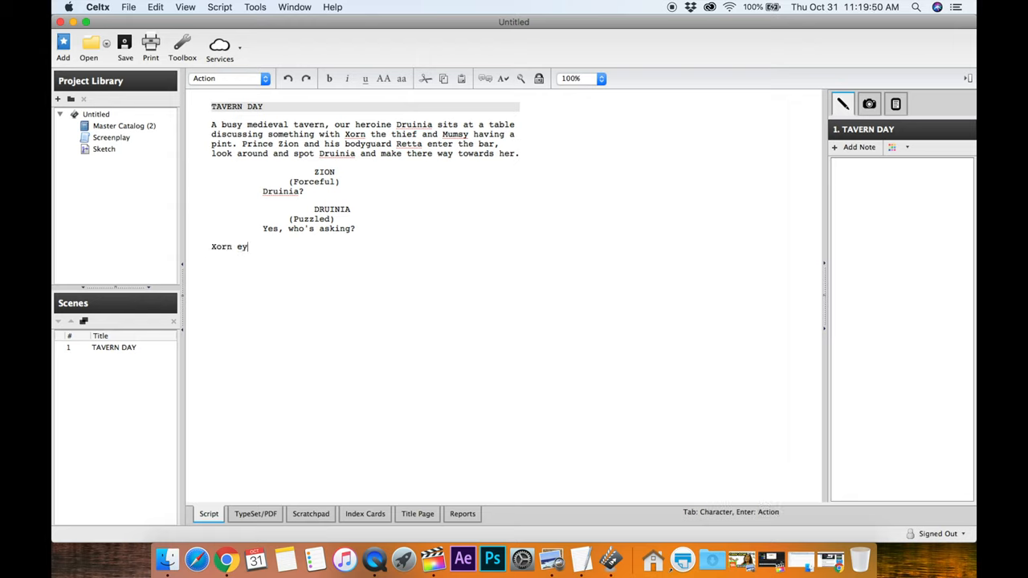
pyautogui.write('es R')
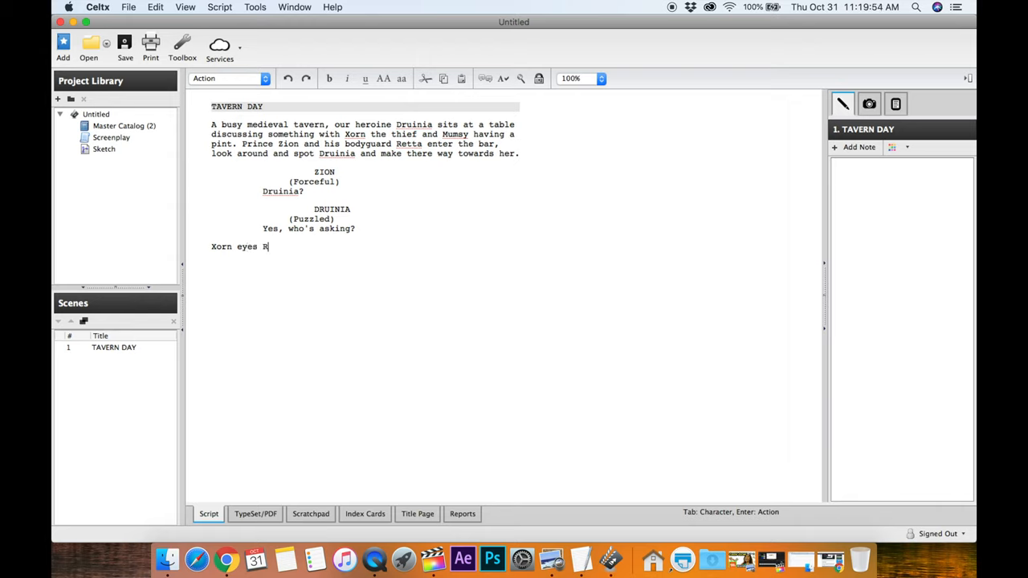
pyautogui.press('backspace')
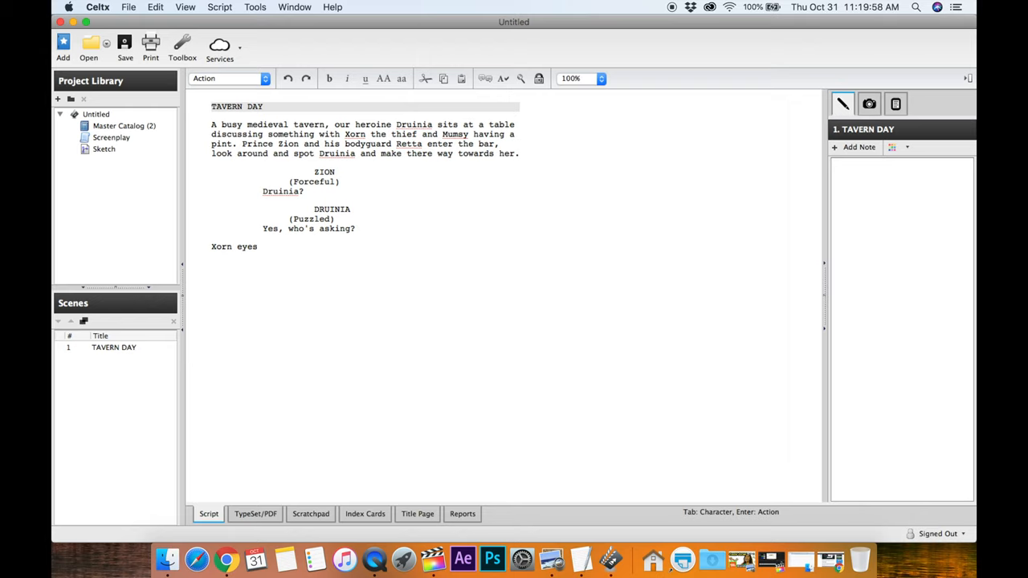
pyautogui.click(261, 247)
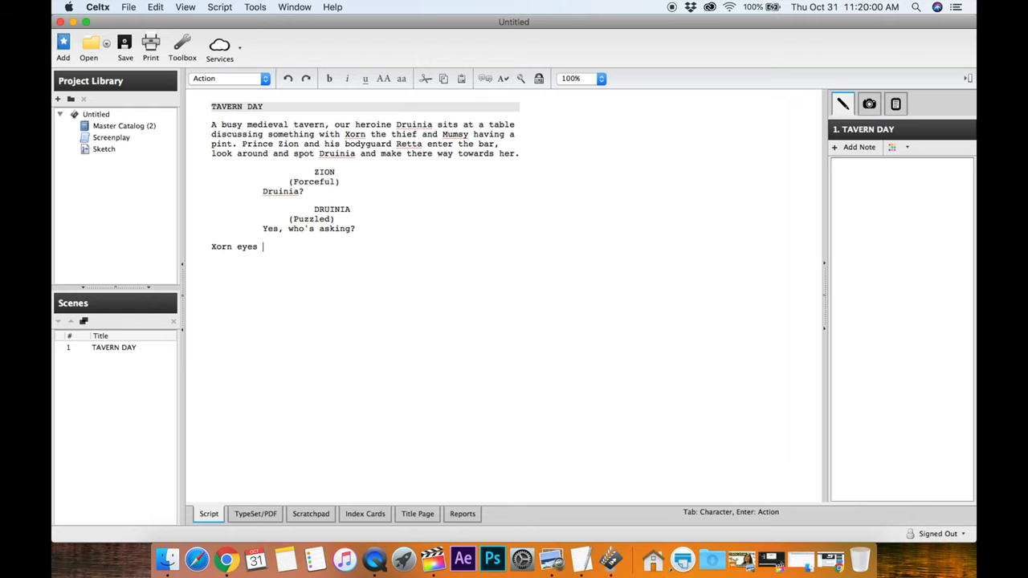
pyautogui.write('Zion')
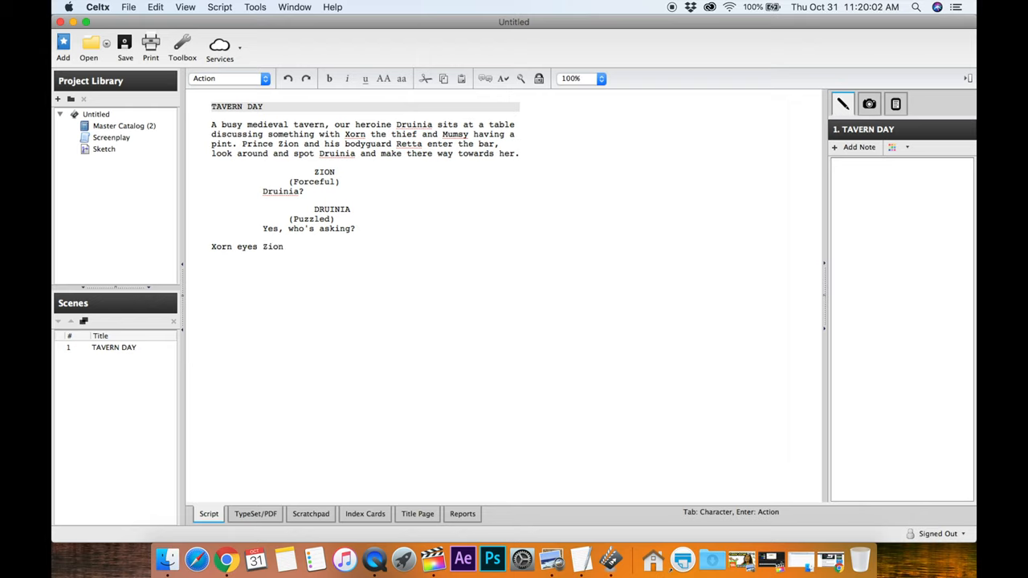
pyautogui.write('and Retta suspi')
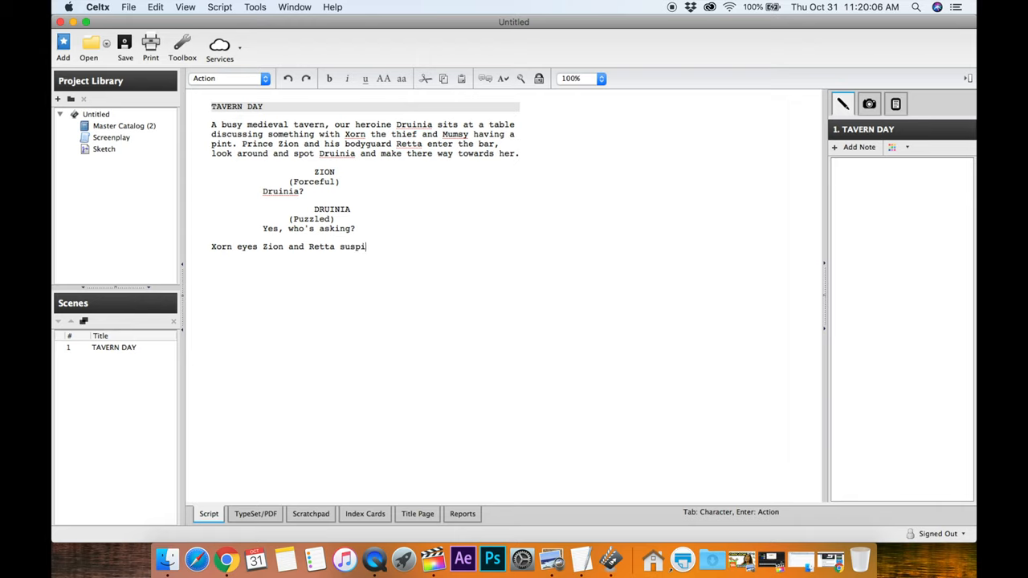
pyautogui.write('ciously')
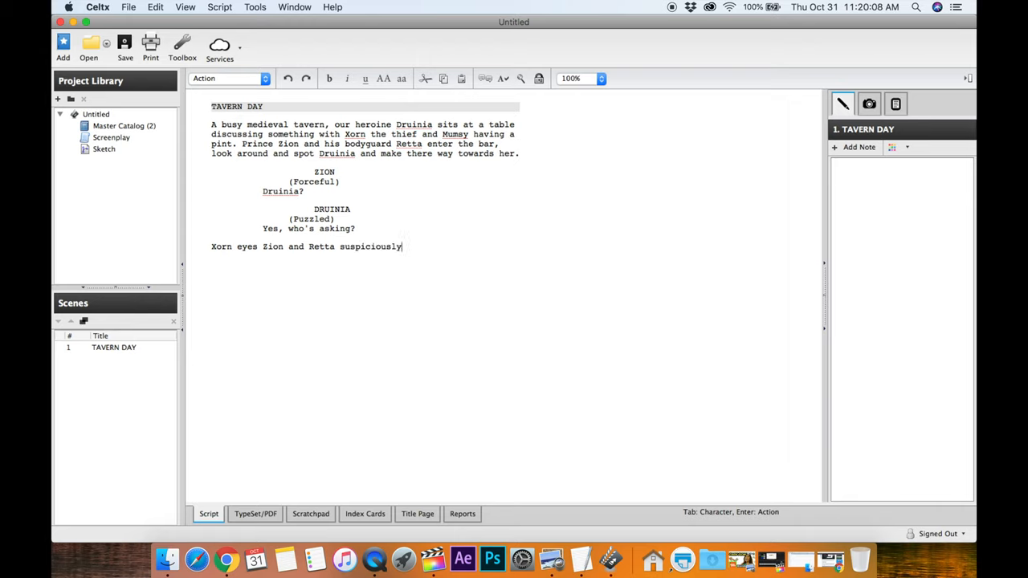
pyautogui.write('.')
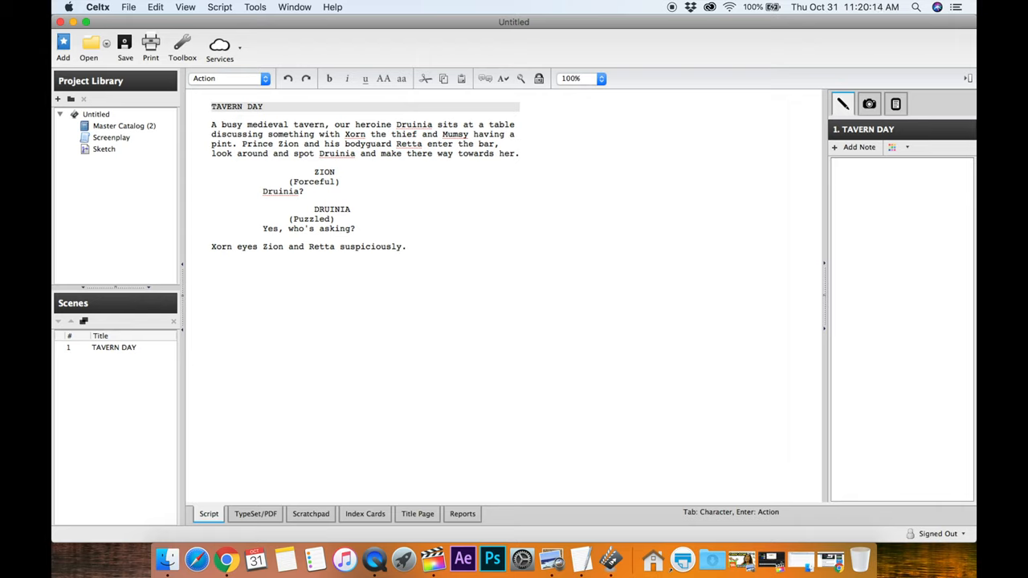
# - Edit the end of the Xorn action line to remove stray text
pyautogui.click(406, 247)
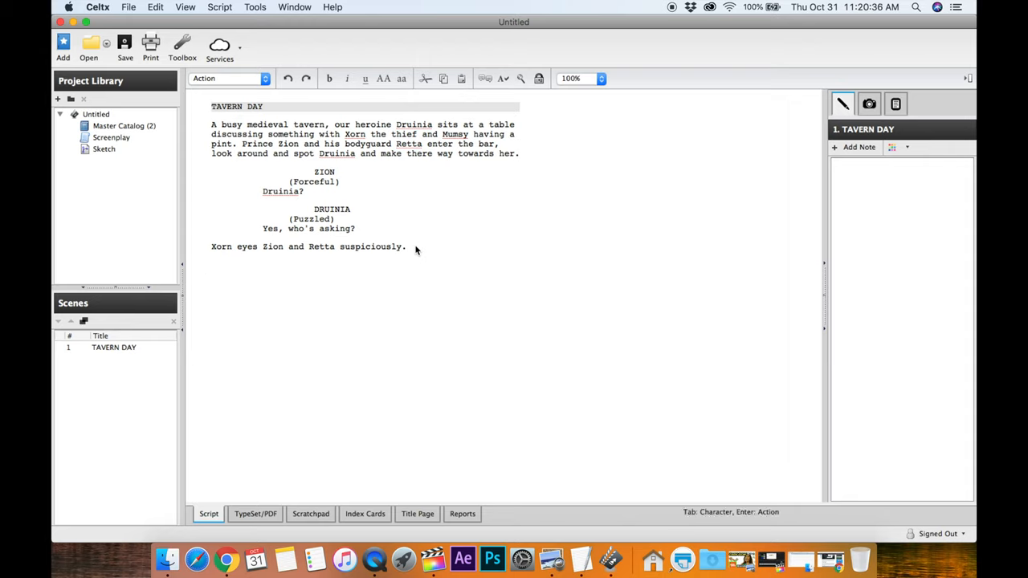
pyautogui.write('Retta')
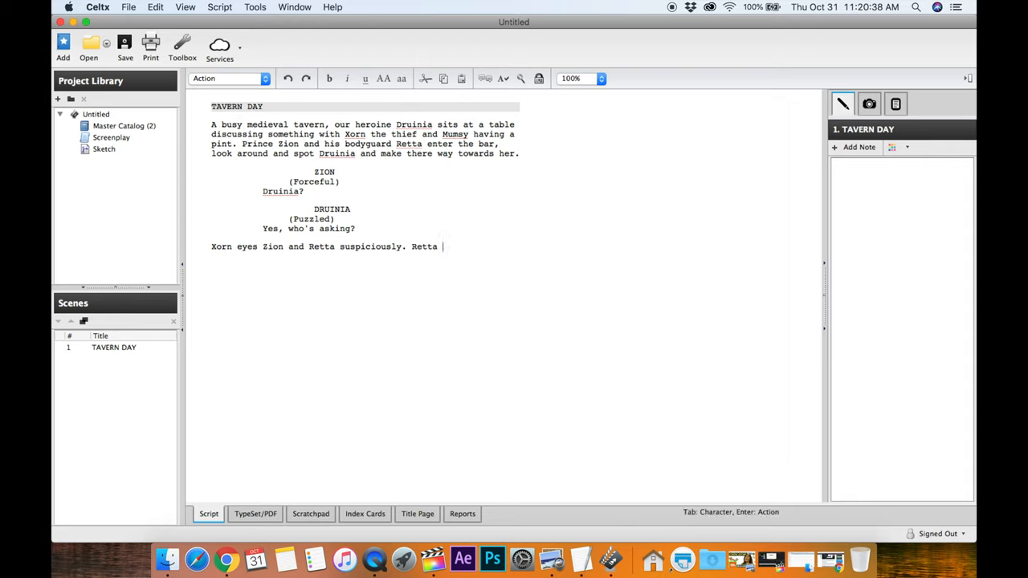
pyautogui.write('lo')
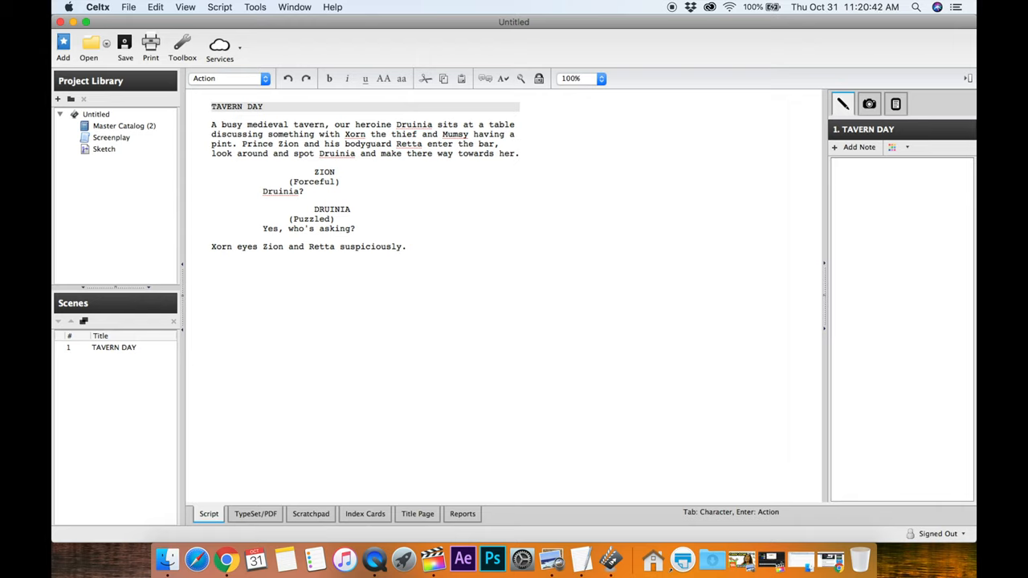
pyautogui.click(410, 247)
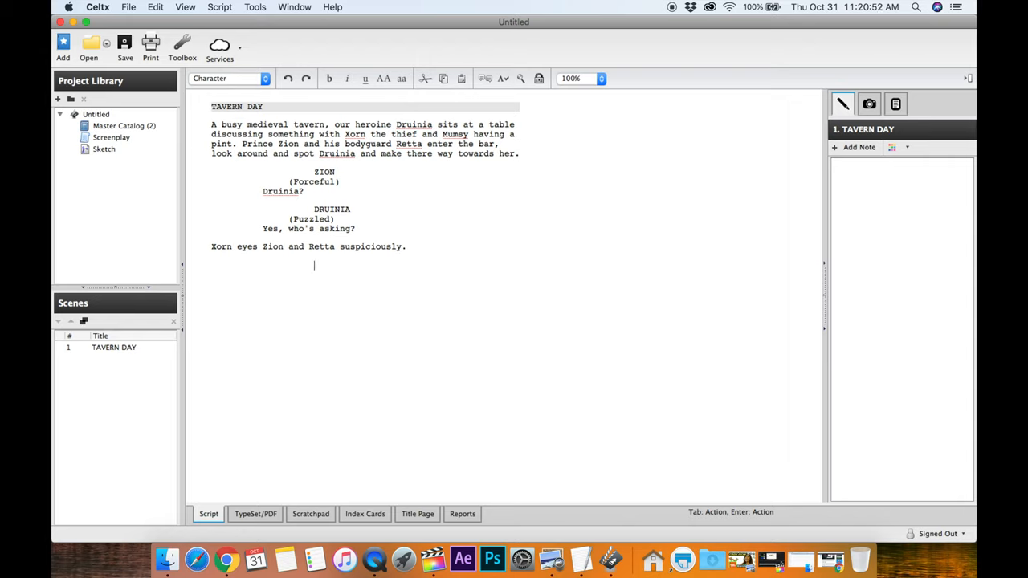
# - Add RETTA with the parenthetical about being angered Druinia doesn't know the prince
pyautogui.write('RETTA')
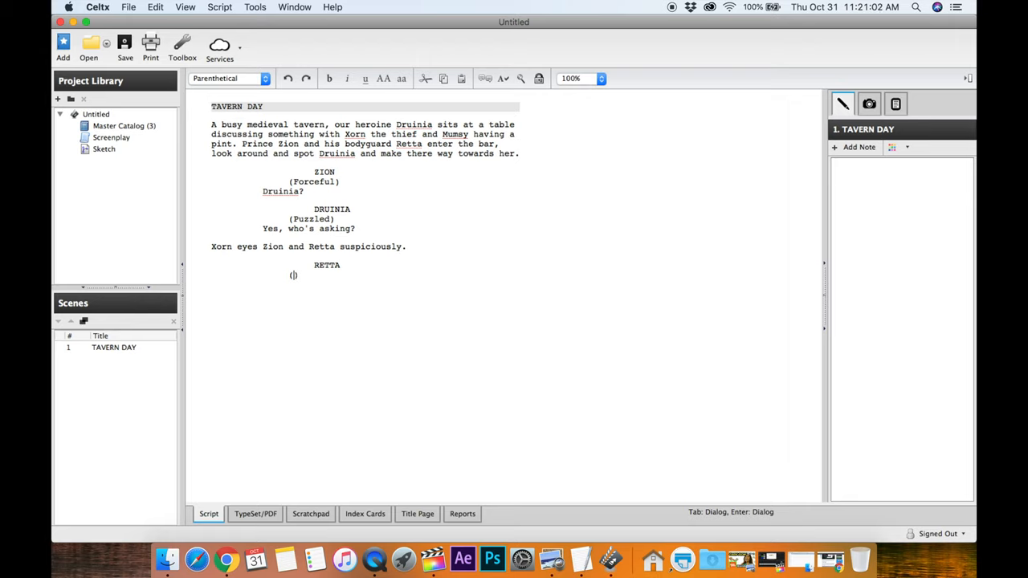
pyautogui.write('angr')
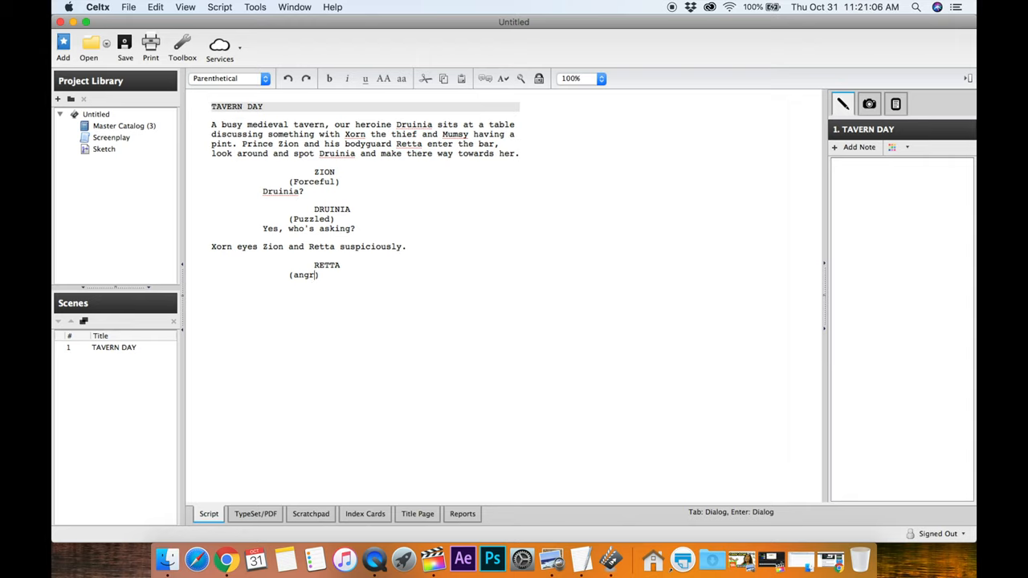
pyautogui.write('ered')
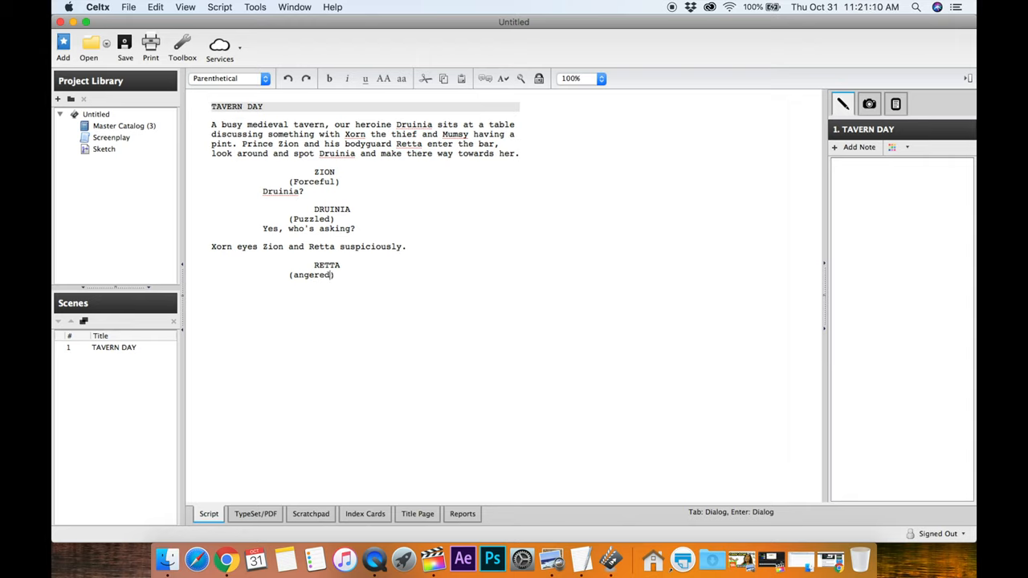
pyautogui.write('that')
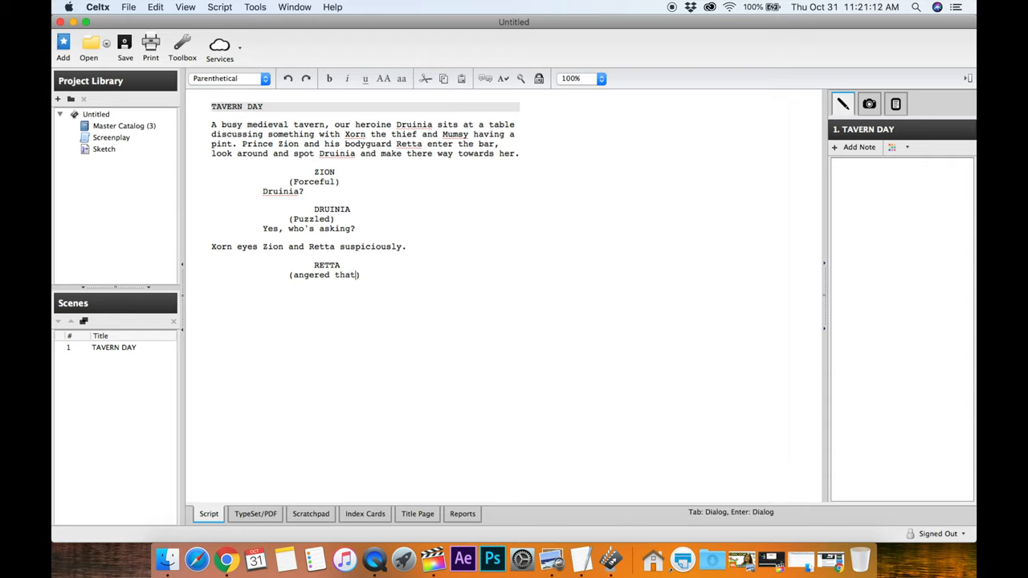
pyautogui.write('Durinia')
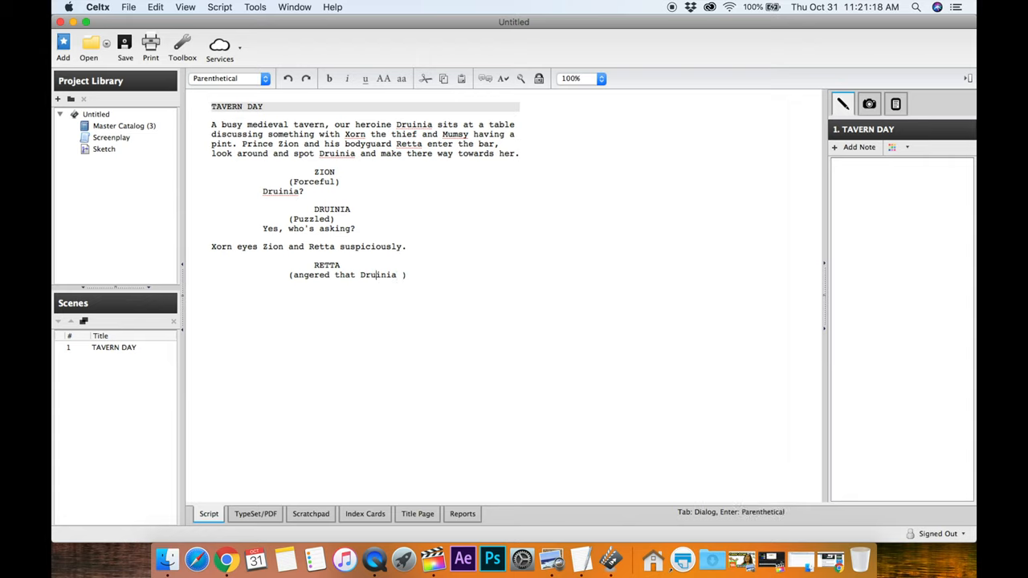
pyautogui.write("doesn't")
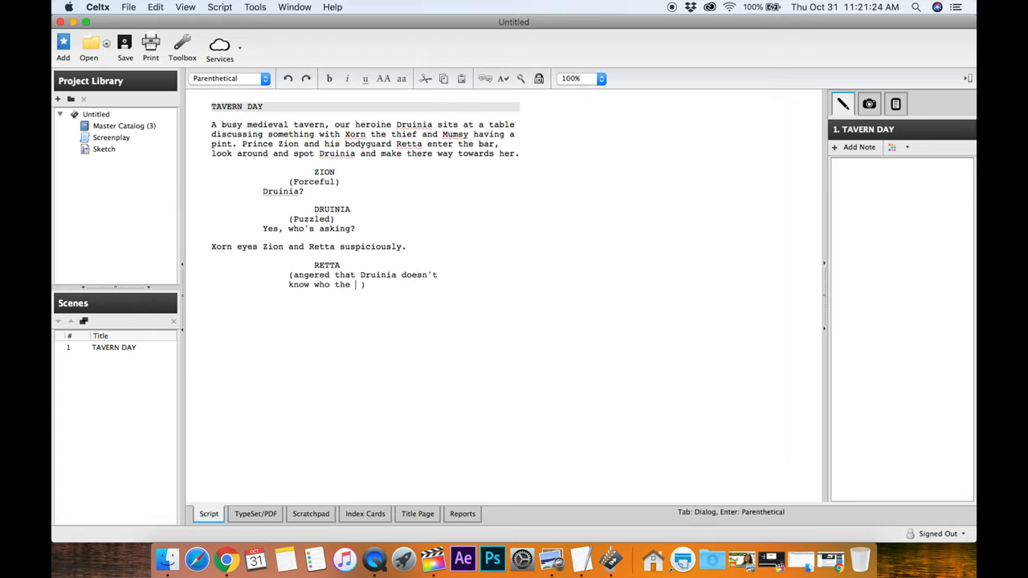
pyautogui.write('prince is')
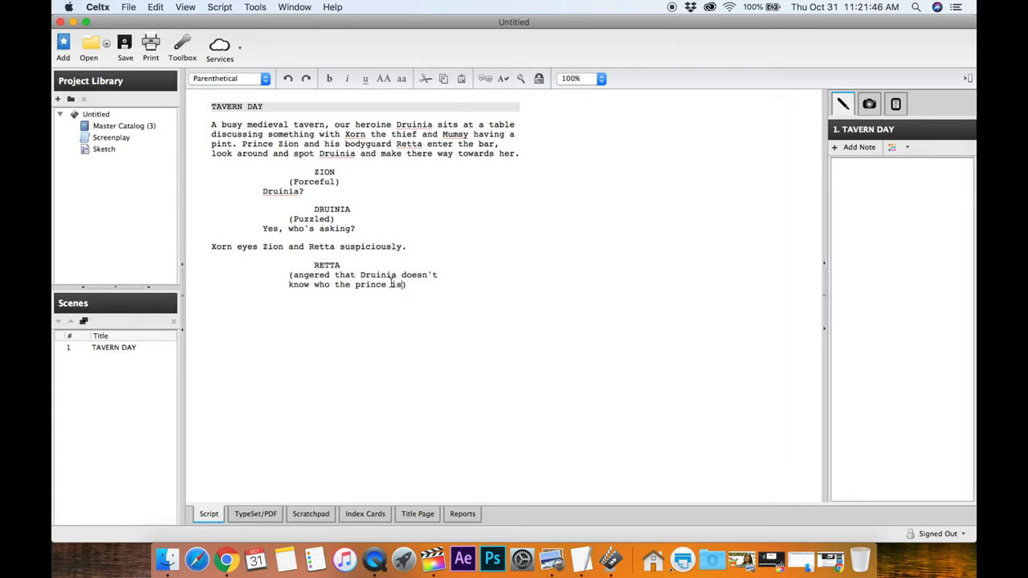
pyautogui.moveTo(409, 288)
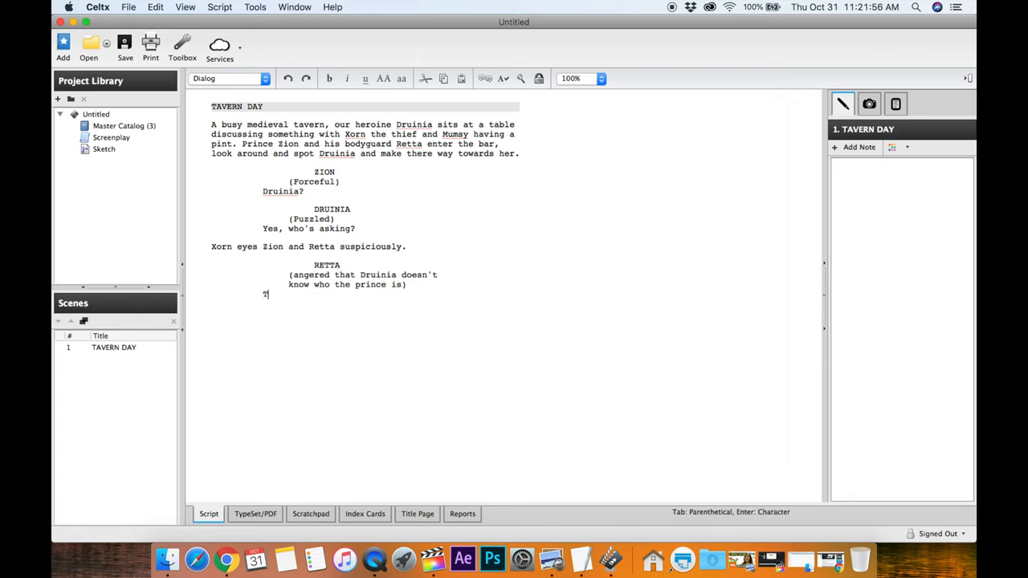
# - Type Retta's dialogue 'This is Prince Zion of __________!!'
pyautogui.write('This is Prince Zion')
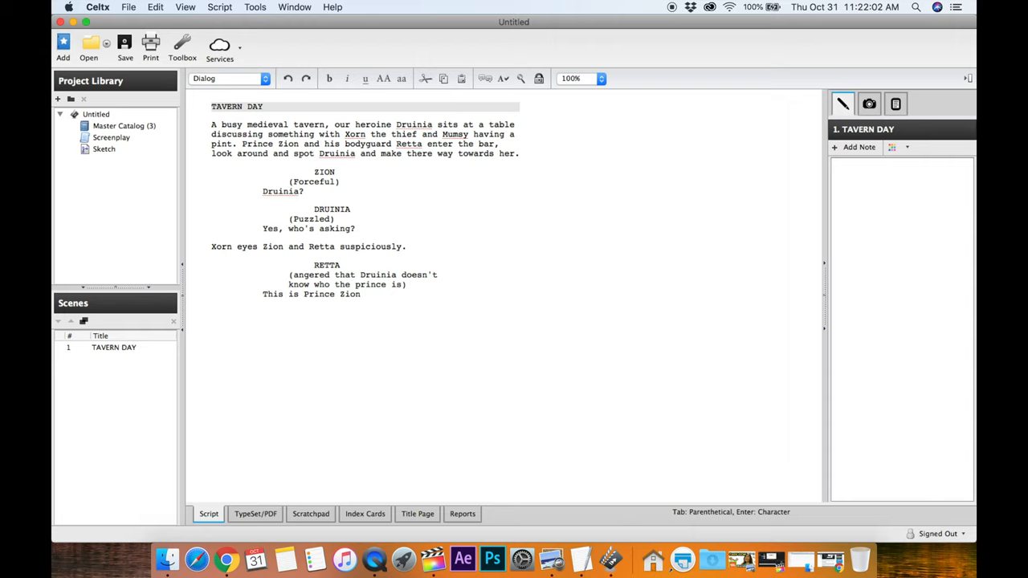
pyautogui.write('of')
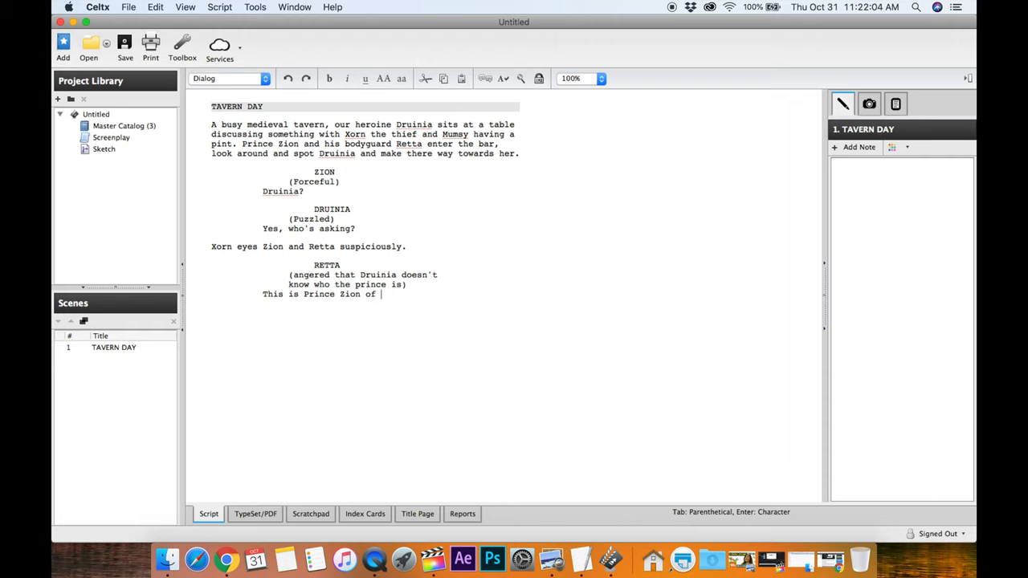
pyautogui.write('-------')
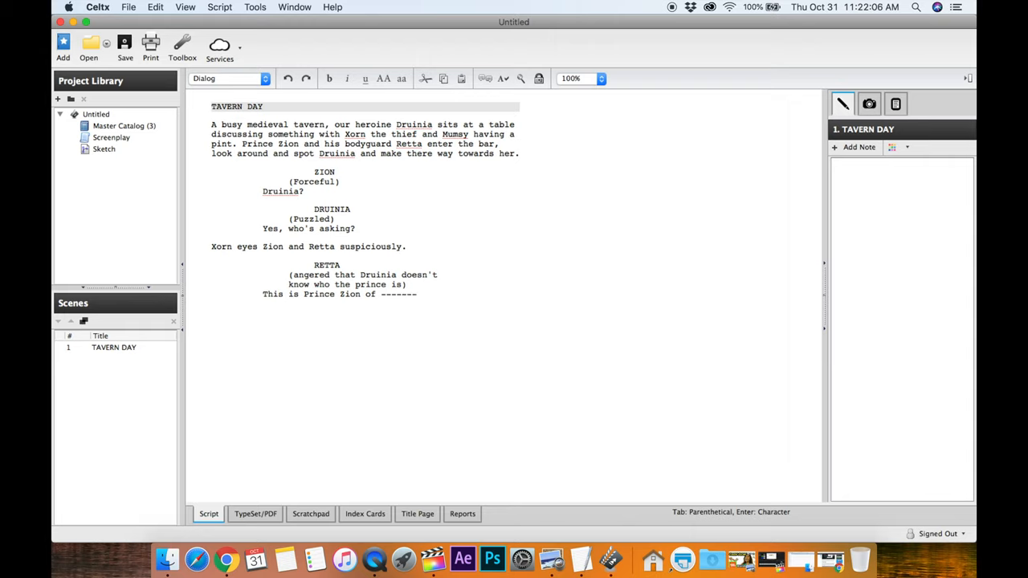
pyautogui.press('backspace')
pyautogui.write('__________')
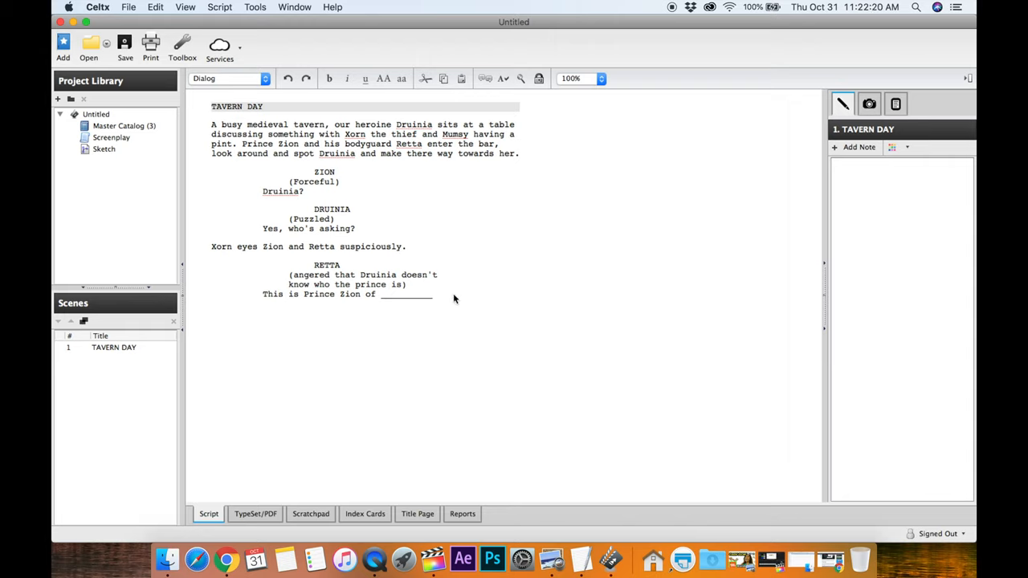
pyautogui.write('!!')
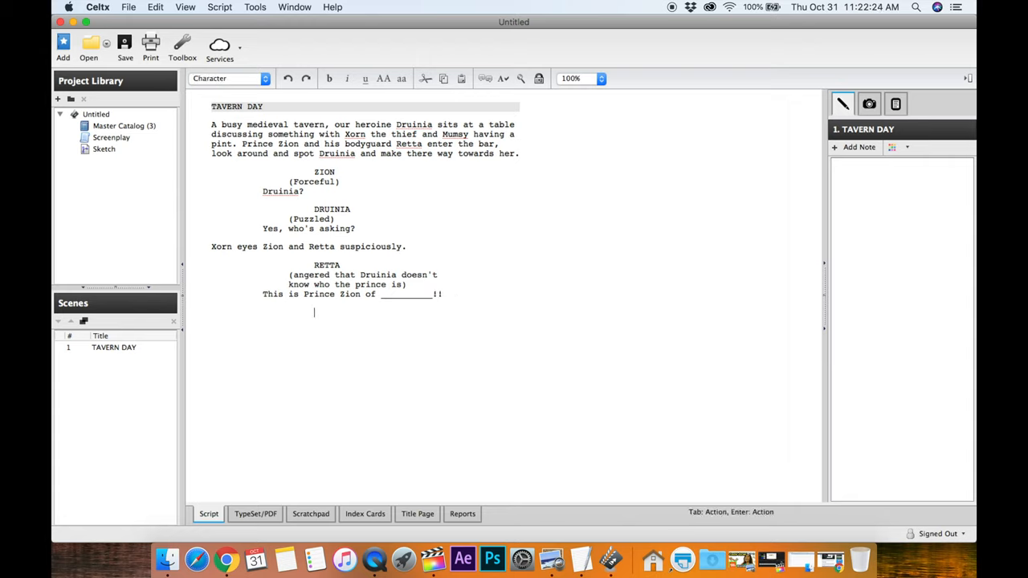
# - Add ZION with the parenthetical (Raising his hand) and the line 'It's ok Retta'
pyautogui.write('z')
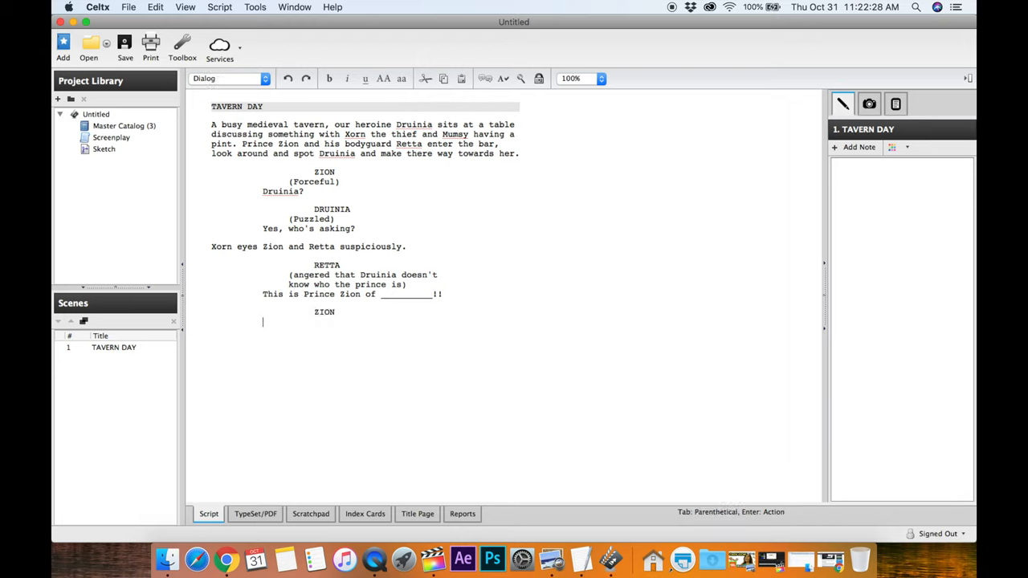
pyautogui.write("It's ok Retta")
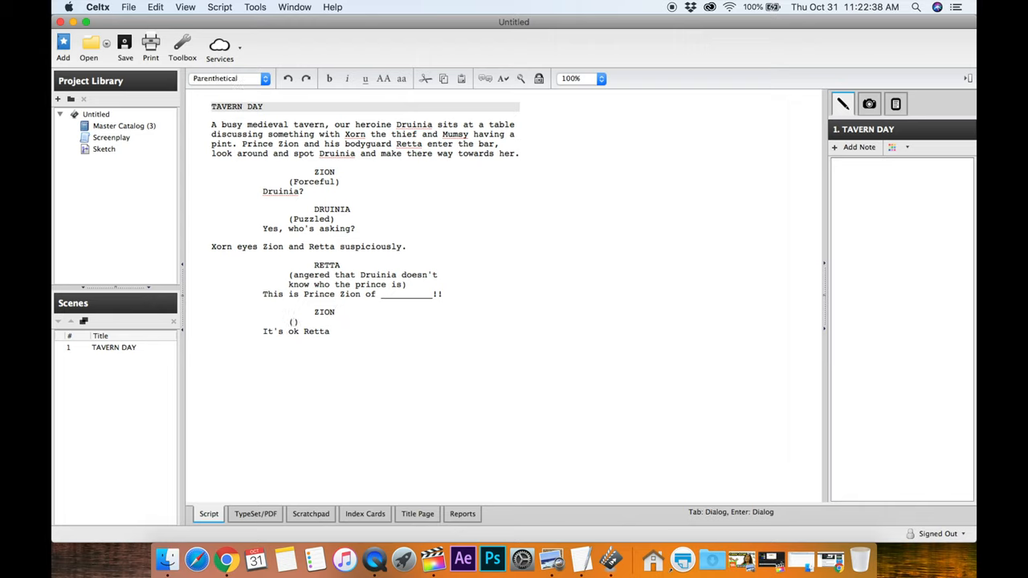
pyautogui.write('RAising his')
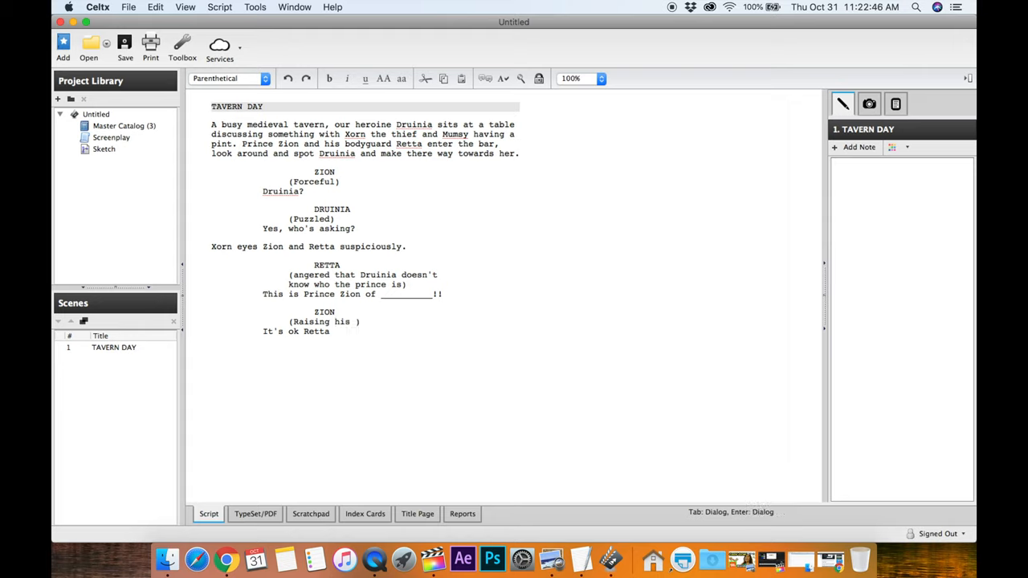
pyautogui.write('hand')
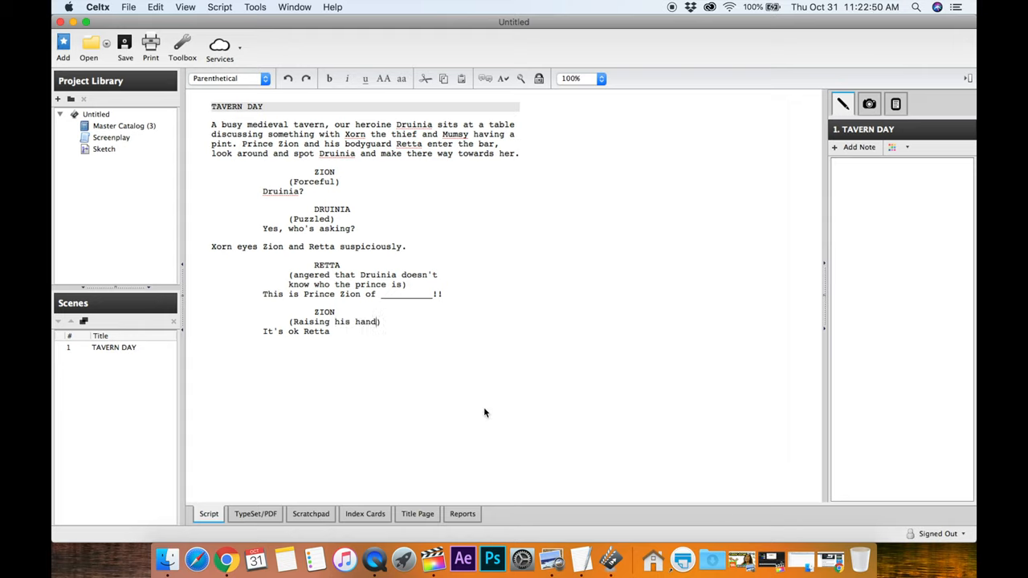
pyautogui.moveTo(361, 359)
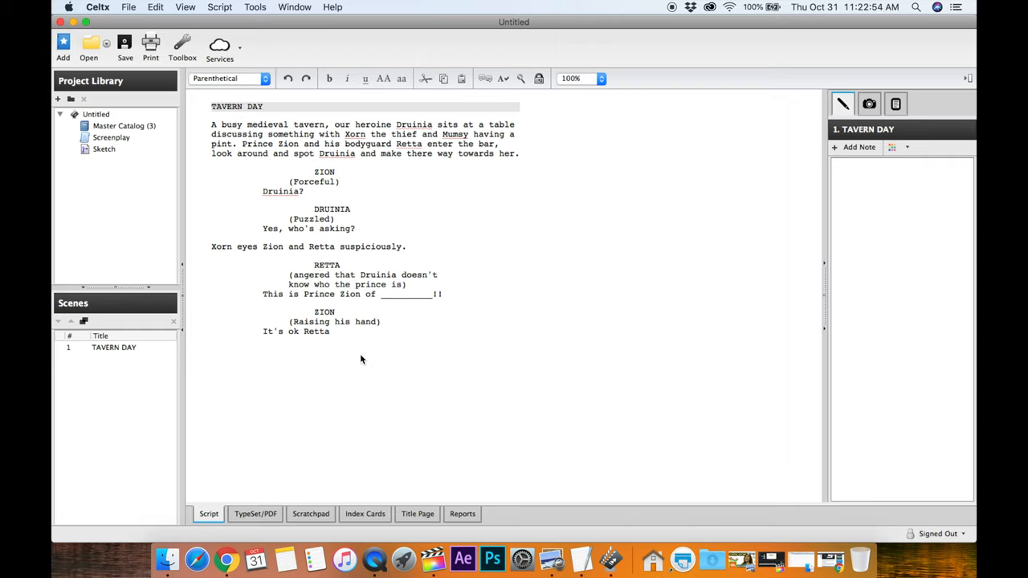
pyautogui.moveTo(393, 315)
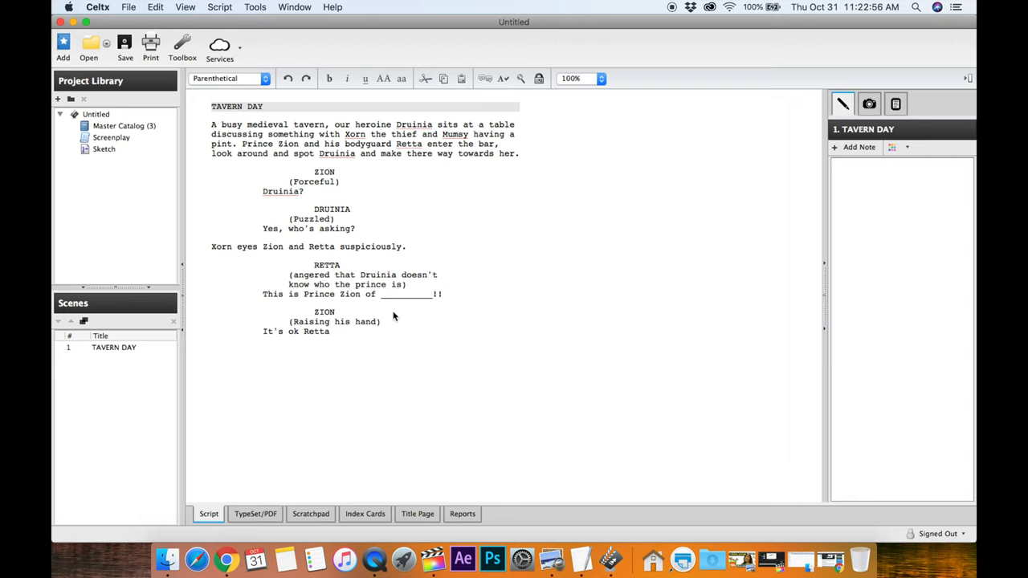
pyautogui.click(377, 321)
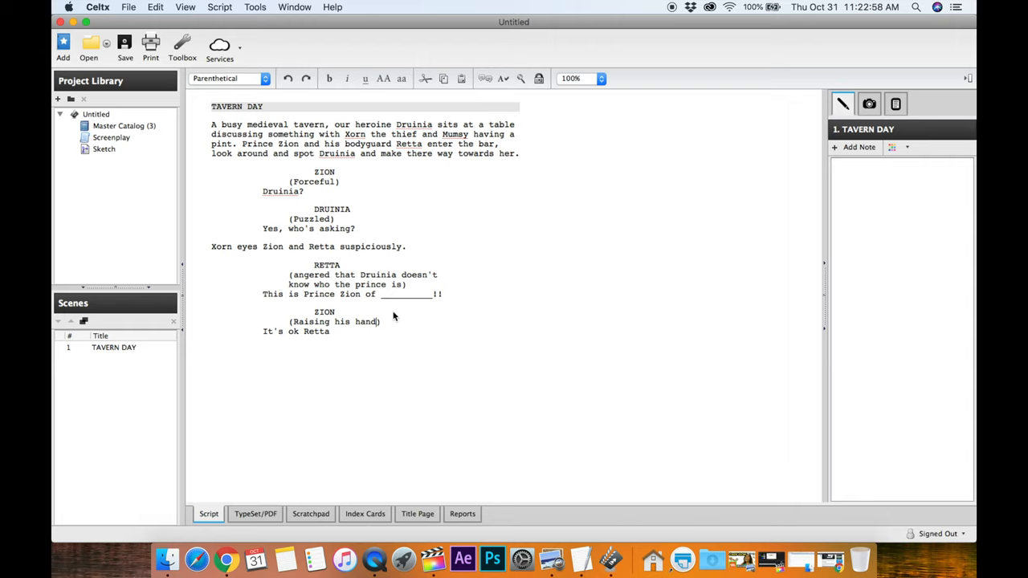
pyautogui.moveTo(380, 348)
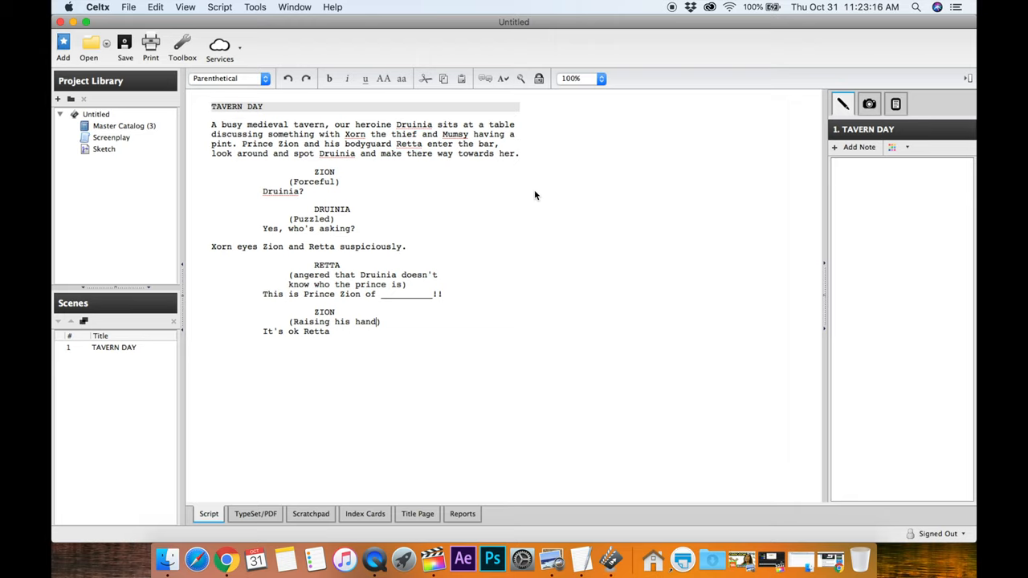
pyautogui.moveTo(462, 267)
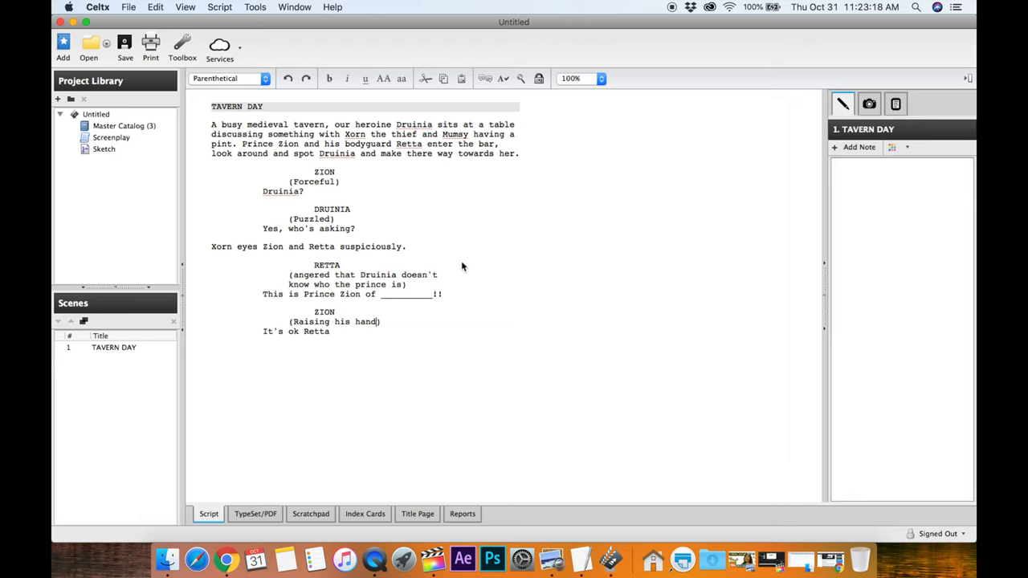
pyautogui.moveTo(577, 269)
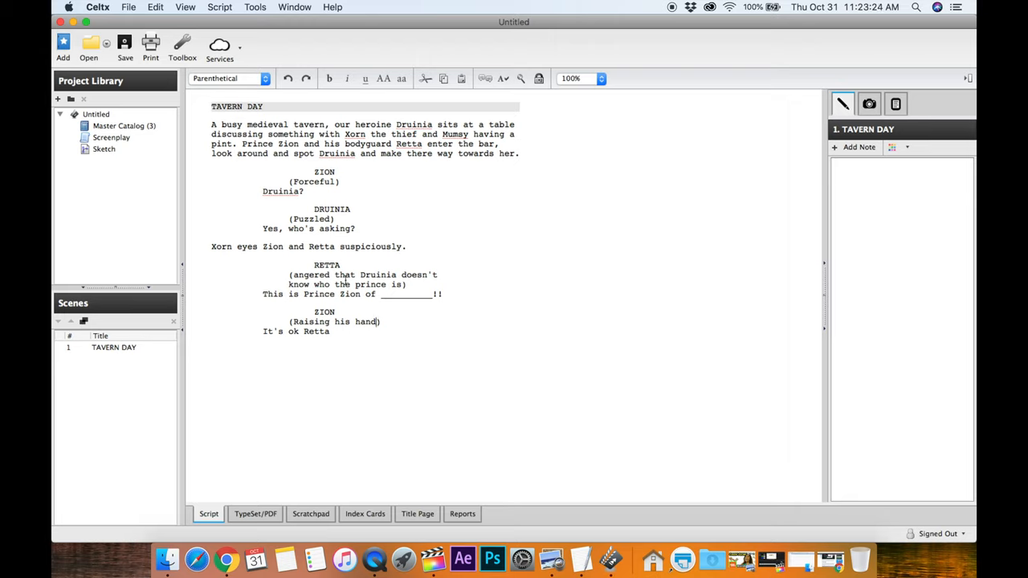
pyautogui.moveTo(339, 336)
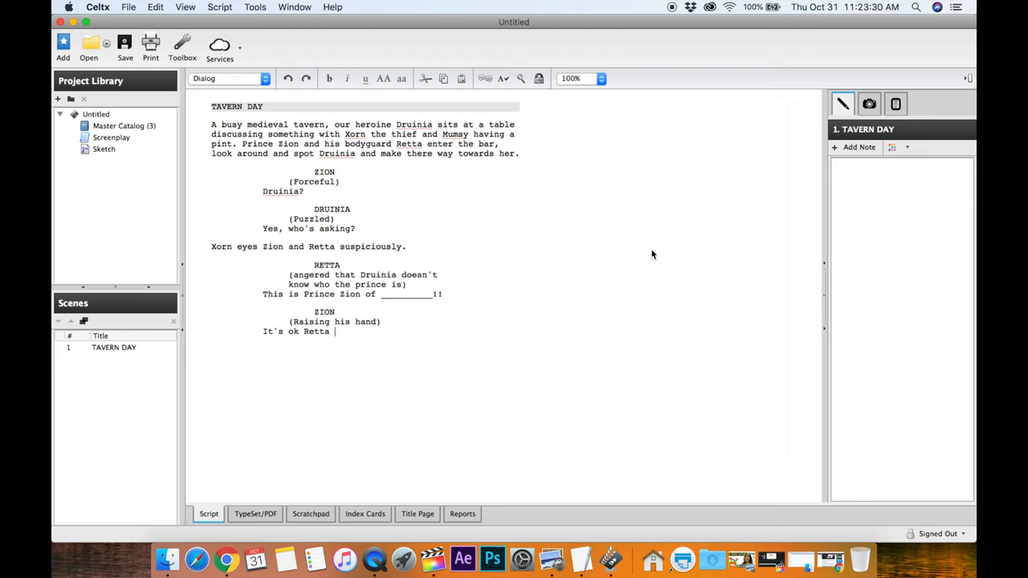
pyautogui.moveTo(494, 379)
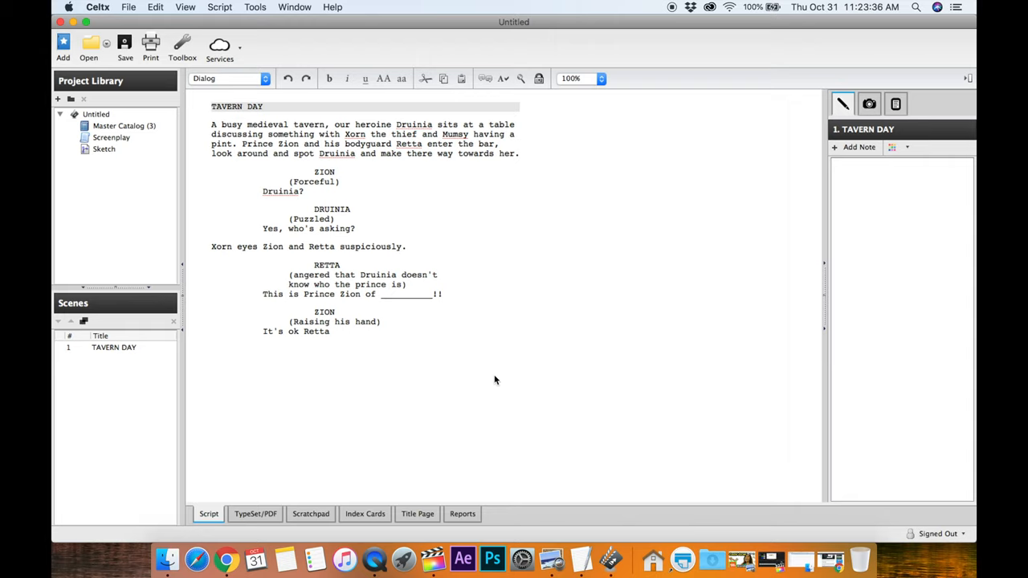
# - Append '...Druinia I would like to hire you for a job?' after 'It's ok Retta'
pyautogui.click(335, 330)
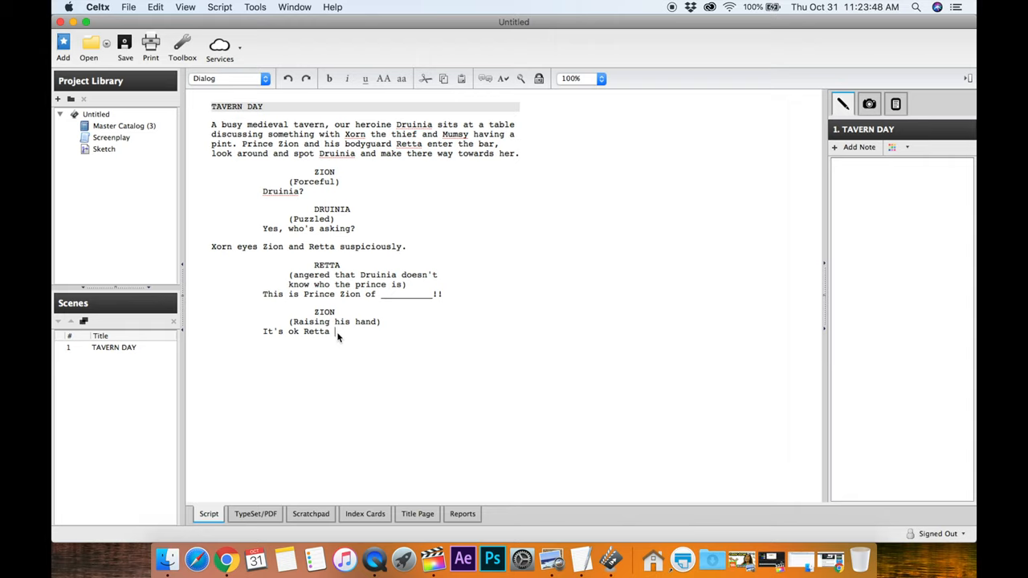
pyautogui.write('...')
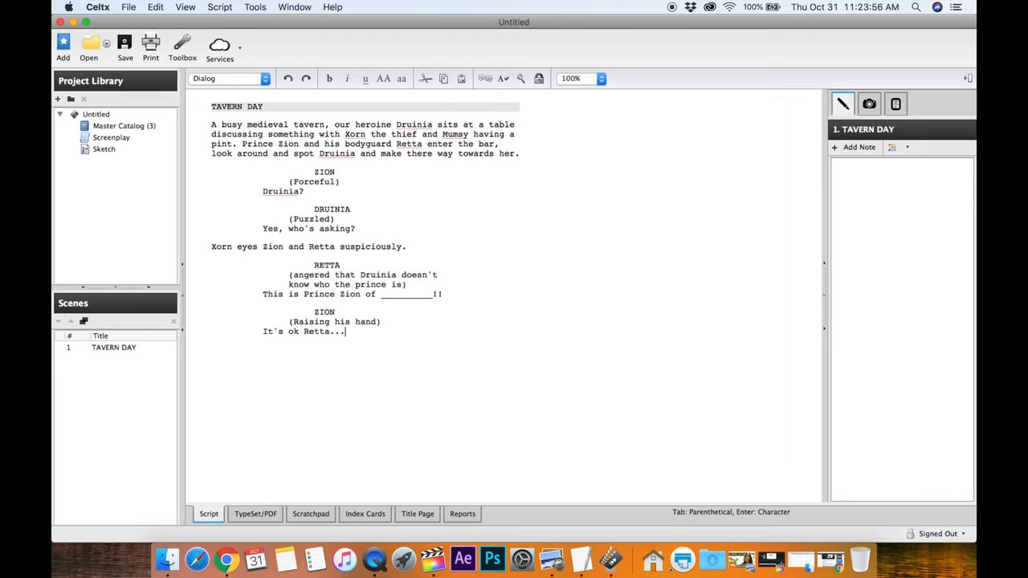
pyautogui.write('Druinia I would')
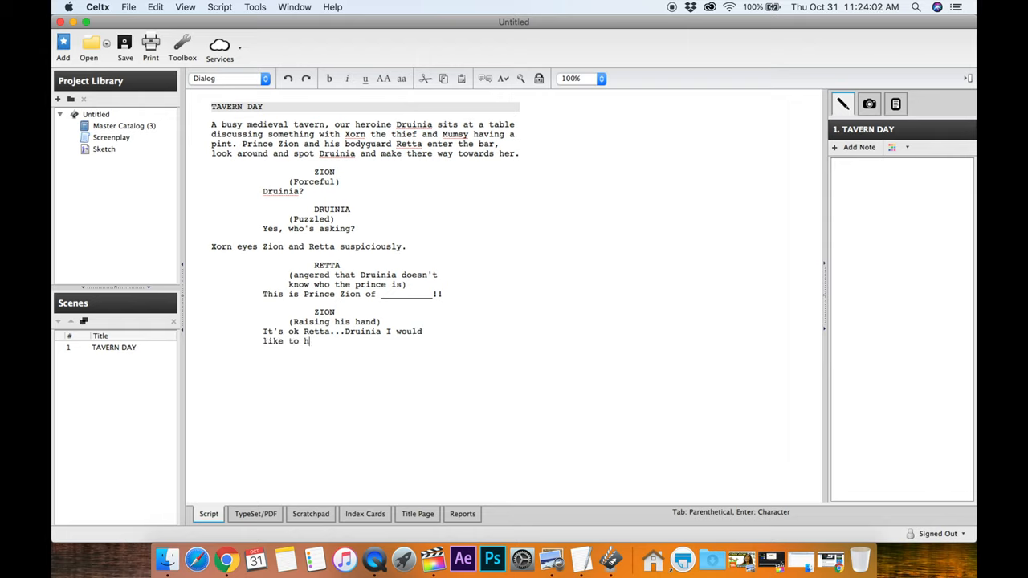
pyautogui.write('ire you')
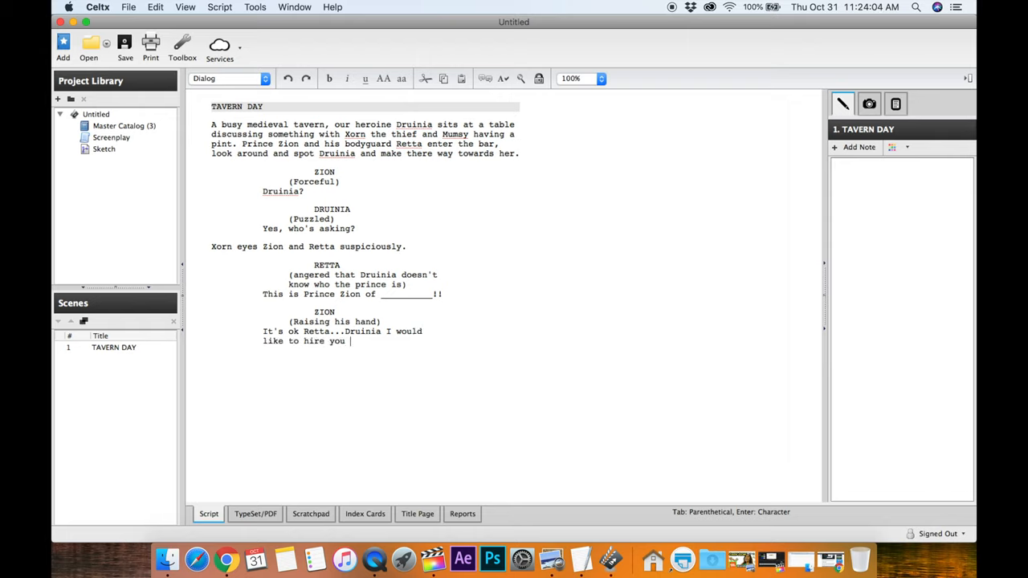
pyautogui.write('for a')
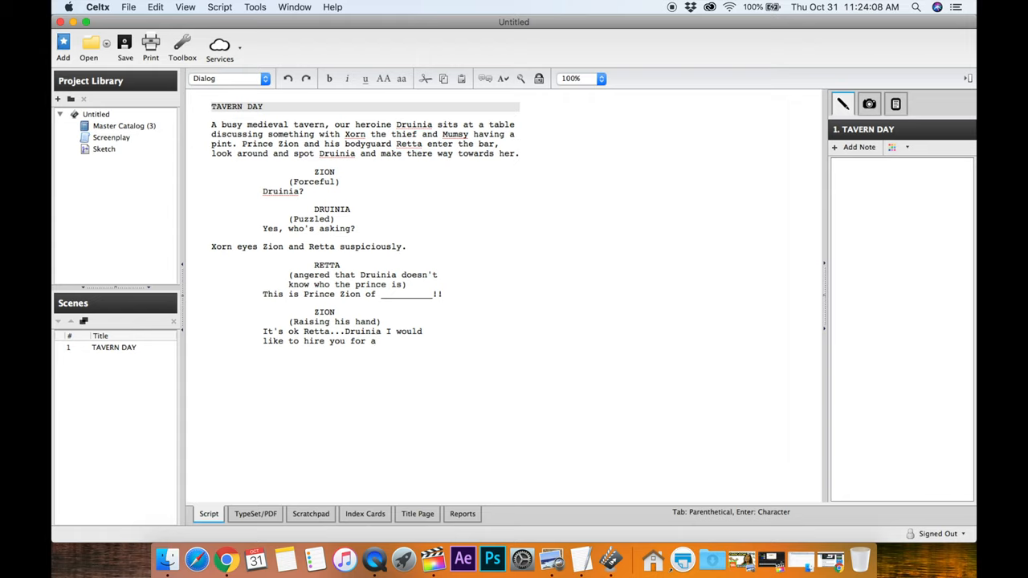
pyautogui.write('job')
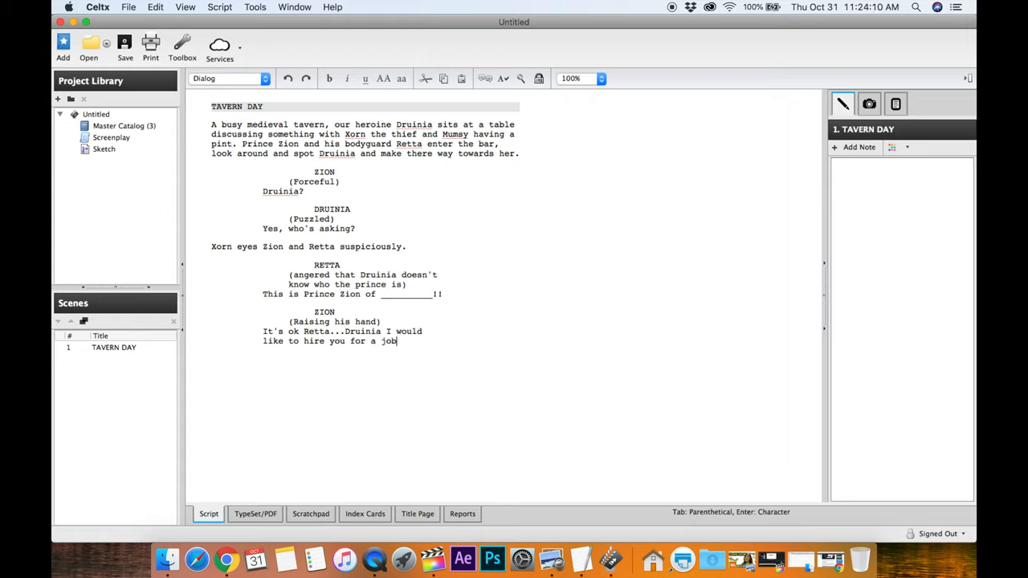
pyautogui.write('?')
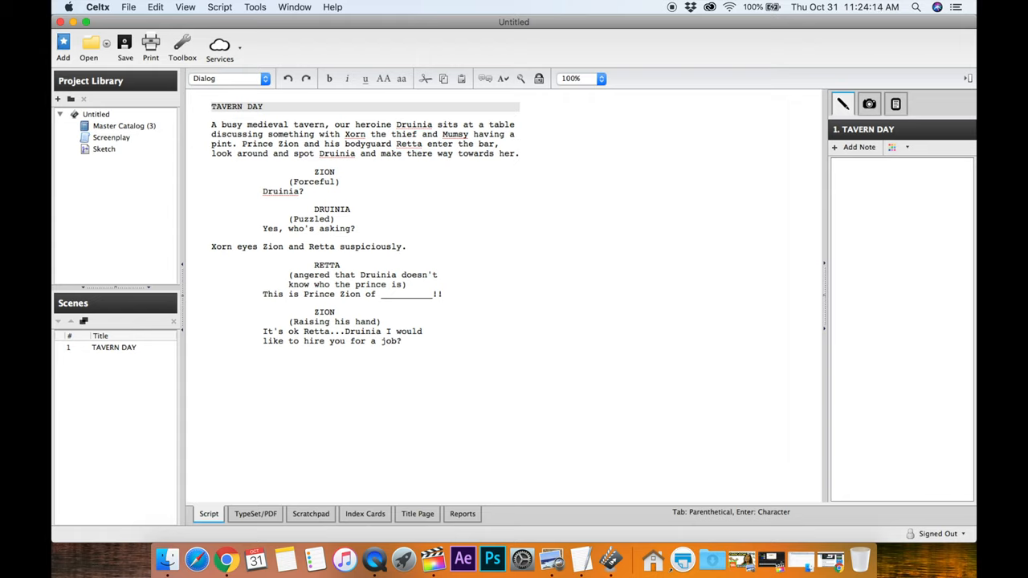
pyautogui.click(401, 341)
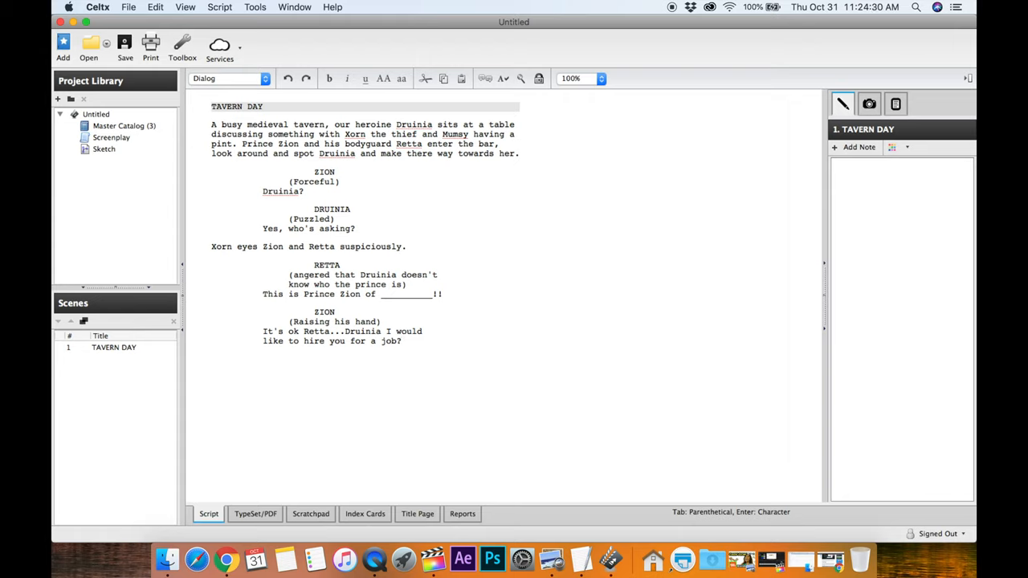
pyautogui.moveTo(308, 280)
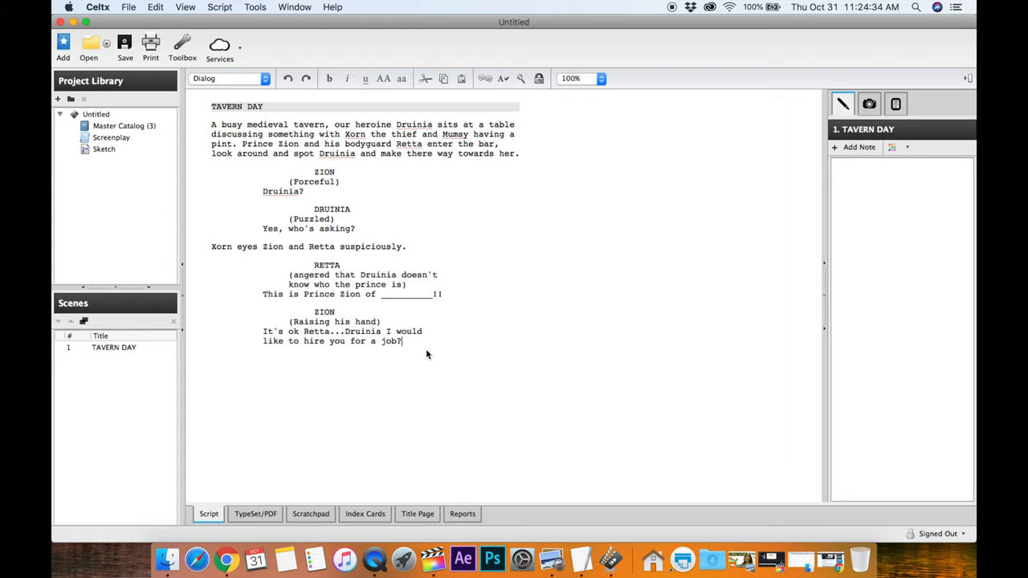
pyautogui.moveTo(414, 347)
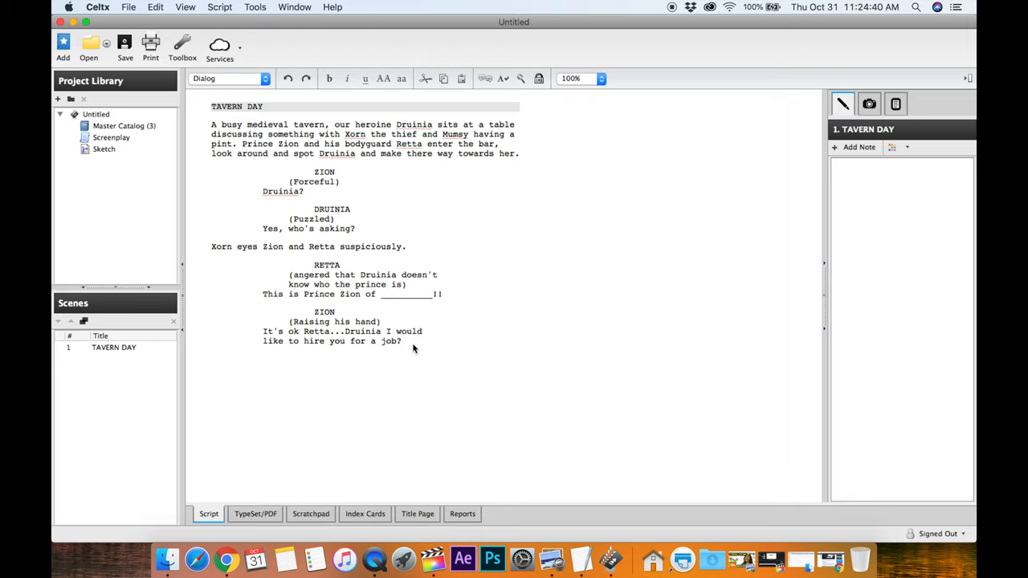
pyautogui.click(403, 340)
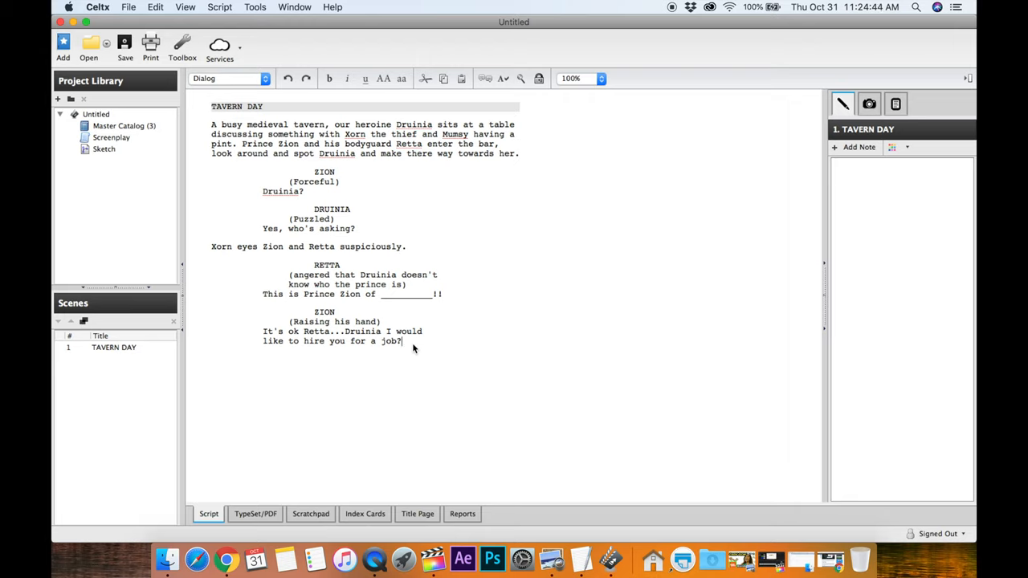
pyautogui.moveTo(468, 310)
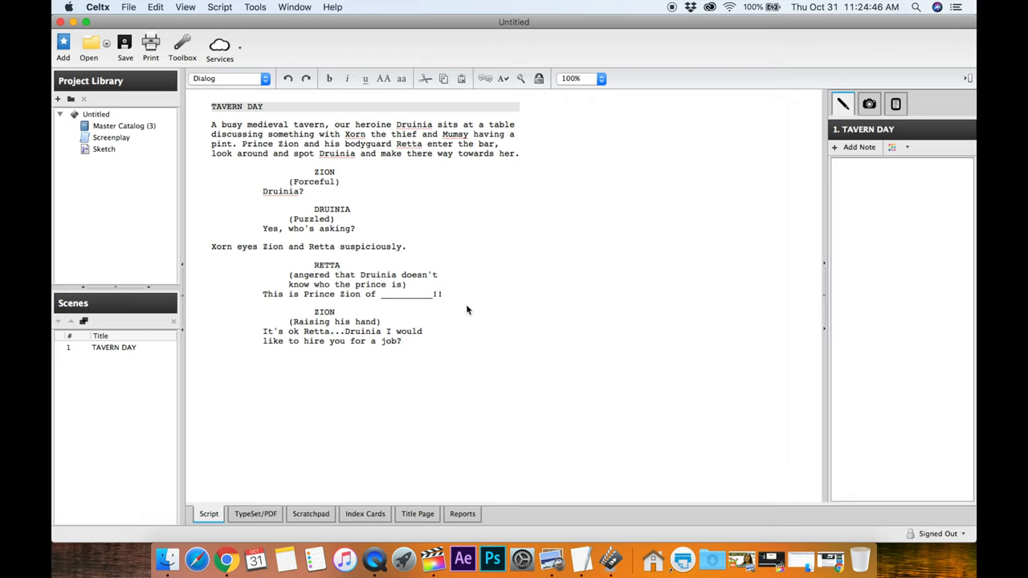
pyautogui.moveTo(439, 346)
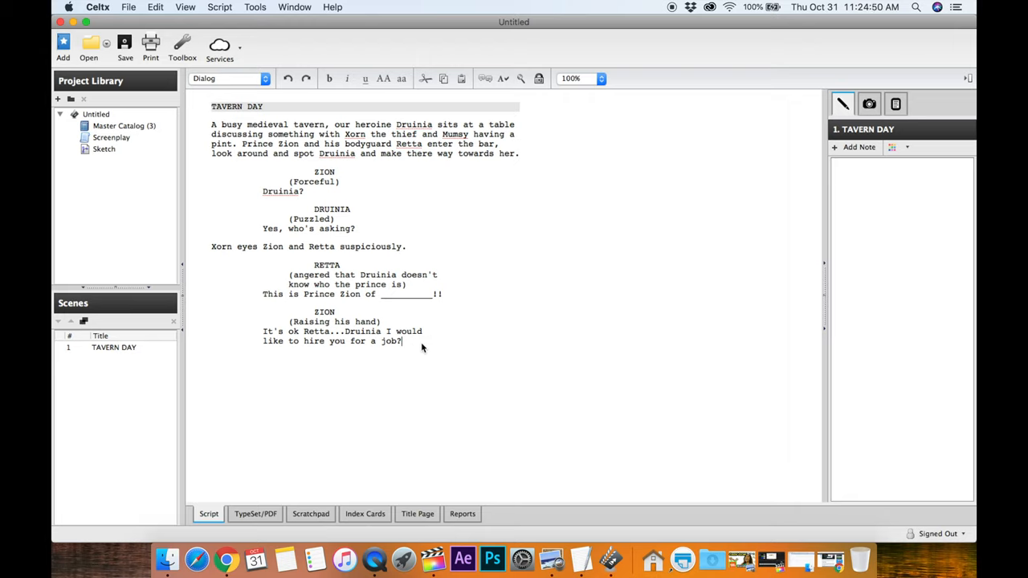
pyautogui.moveTo(453, 349)
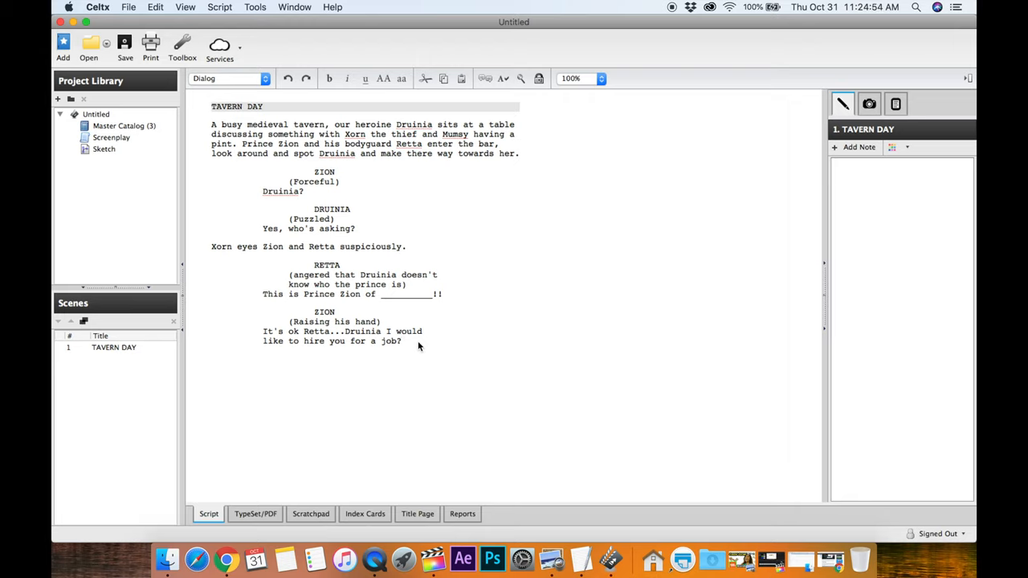
pyautogui.moveTo(418, 348)
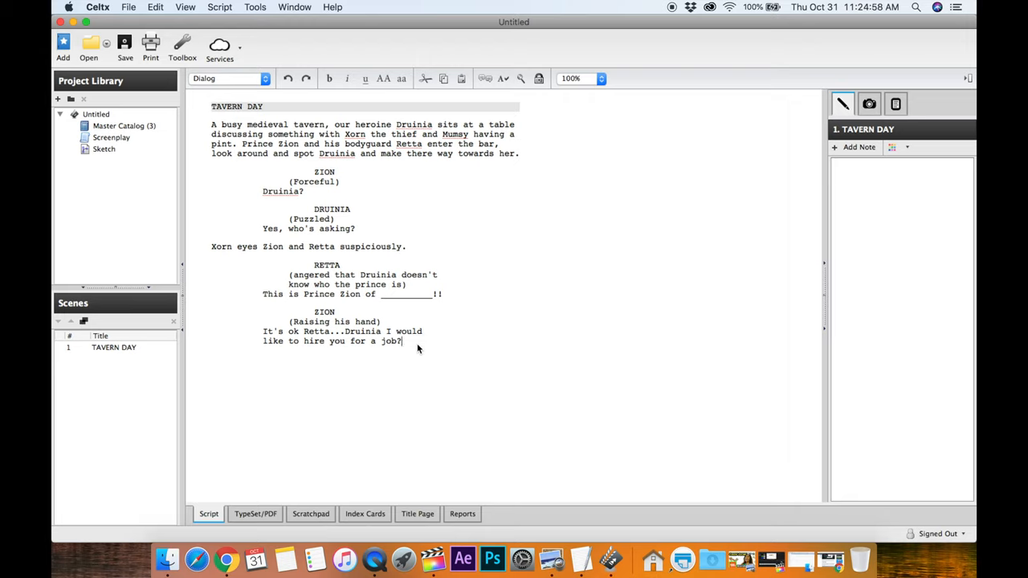
pyautogui.write('D')
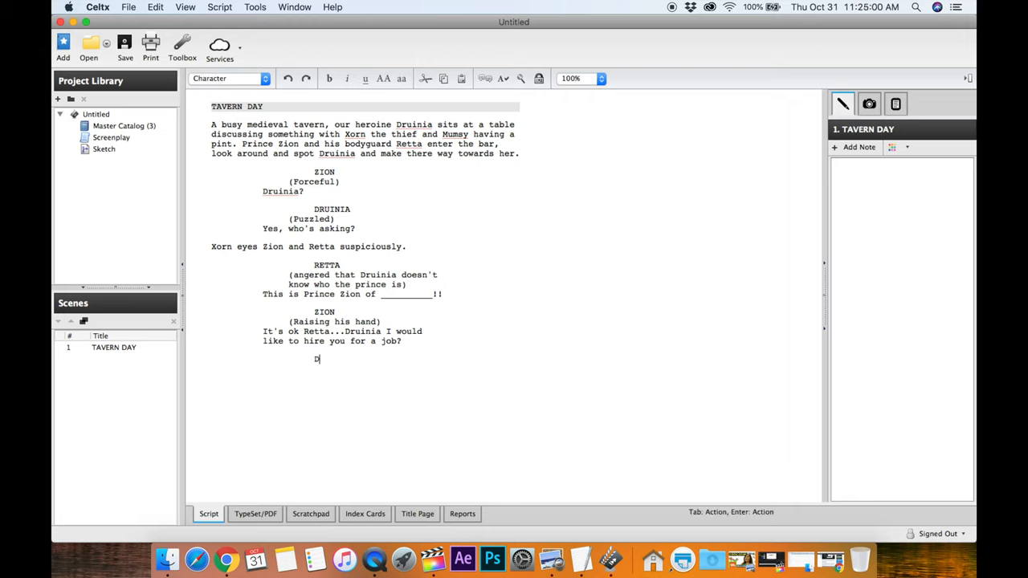
pyautogui.write('RUINIA')
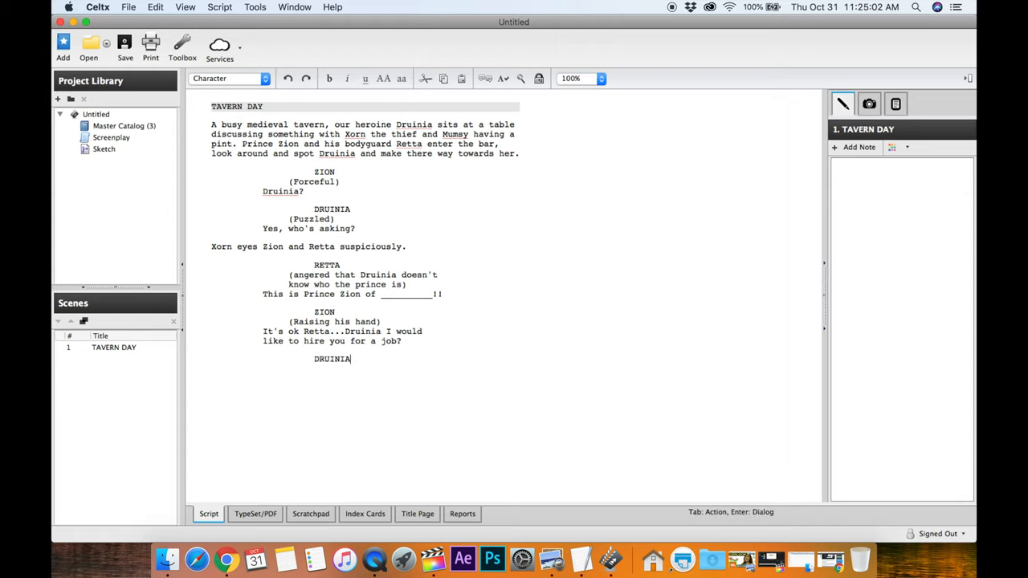
pyautogui.press('backspace')
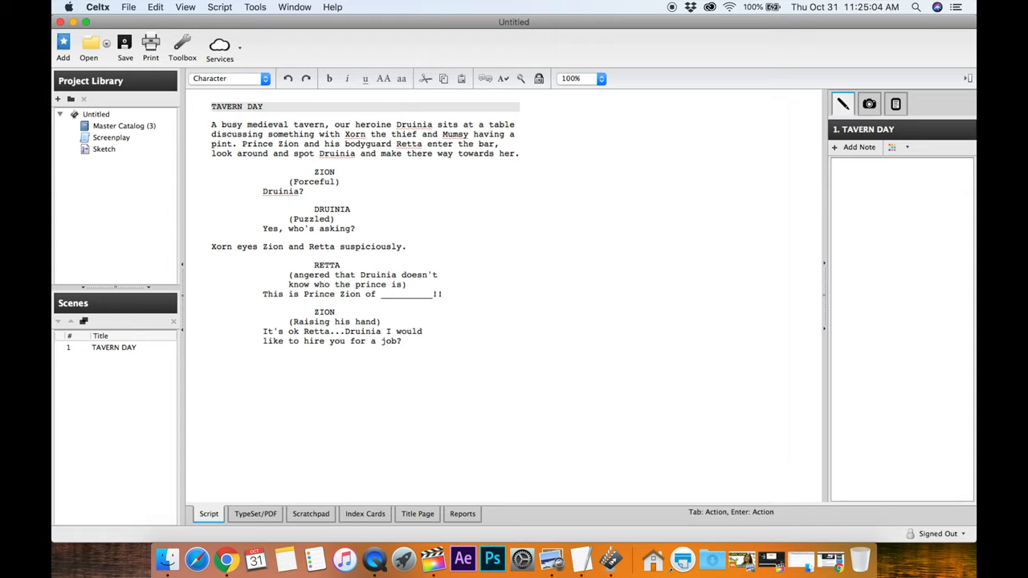
pyautogui.write('DRUINIA')
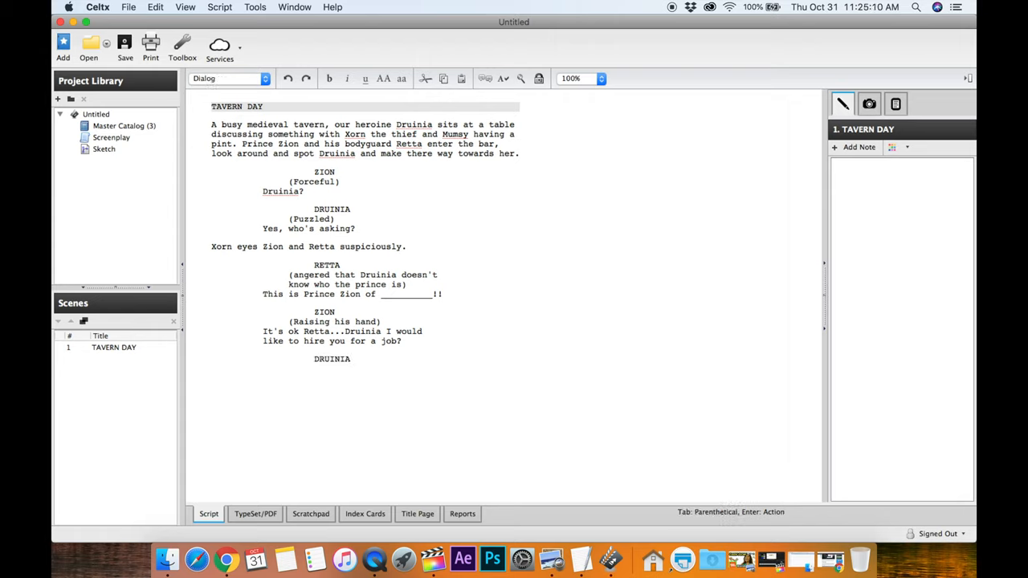
pyautogui.write('To do what')
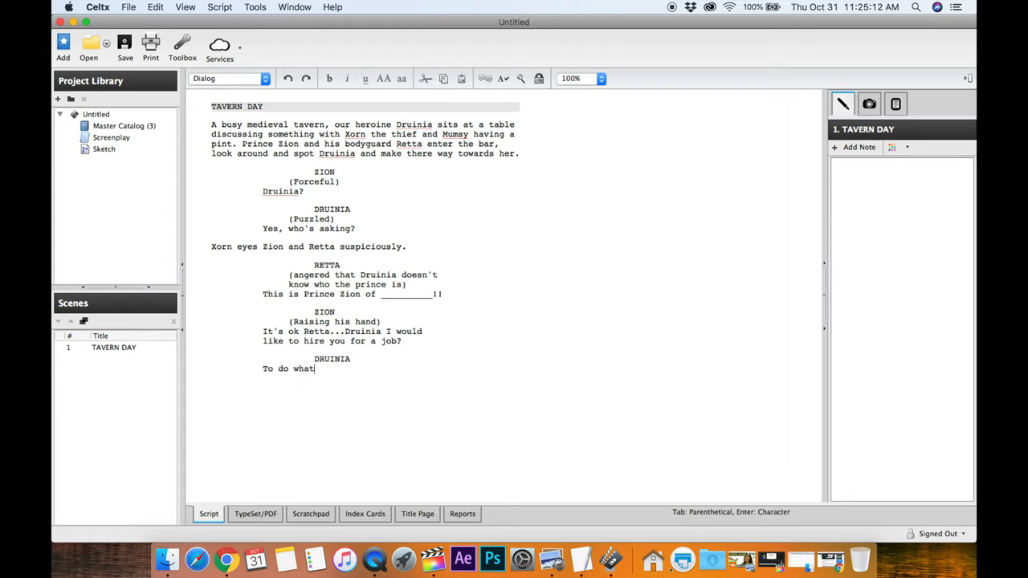
pyautogui.write('?')
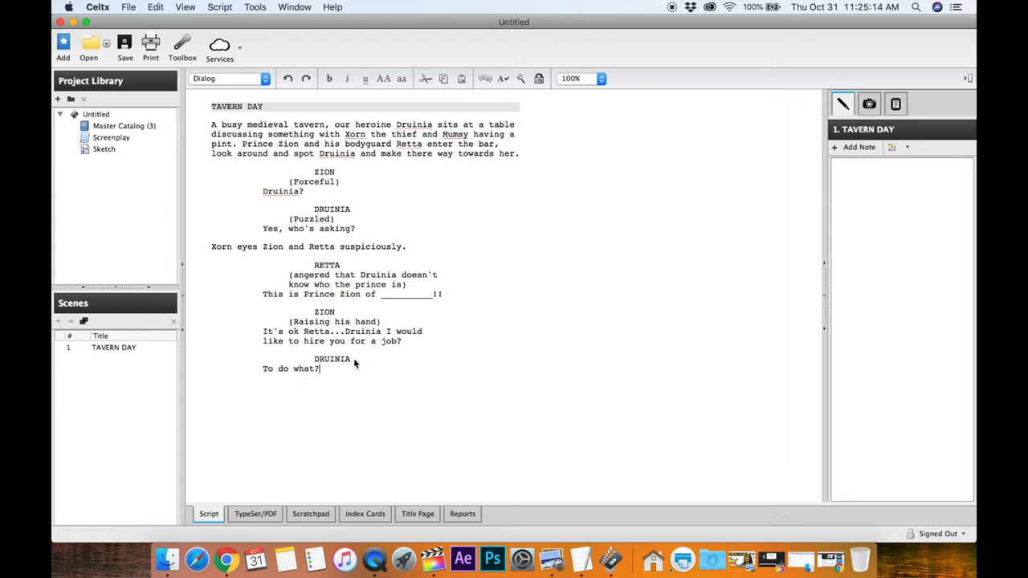
pyautogui.moveTo(375, 209)
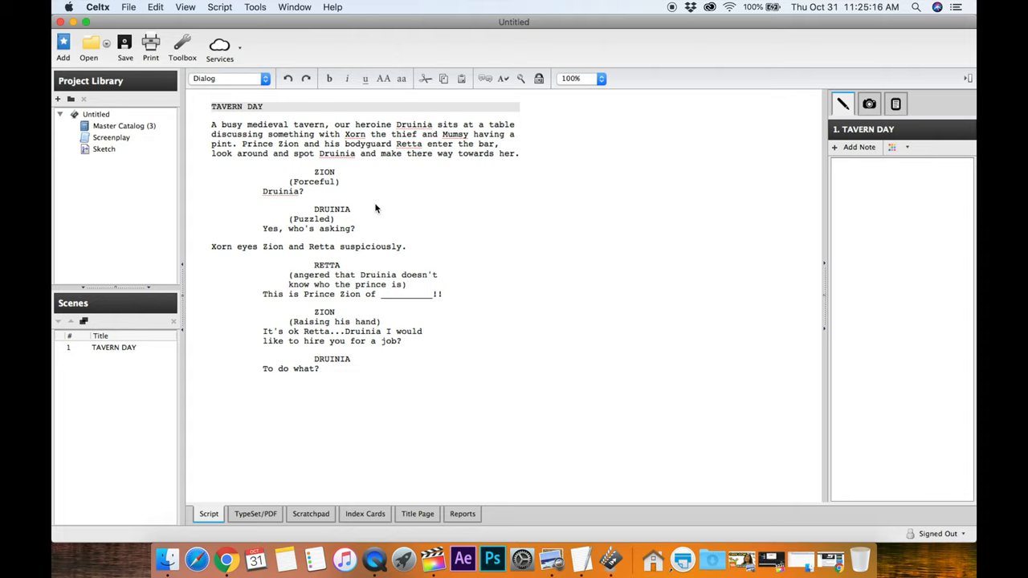
pyautogui.moveTo(300, 114)
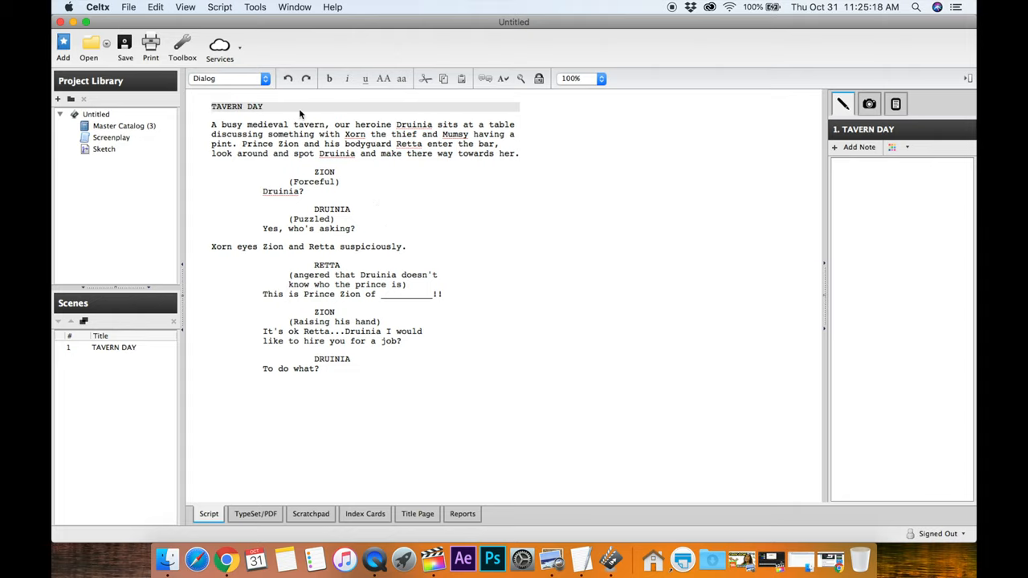
# - Save the project as 'Sunday Nov.3rd' in the Spellfury folder
pyautogui.click(127, 6)
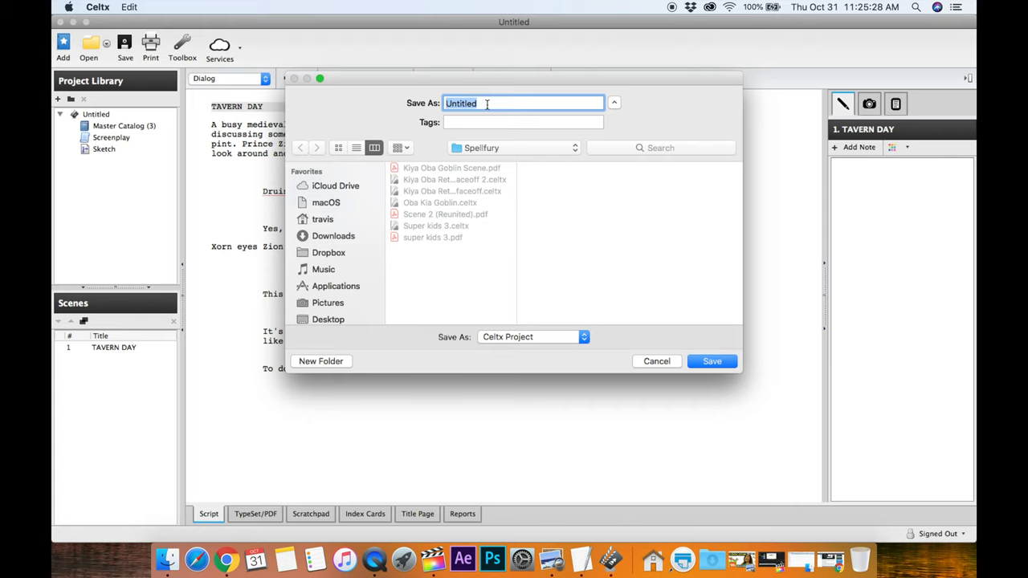
pyautogui.write('Sunday Nov')
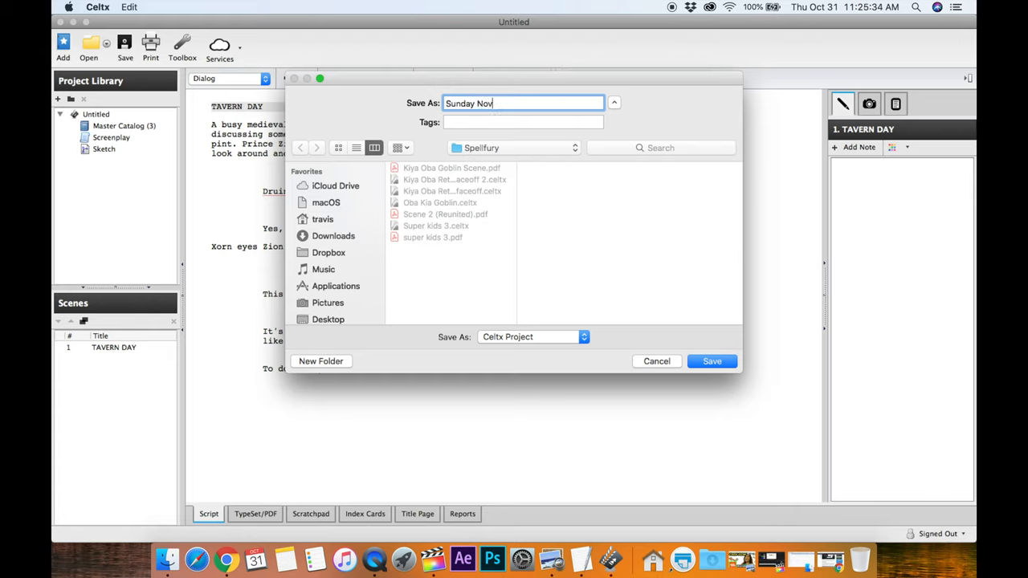
pyautogui.write('.3rd')
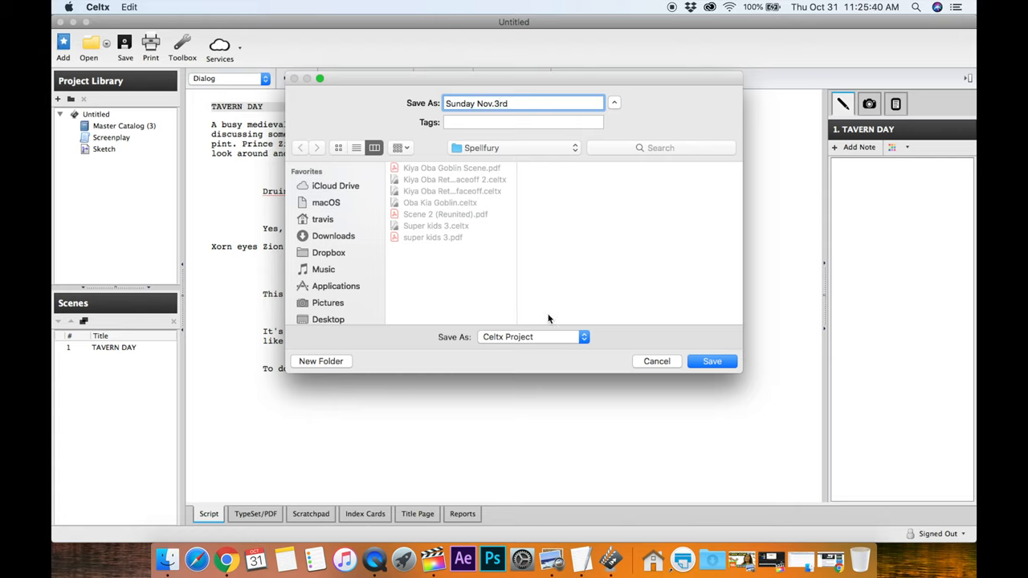
pyautogui.click(522, 103)
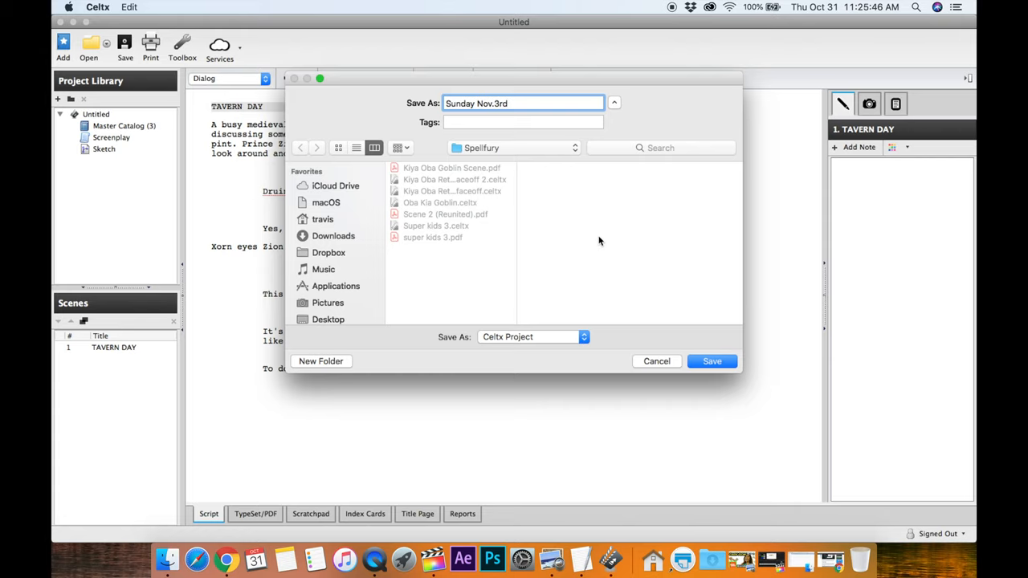
pyautogui.click(712, 361)
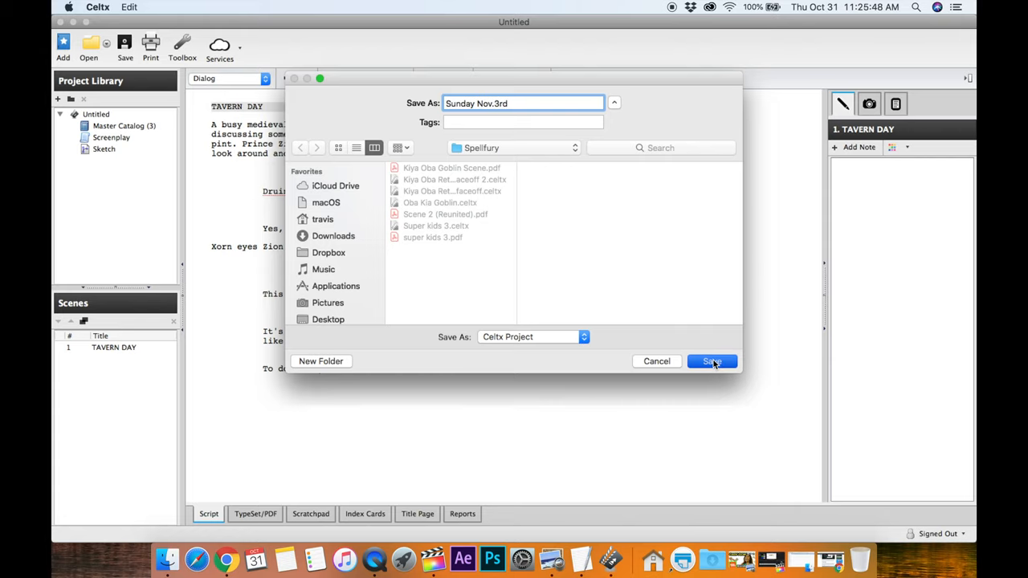
pyautogui.click(711, 361)
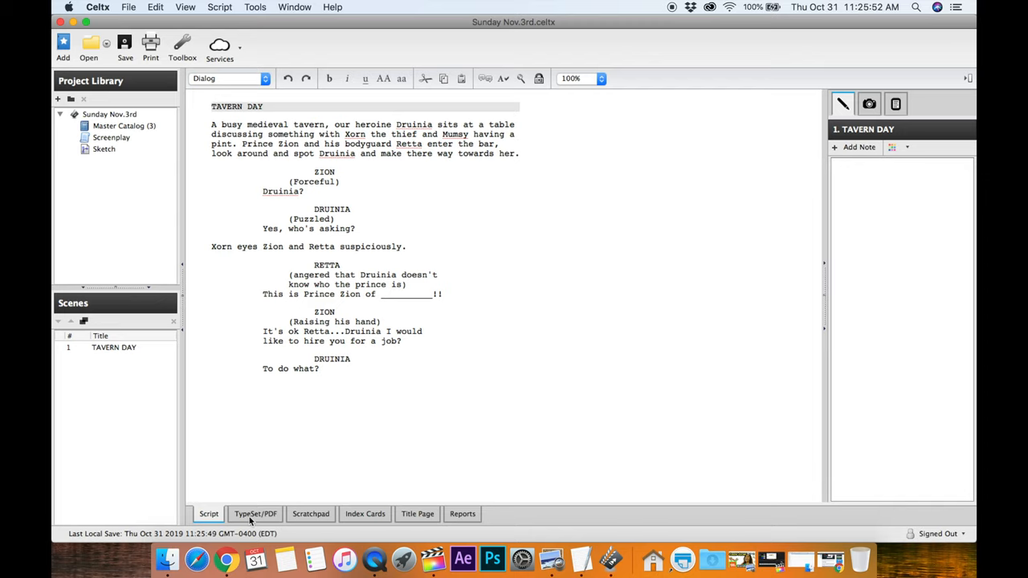
# - Show the TypeSet/PDF preview and turn off the title page in Format Options
pyautogui.click(255, 514)
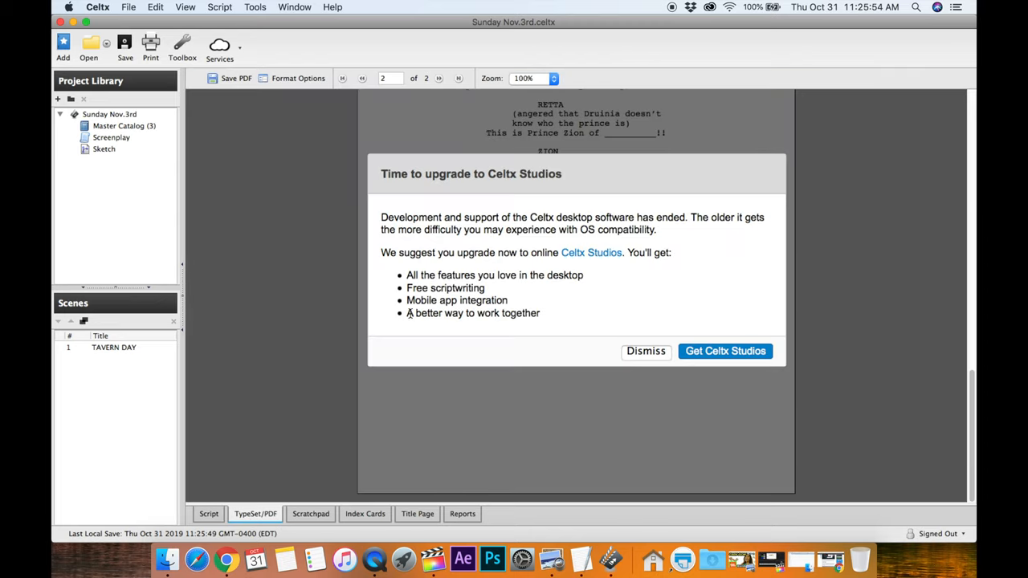
pyautogui.click(645, 351)
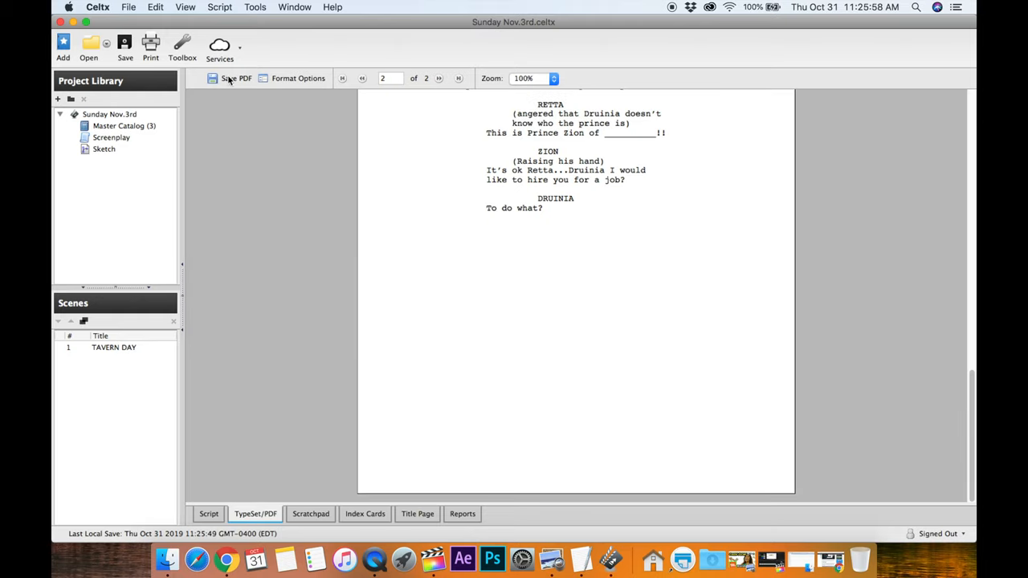
pyautogui.moveTo(236, 78)
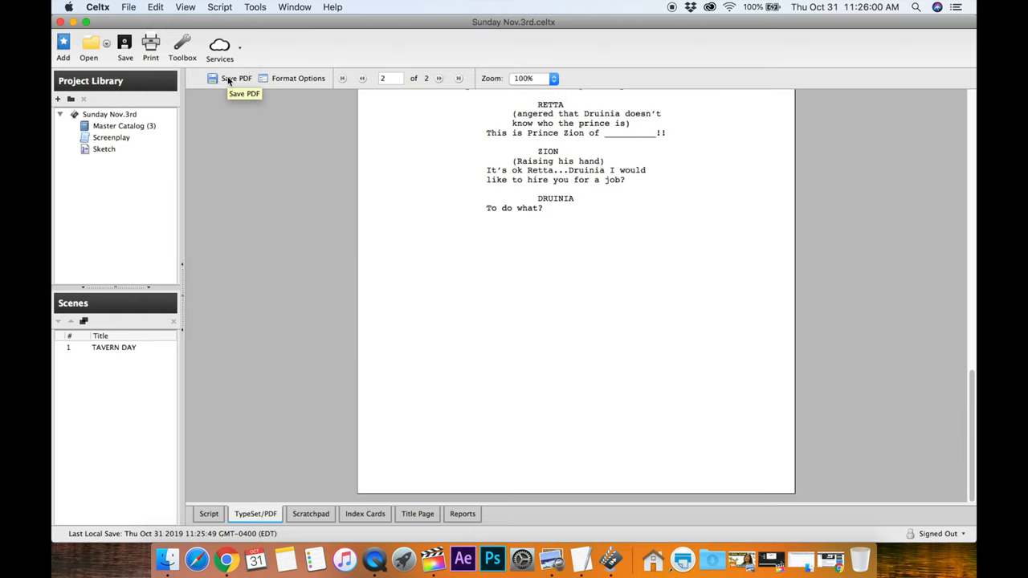
pyautogui.click(298, 78)
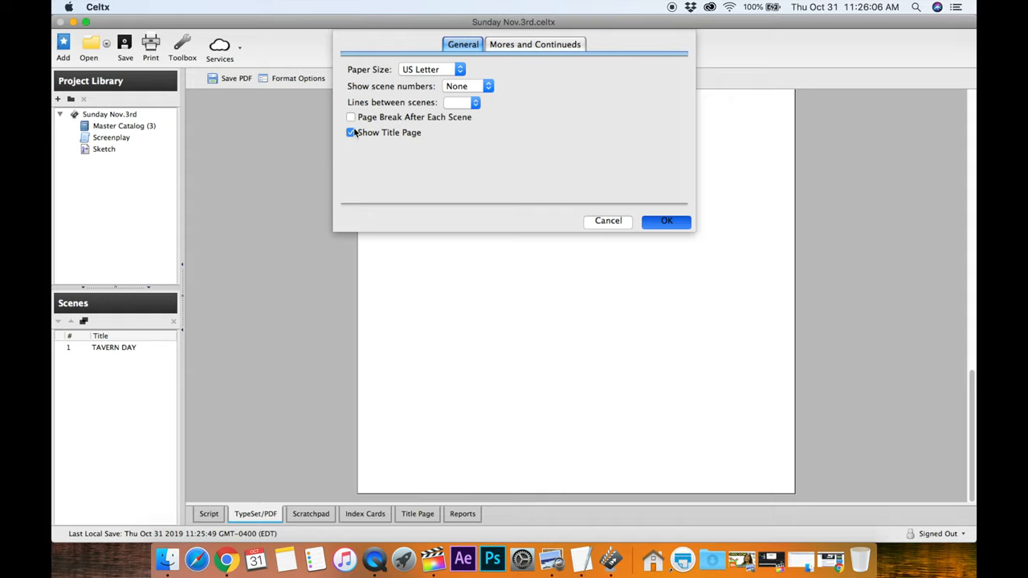
pyautogui.click(667, 221)
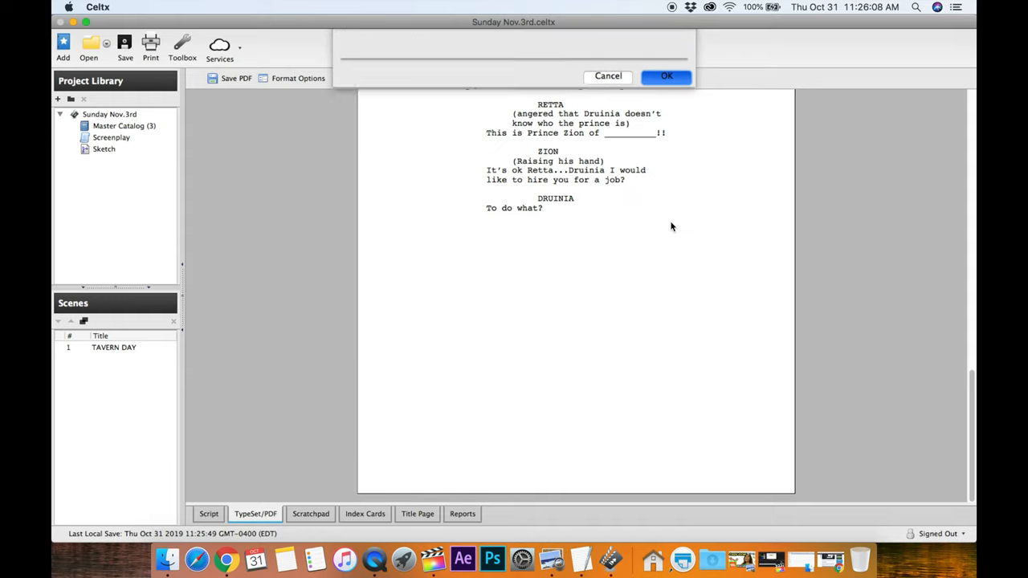
pyautogui.click(667, 76)
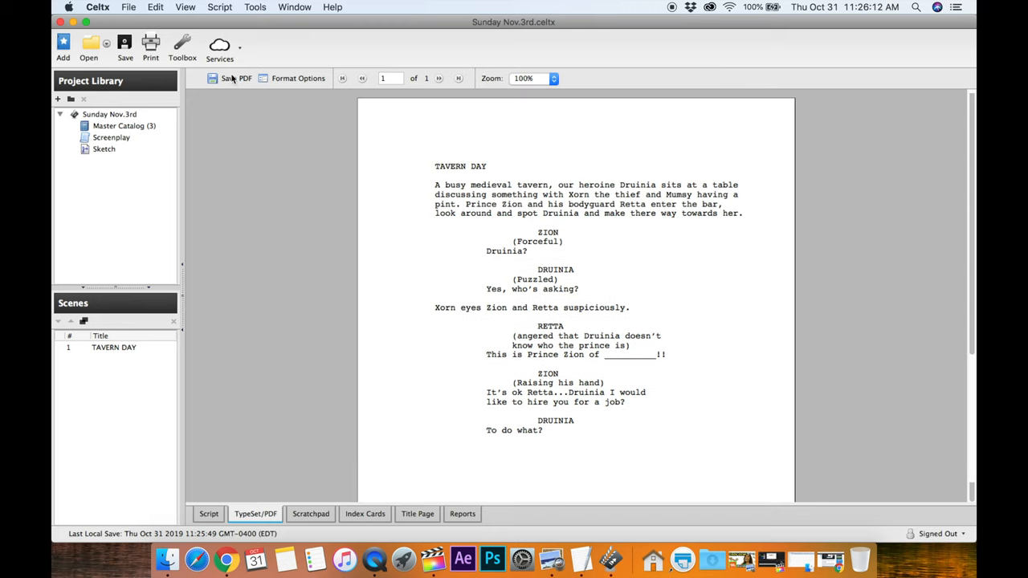
# - Export the typeset script as a PDF named 'Nov.' into the Spellfury folder
pyautogui.click(240, 77)
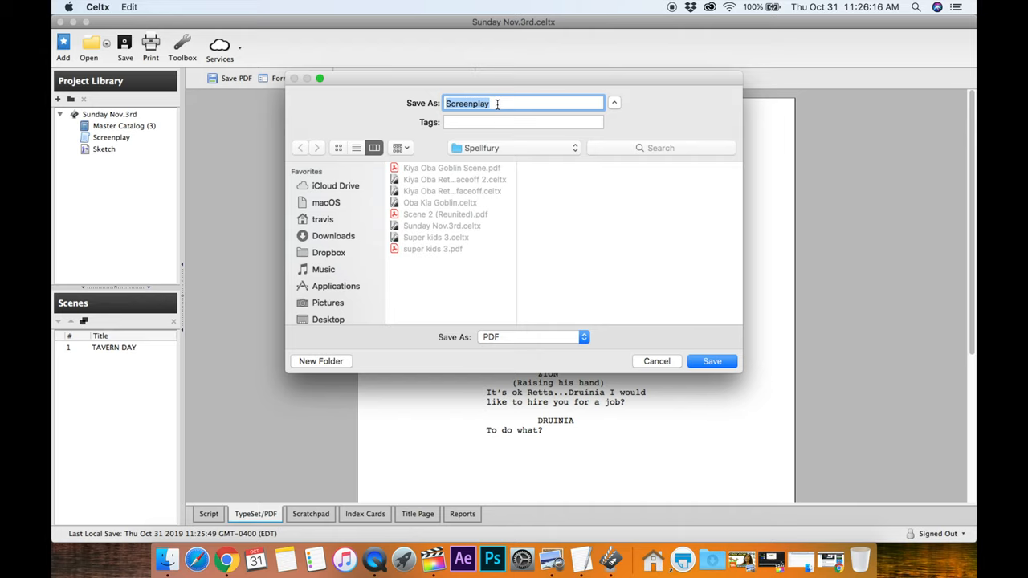
pyautogui.write('Nov.')
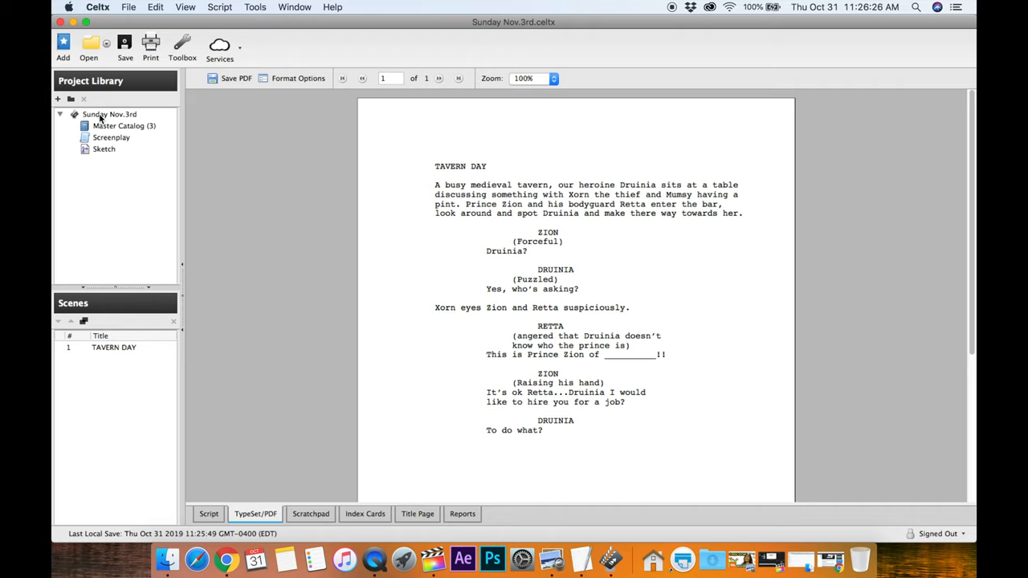
pyautogui.click(109, 114)
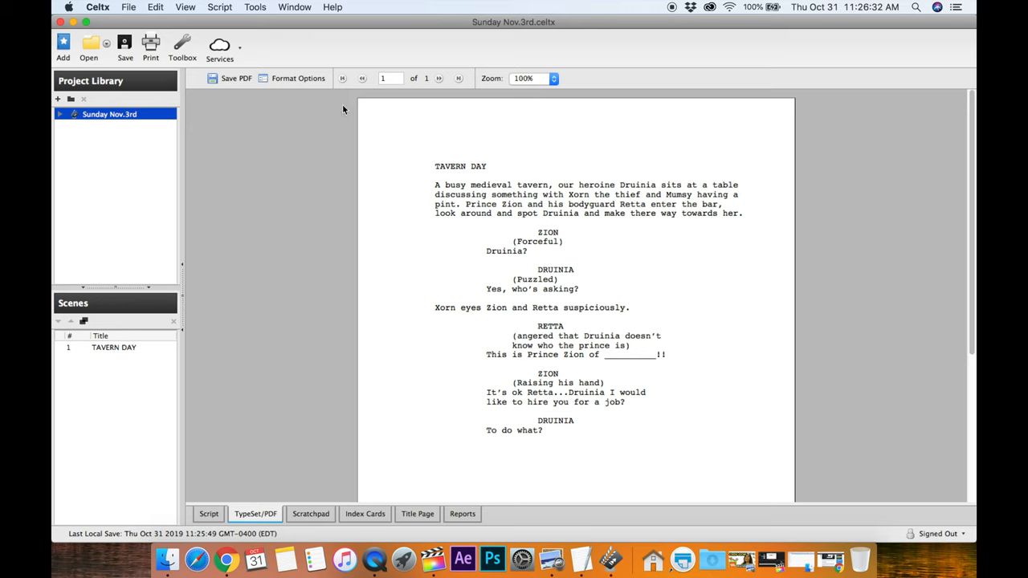
# - Search Spotlight for 'spellfury' and open the Spellfury folder in Finder
pyautogui.scroll(-3)
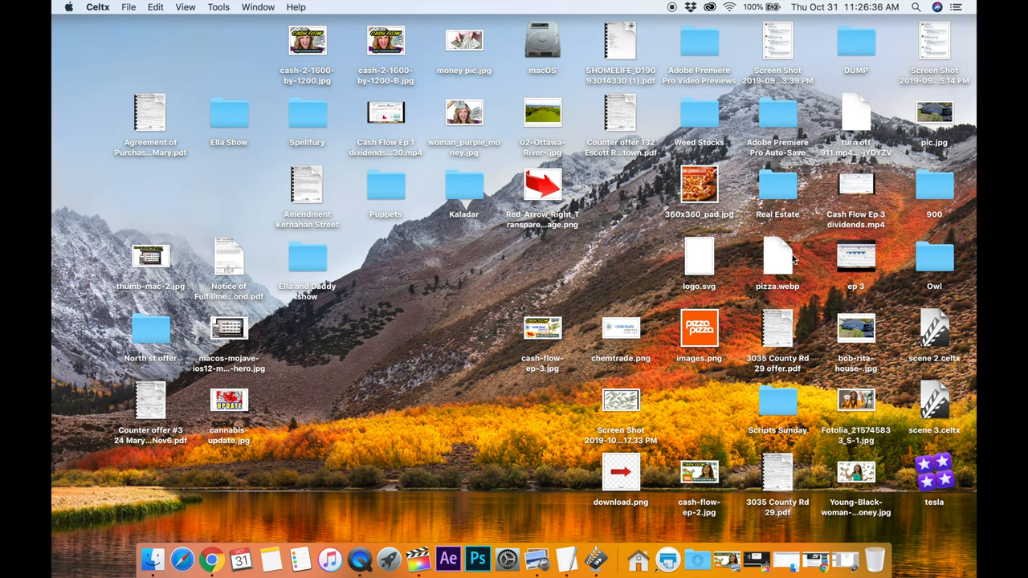
pyautogui.click(915, 7)
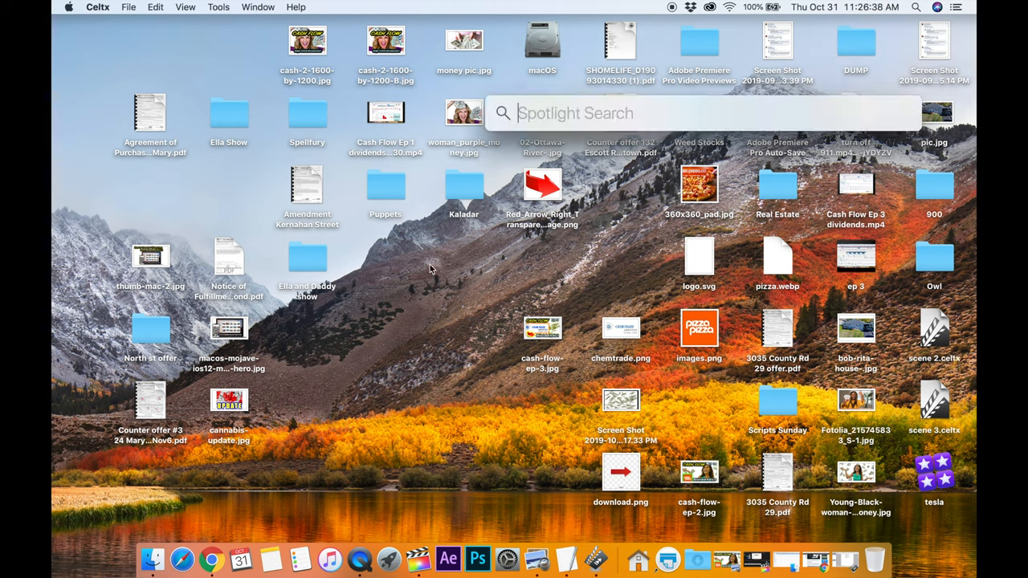
pyautogui.write('spellfury Done?')
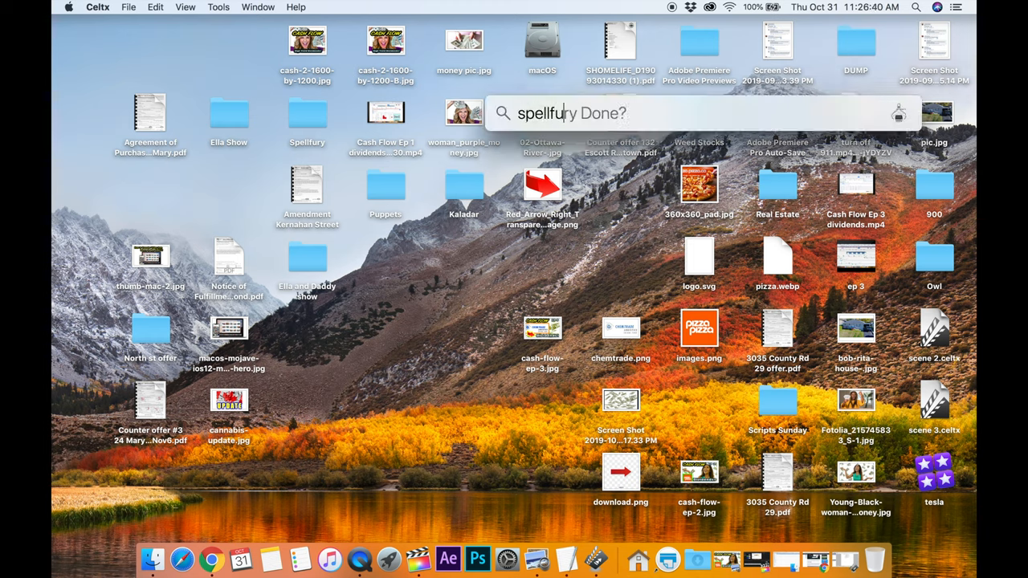
pyautogui.doubleClick(307, 114)
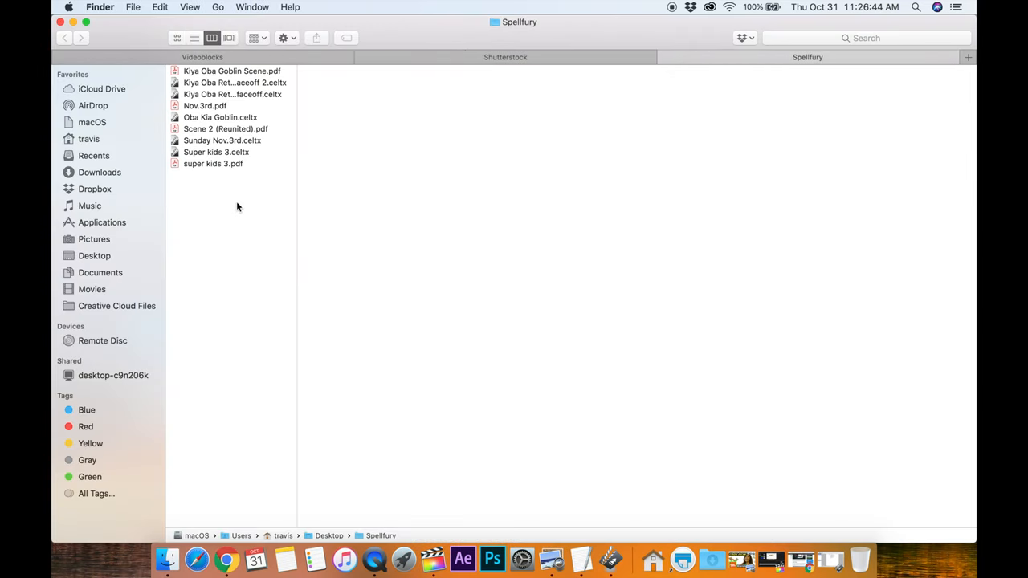
pyautogui.moveTo(227, 135)
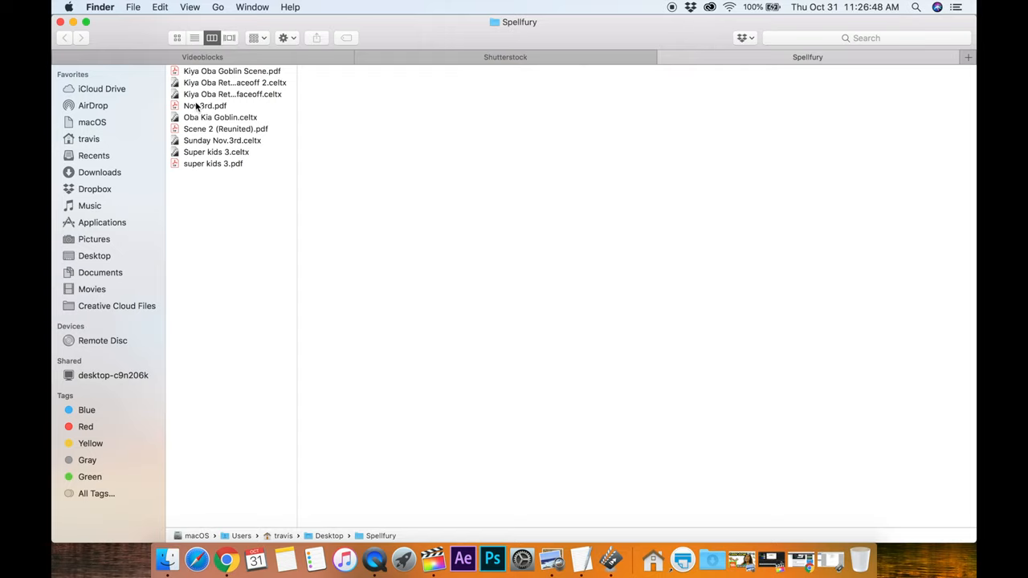
# - Open Nov.3rd.pdf in Acrobat Pro DC and scroll through the TAVERN DAY page
pyautogui.click(206, 105)
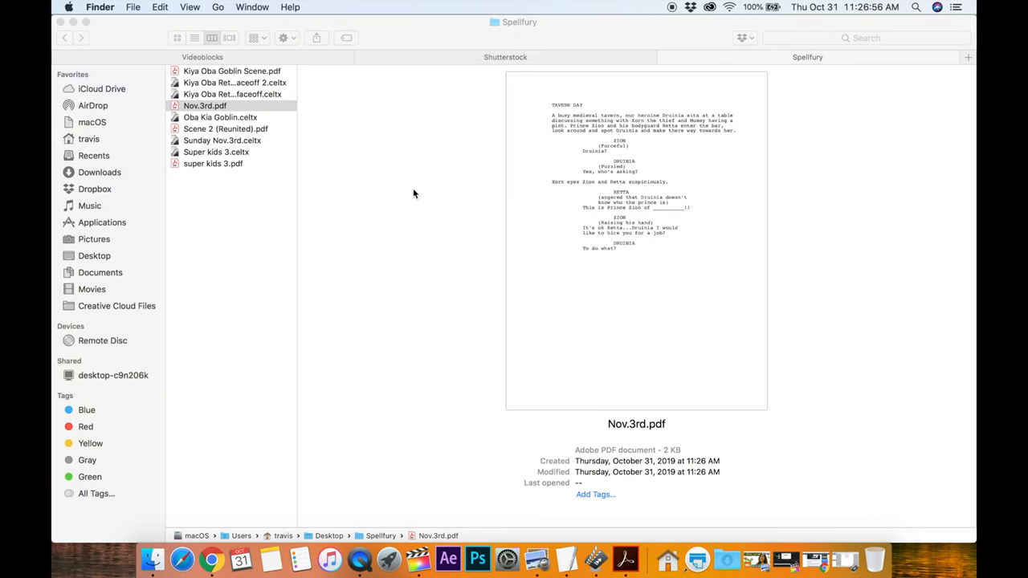
pyautogui.doubleClick(204, 105)
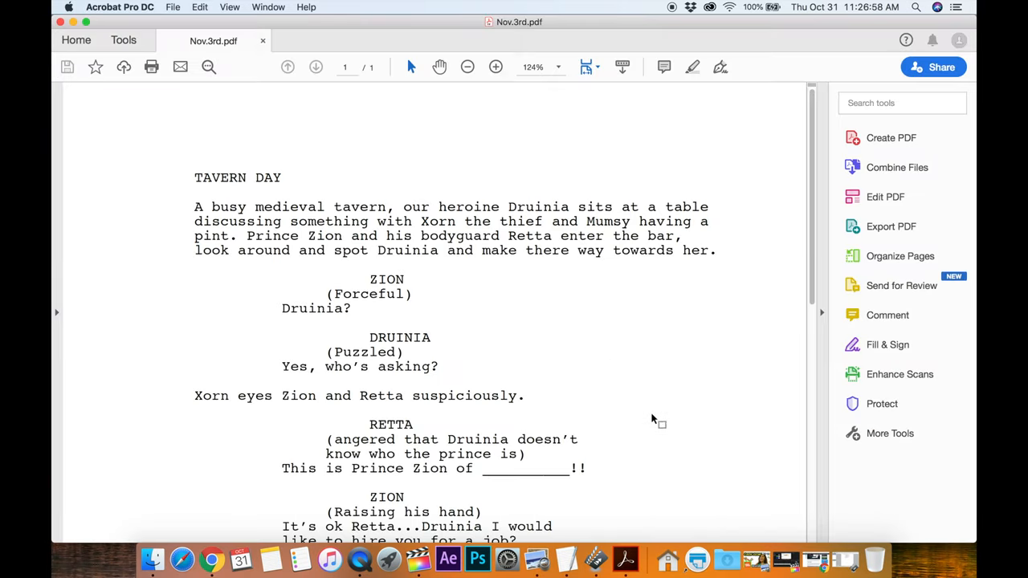
pyautogui.scroll(-3)
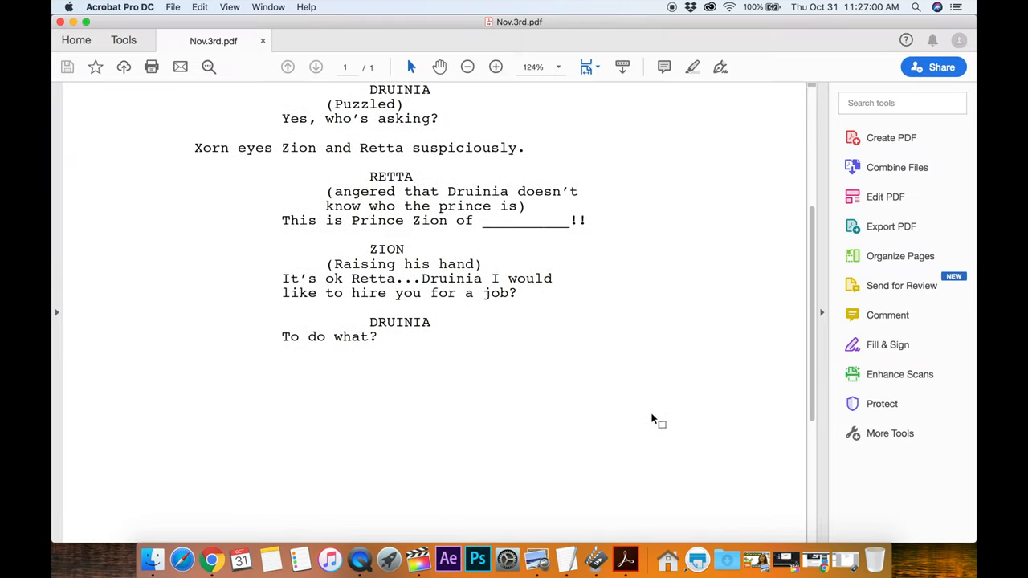